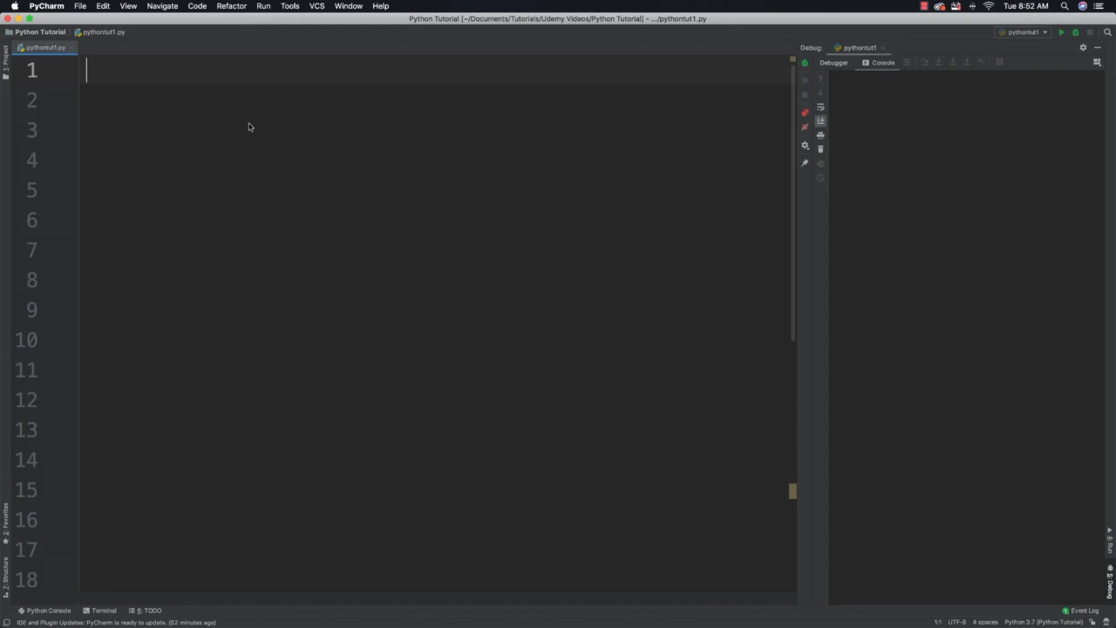
Write name = input("What is your name : ") to read the user's name.
text(name =)
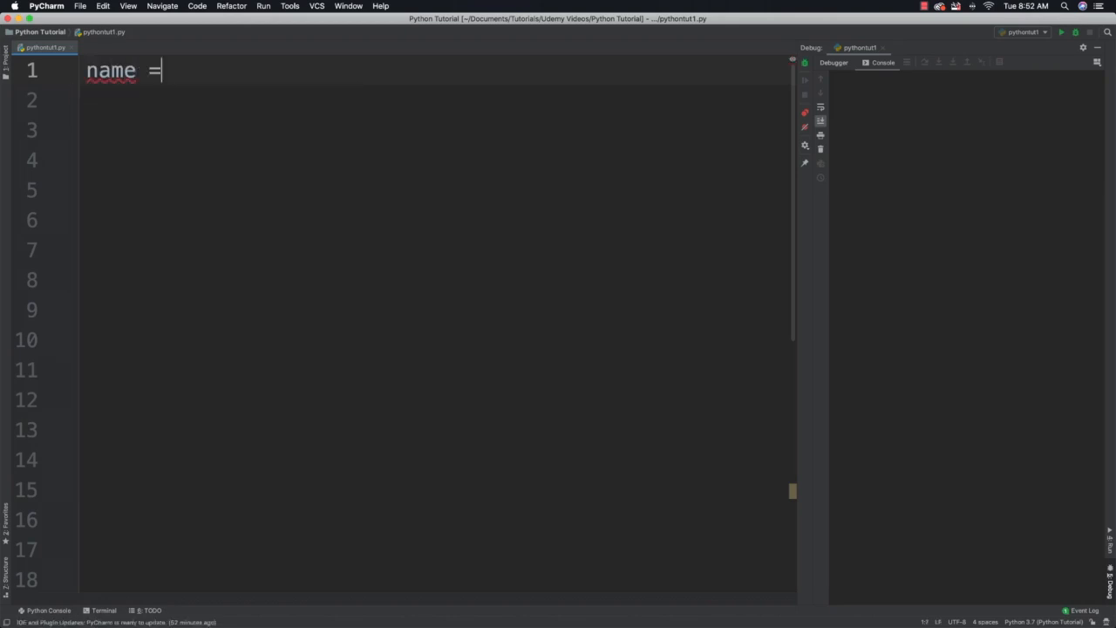
text(input)
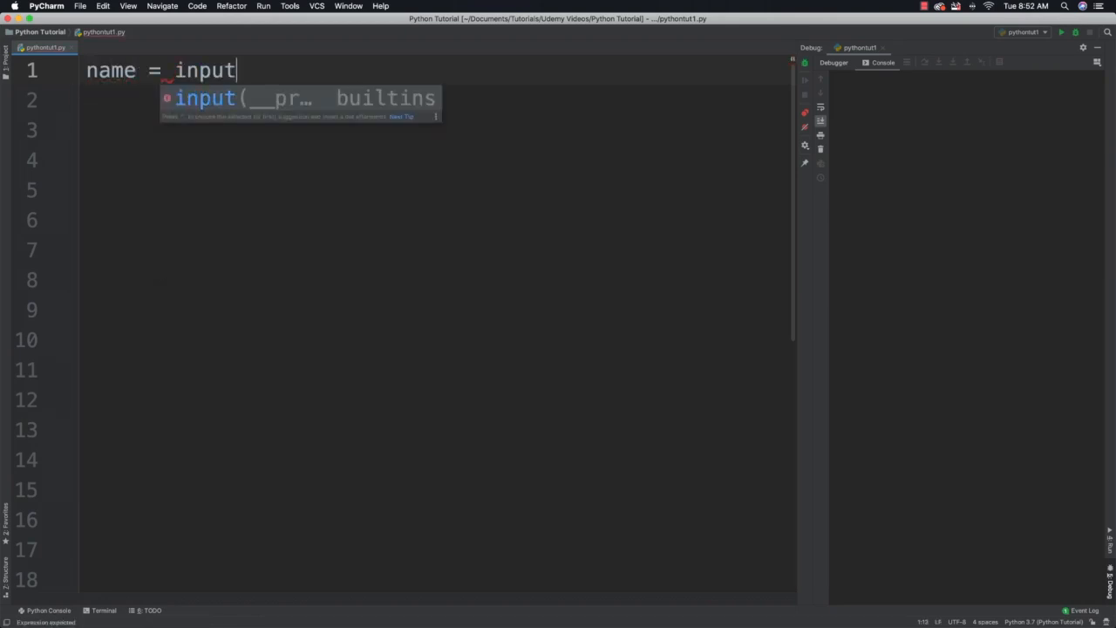
text(("What"))
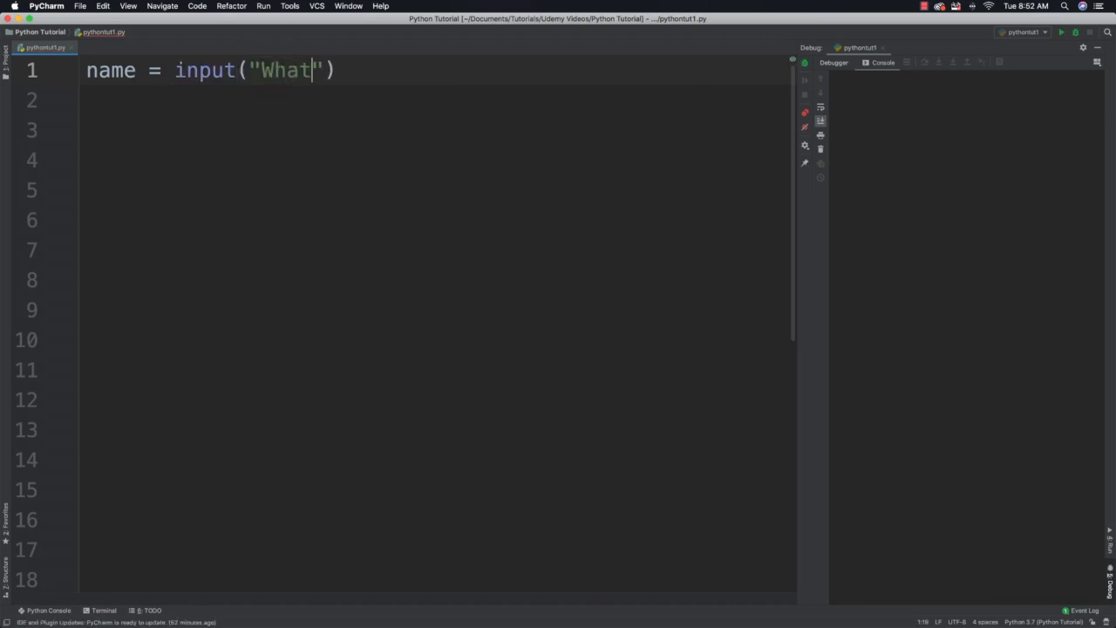
text(is your name :)
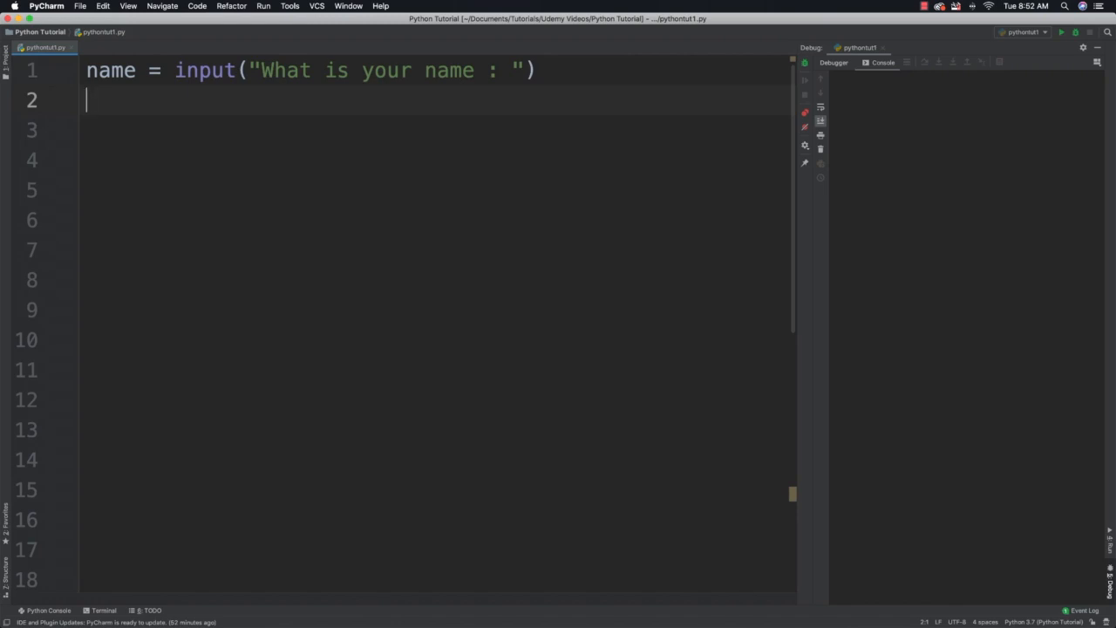
drag(261, 70, 463, 69)
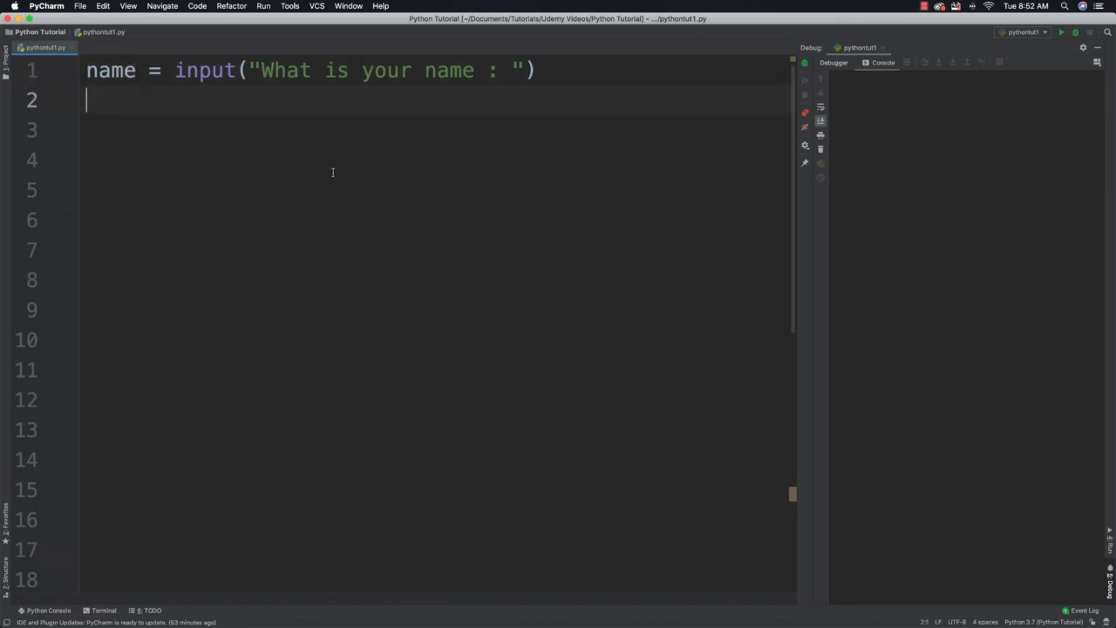
Add print("Hello", name) and run the greeting script.
text(print("He)
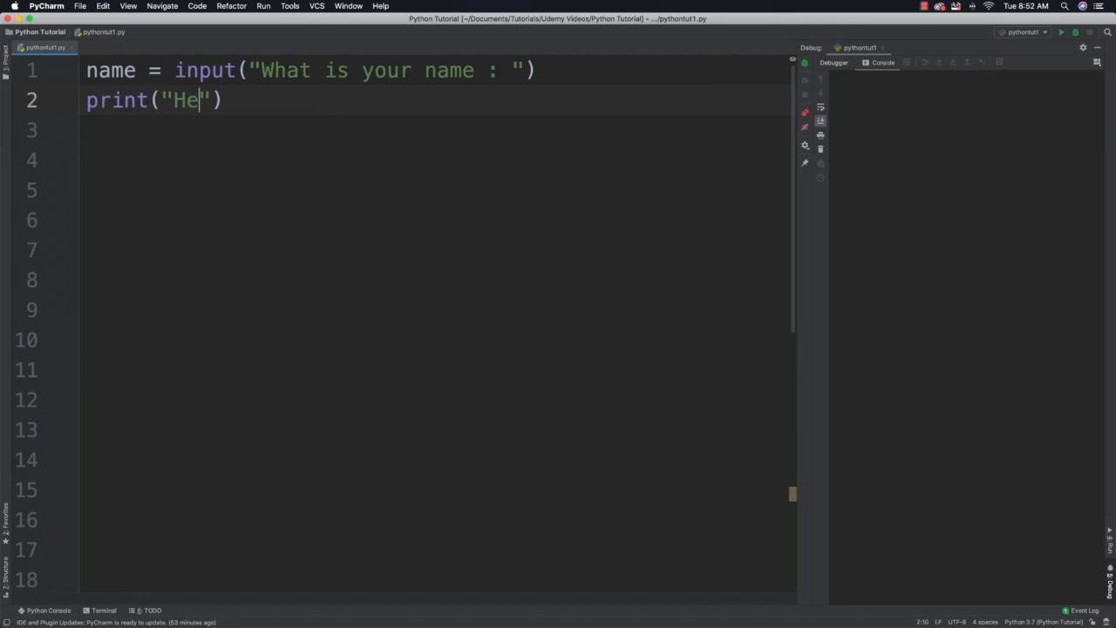
text(llo",)
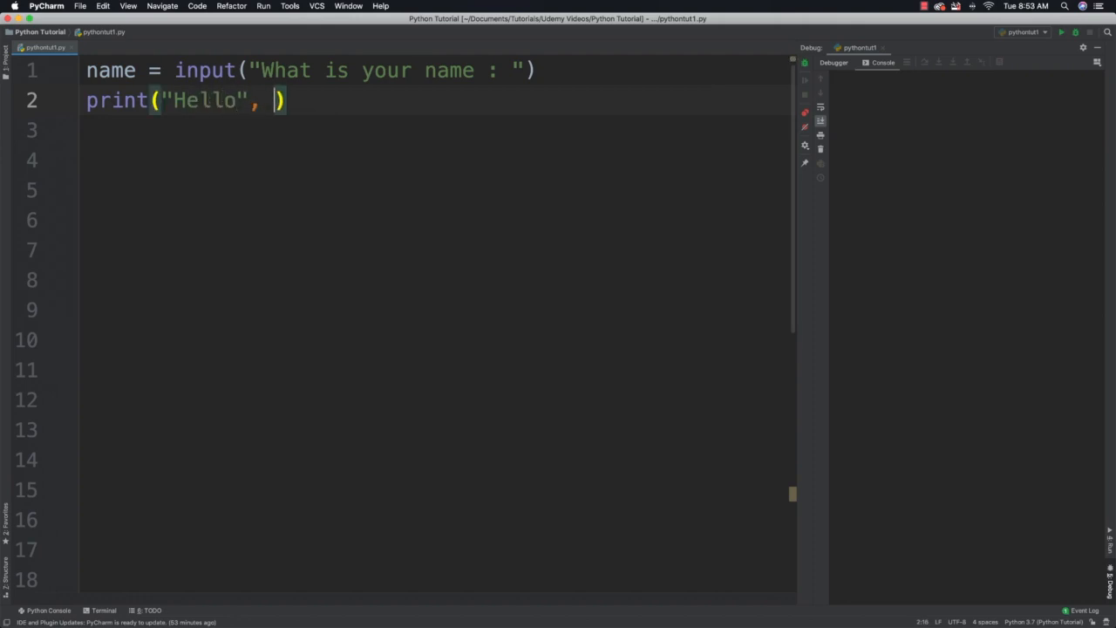
text(name)
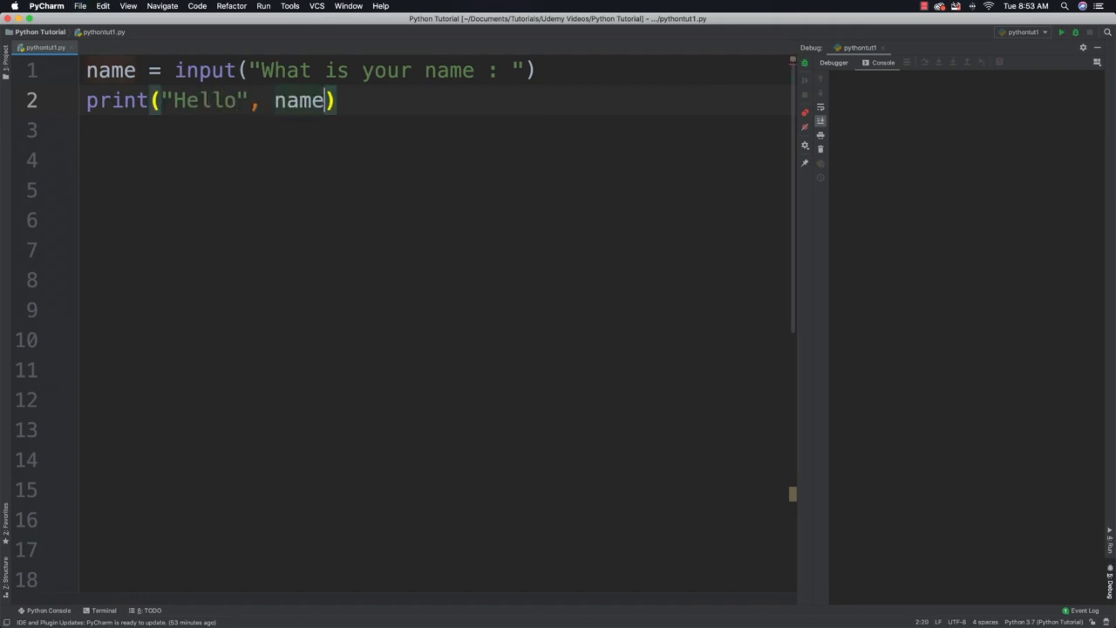
click(1075, 31)
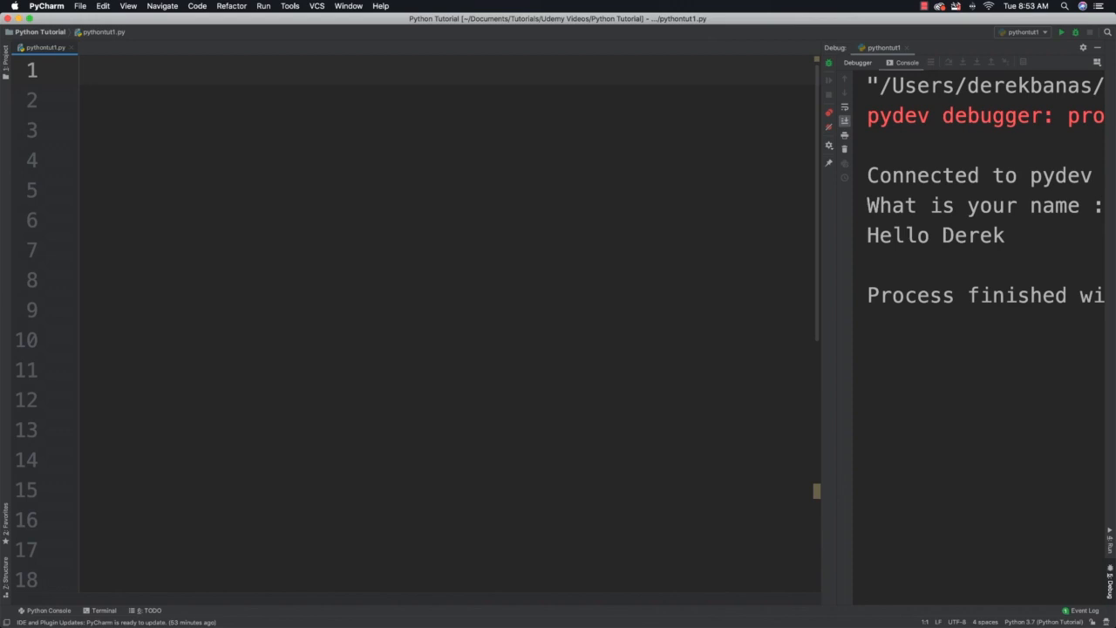
Write num_1, num_2 = input("Enter 2 Numbers : ").split() and select num_1 for reuse.
text(num)
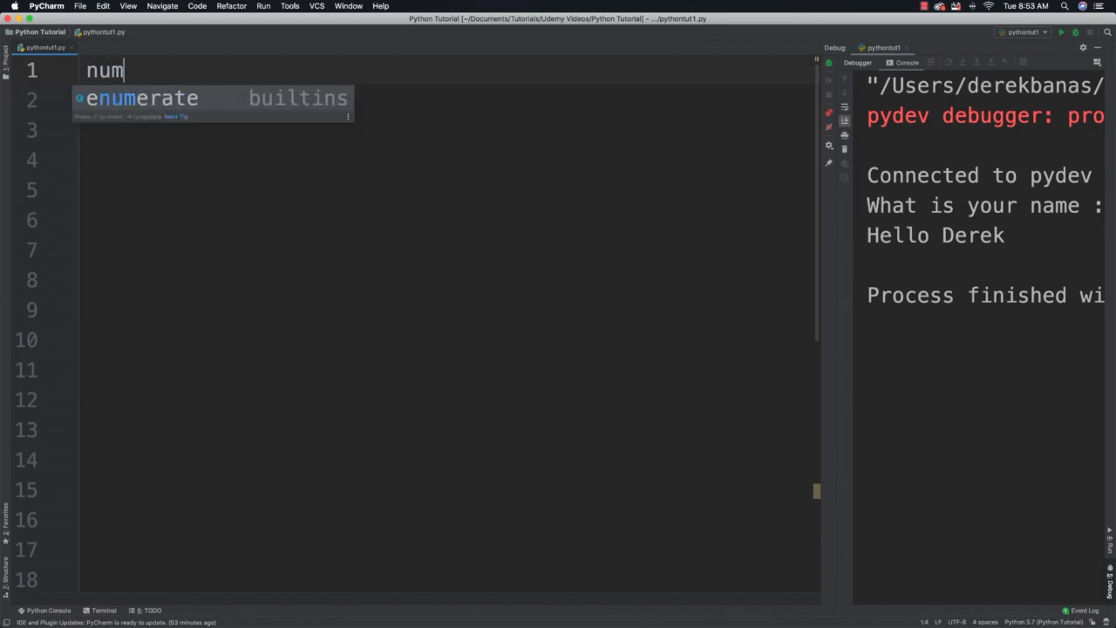
text(_1)
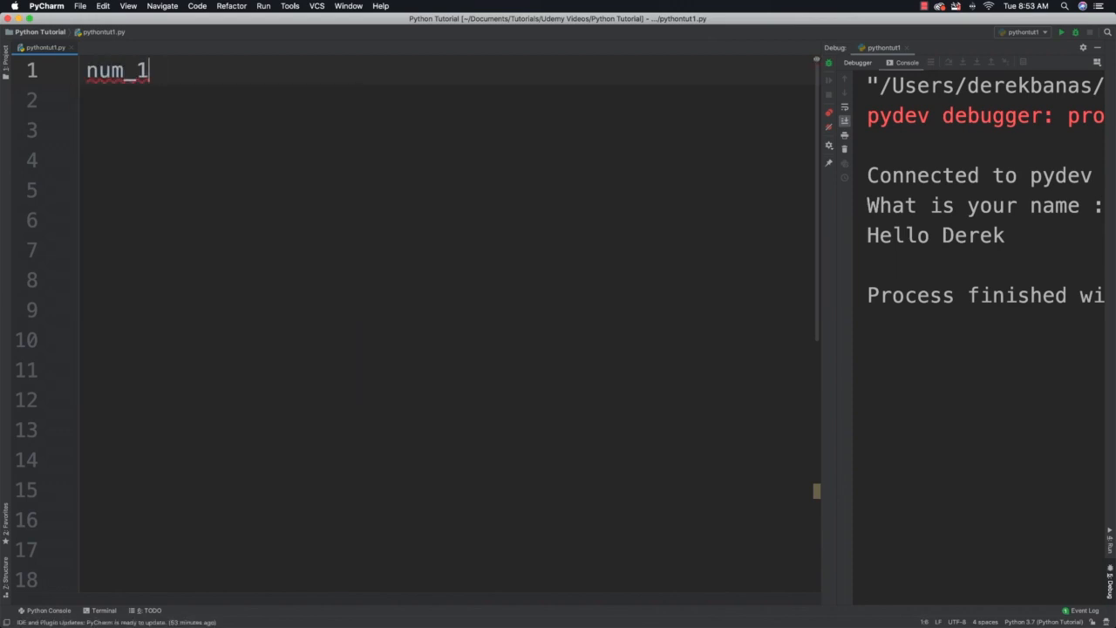
text(, n)
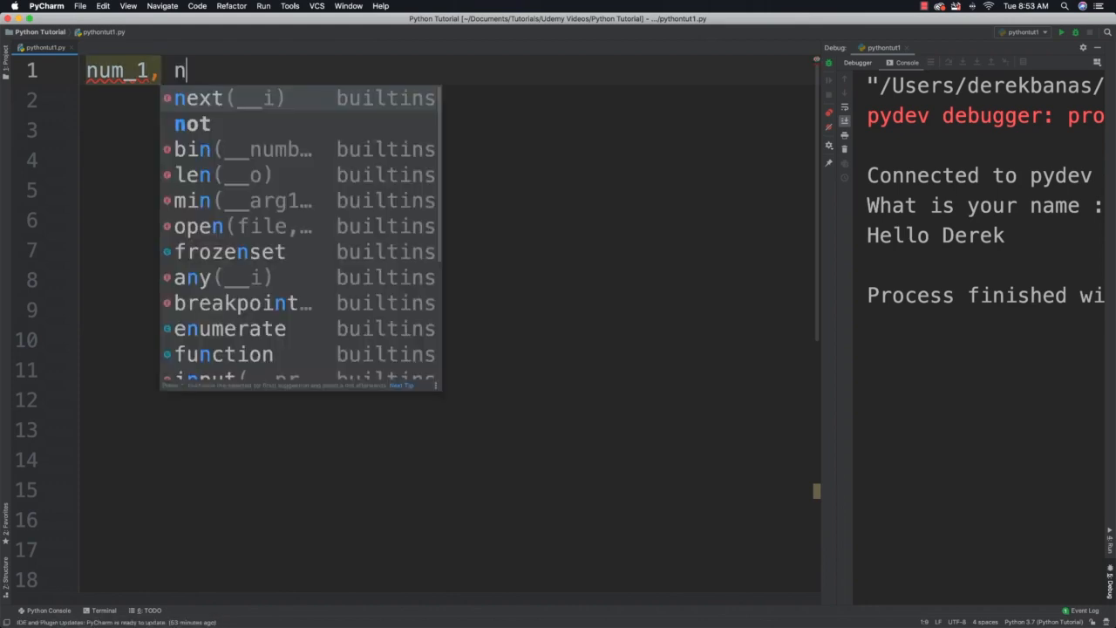
text(um_2 = input()
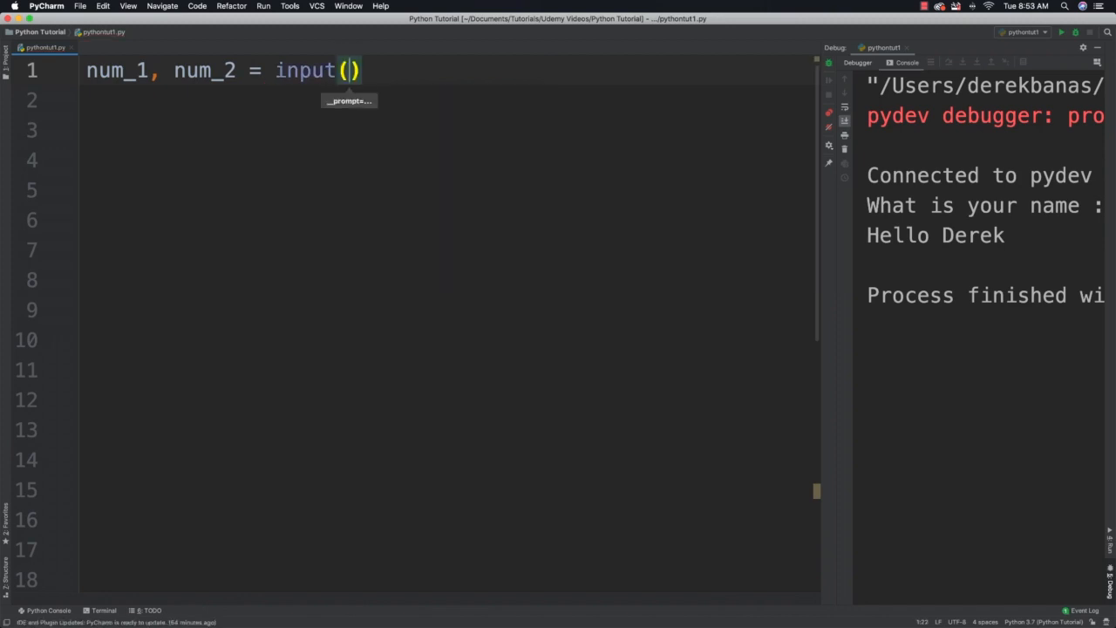
text("Enter 2 Numbers :)
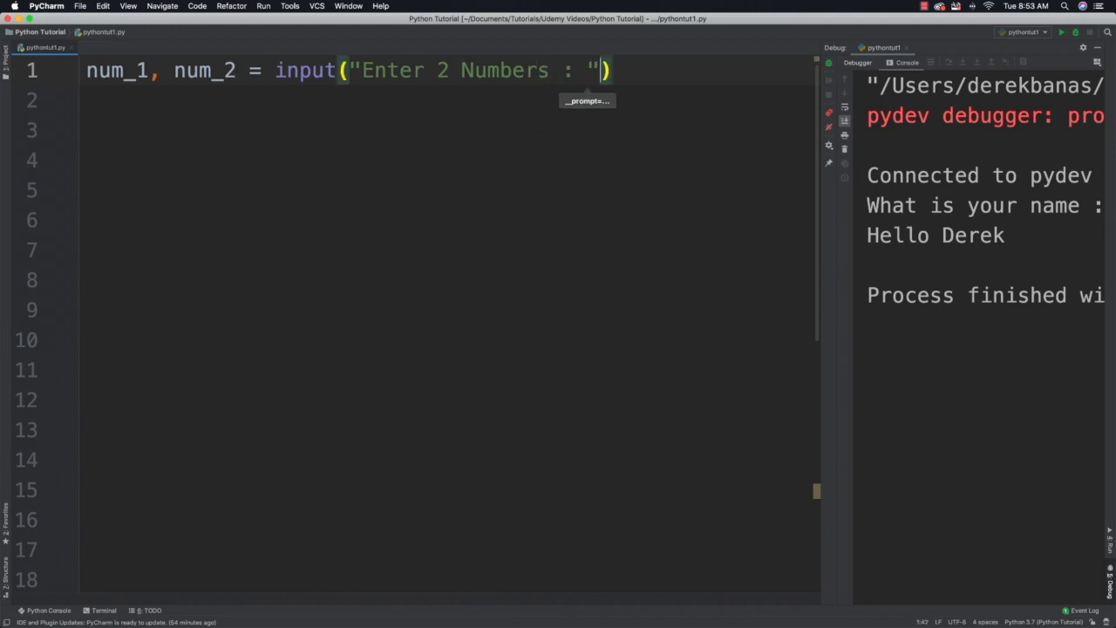
text(.)
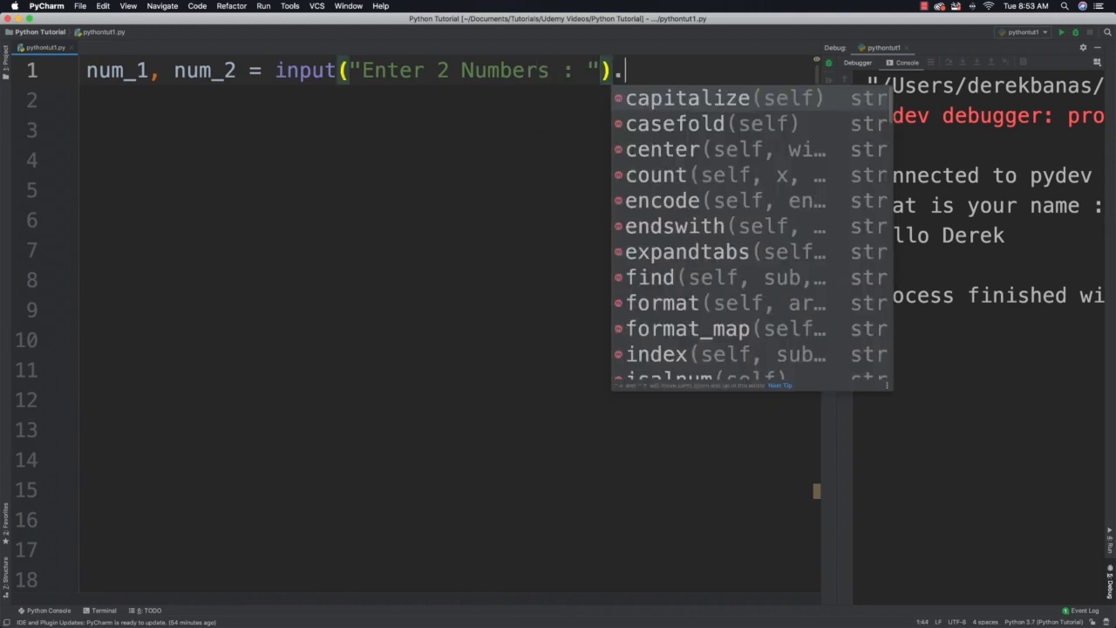
text(split())
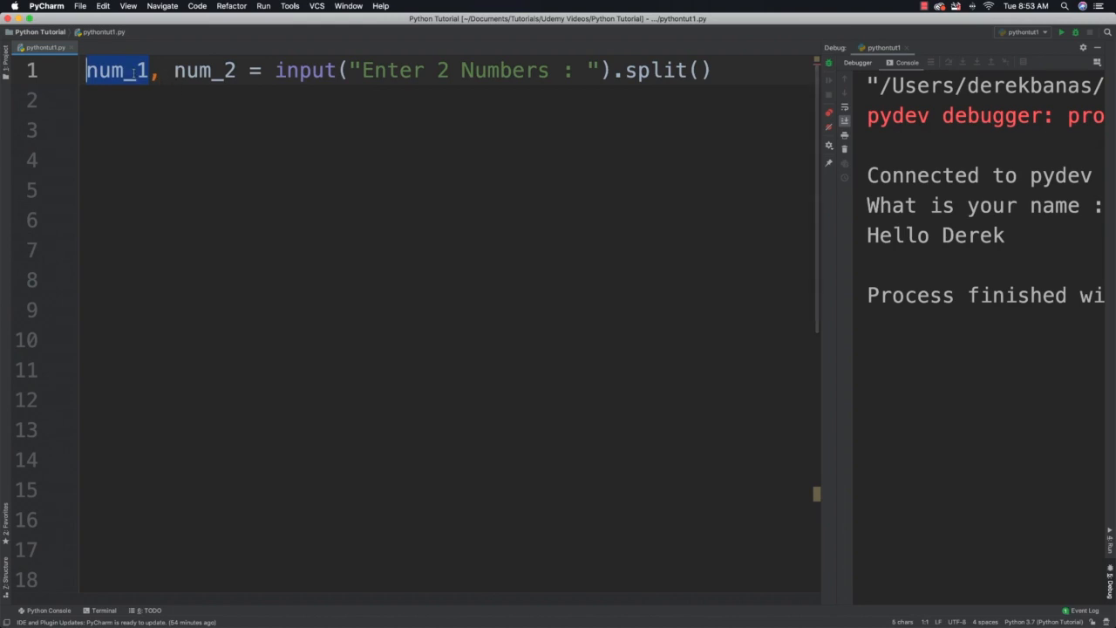
double_click(199, 70)
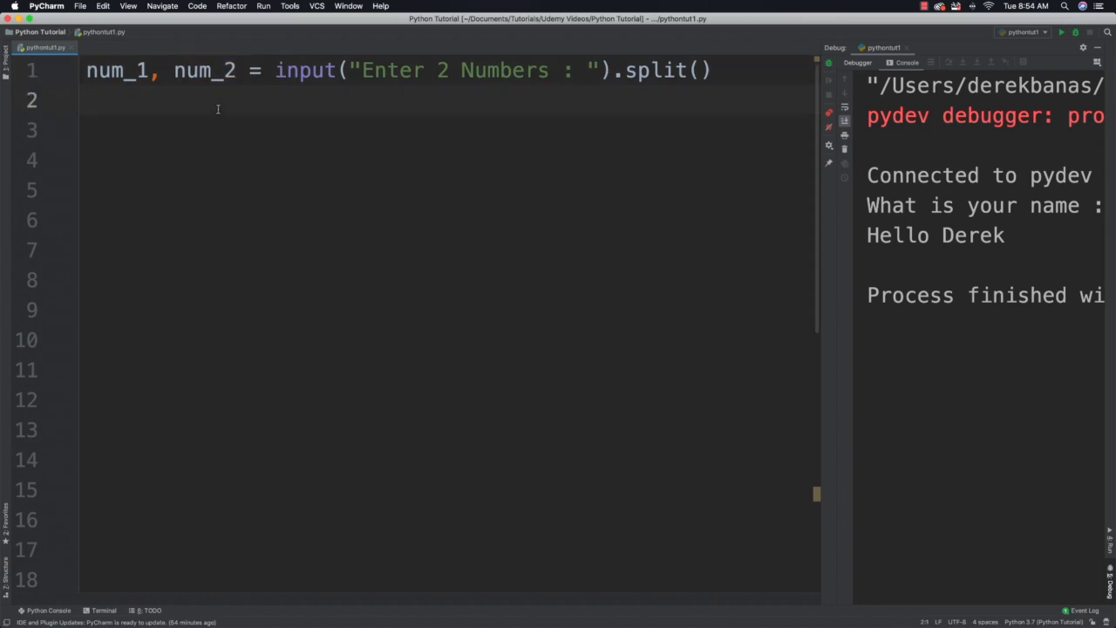
Add num_1 = int(num_1) and num_2 = int(num_2) to convert the inputs to integers.
text(num_1 =)
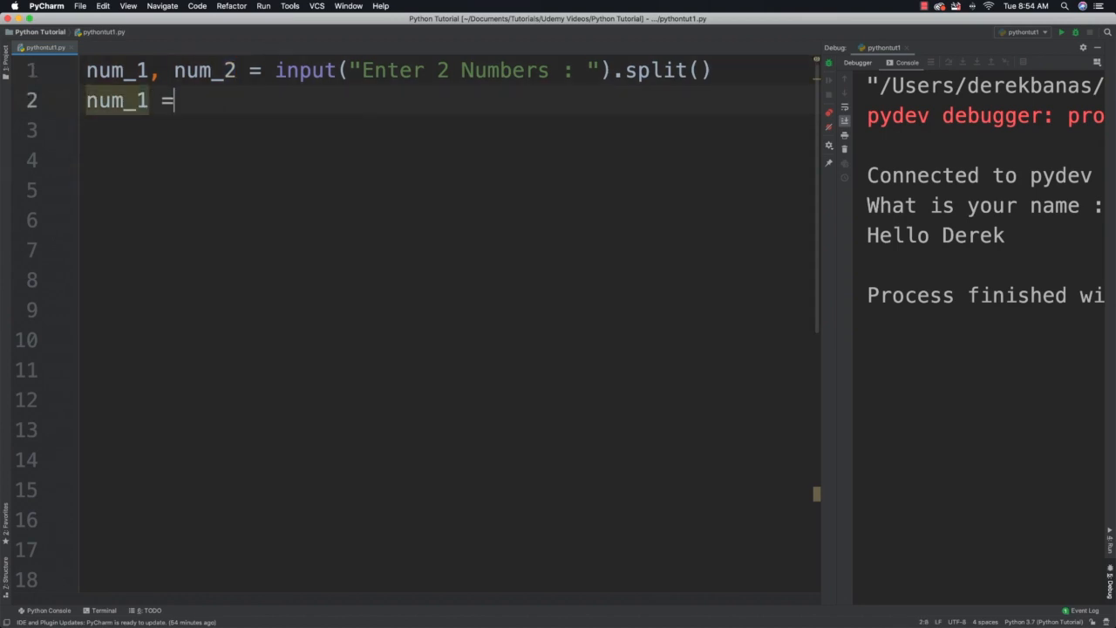
text(int())
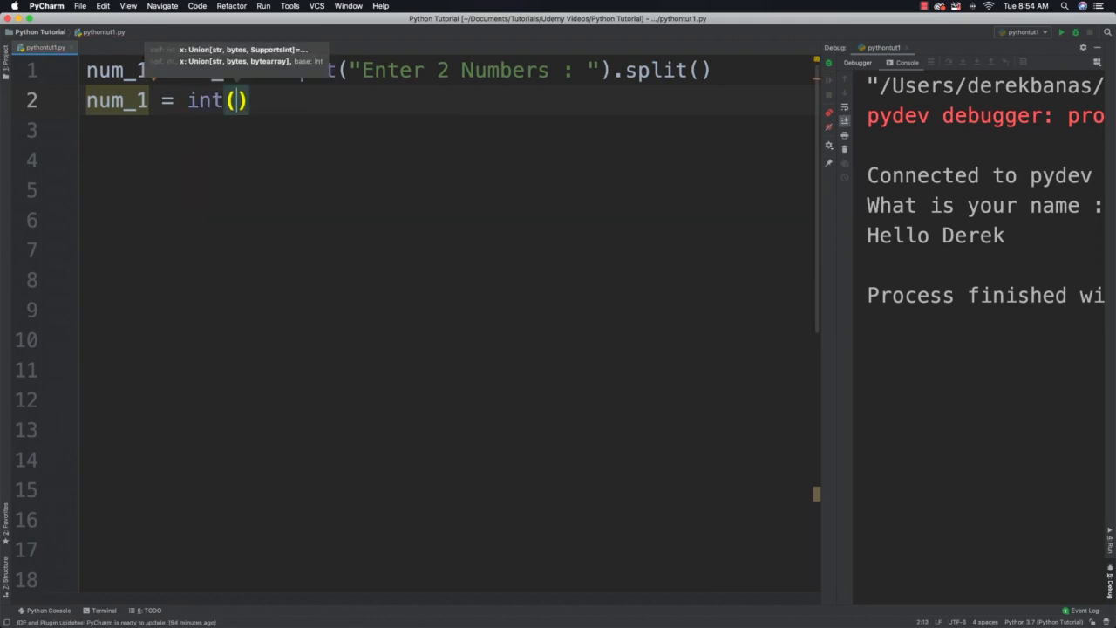
text(n)
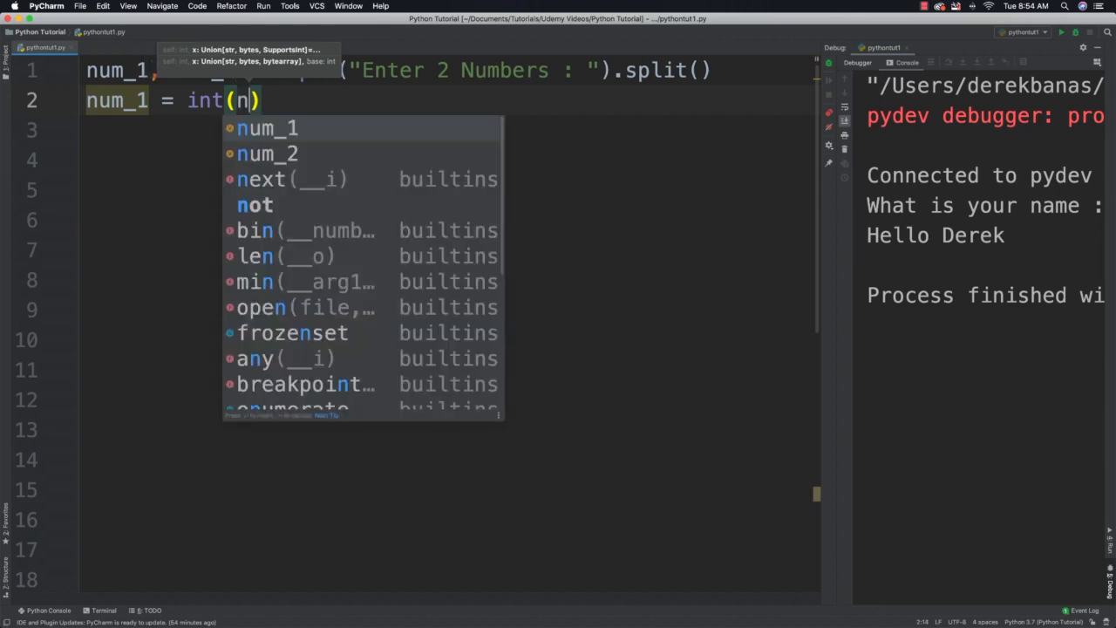
click(267, 129)
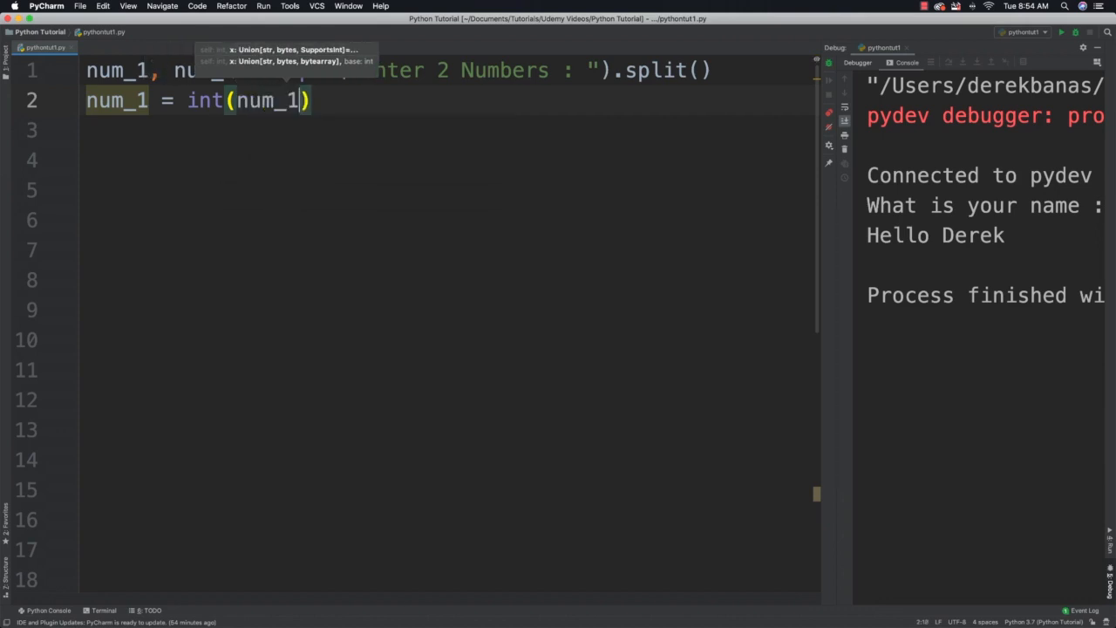
text(num_2 = int()
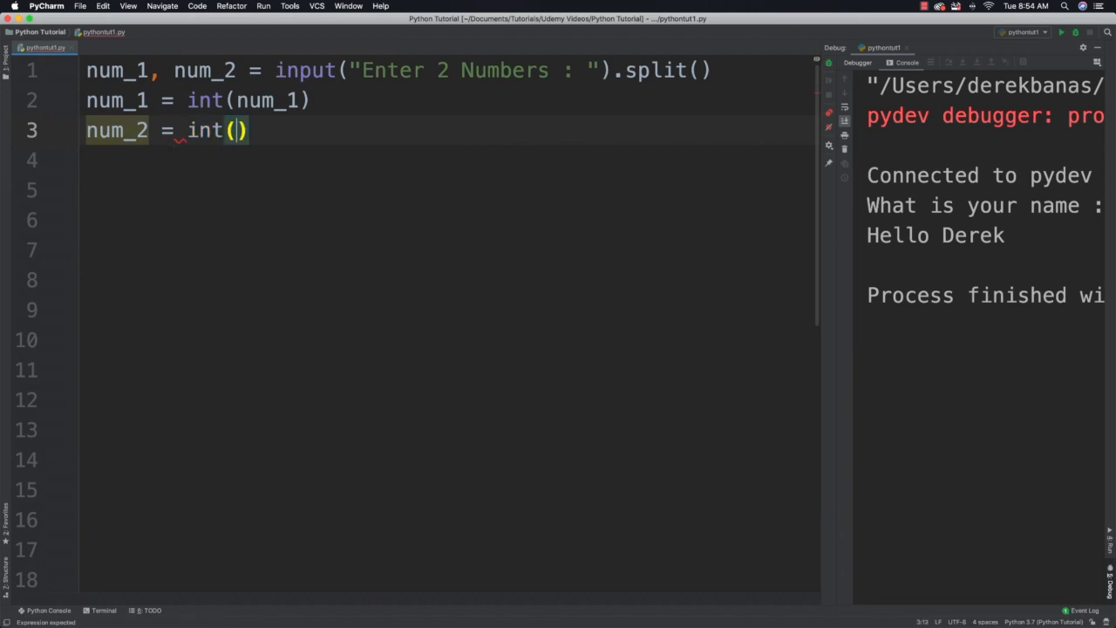
text(num_2)
click(447, 160)
text(su)
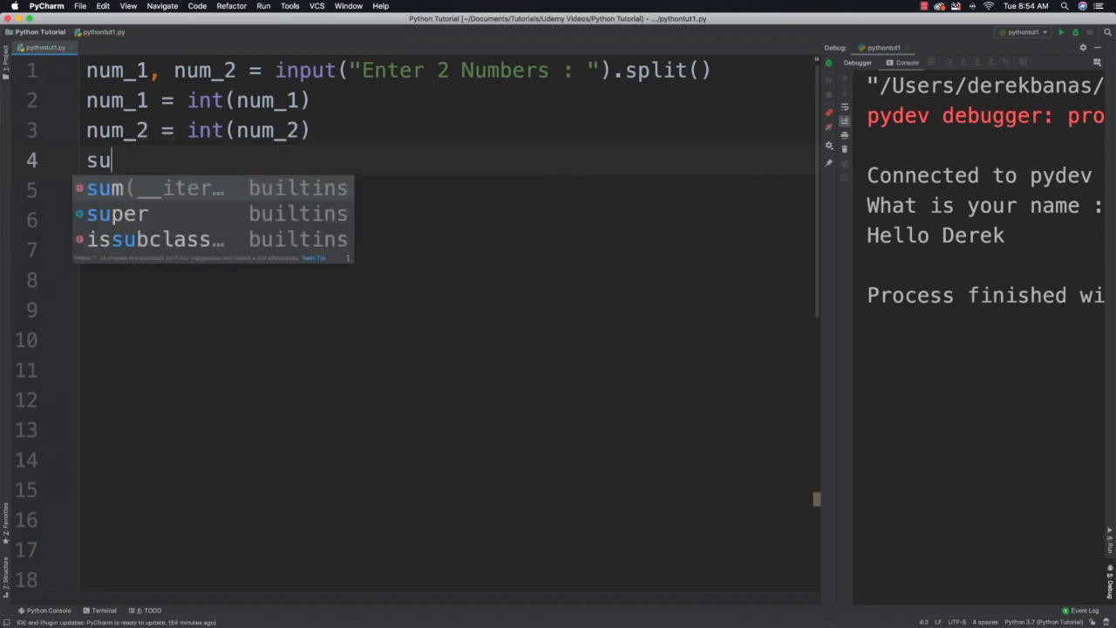
Add sum_1 = num_1 + num_2 and a difference line subtracting the two numbers.
text(m_1 = num_1 + num_2)
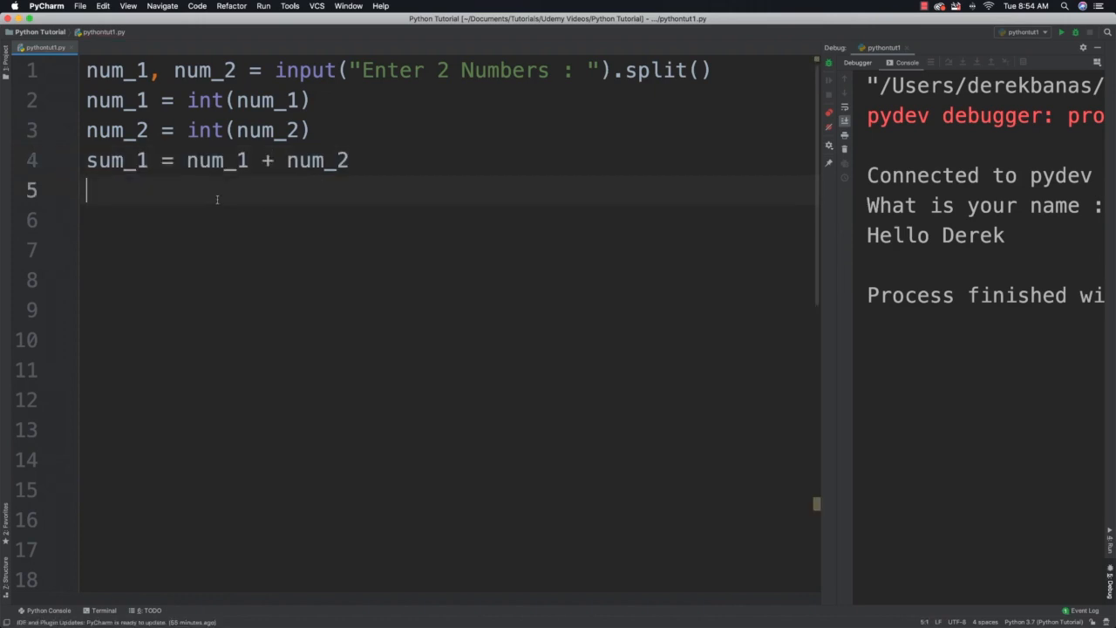
text(sum_1 = num_1 + num_2)
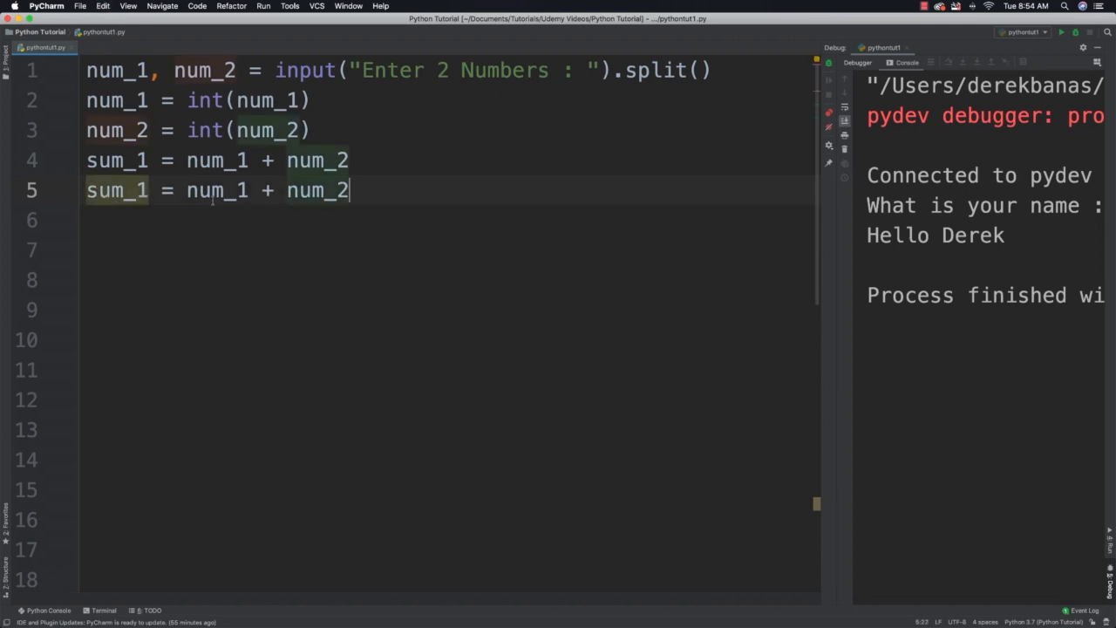
double_click(115, 190)
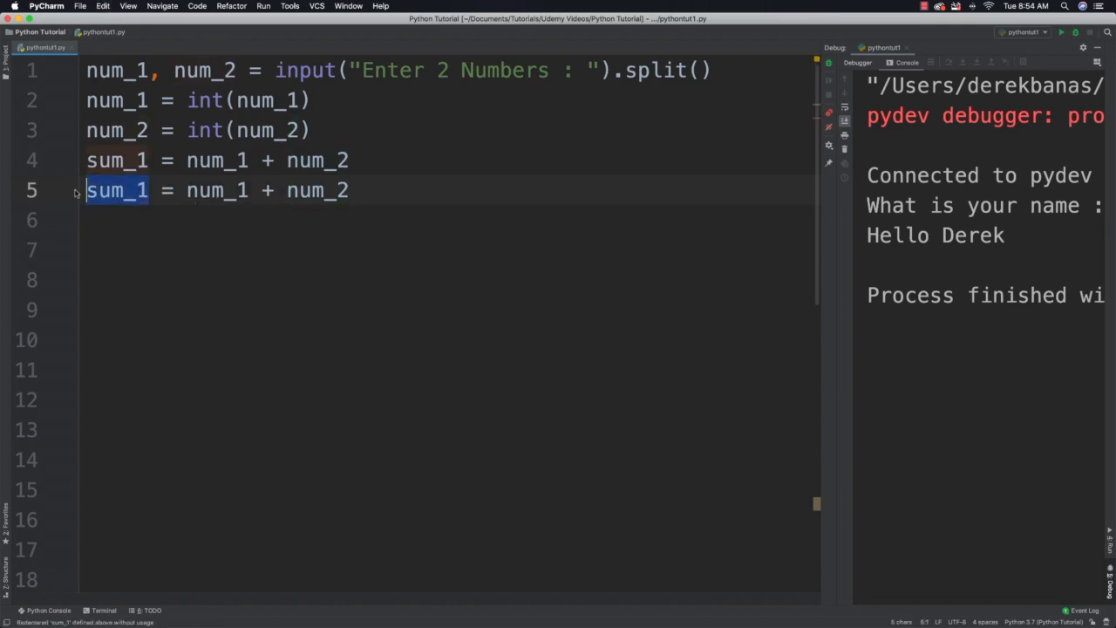
text(difference)
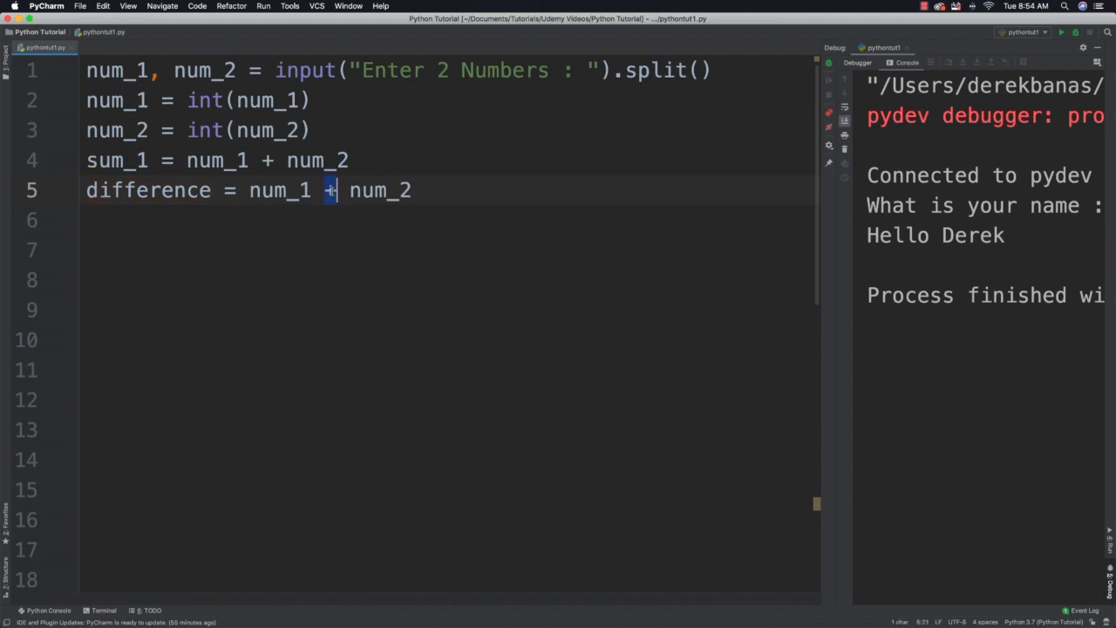
Add product (*), quotient (/) and remainder (%) calculations of num_1 and num_2.
text(product = num_1 + num_2)
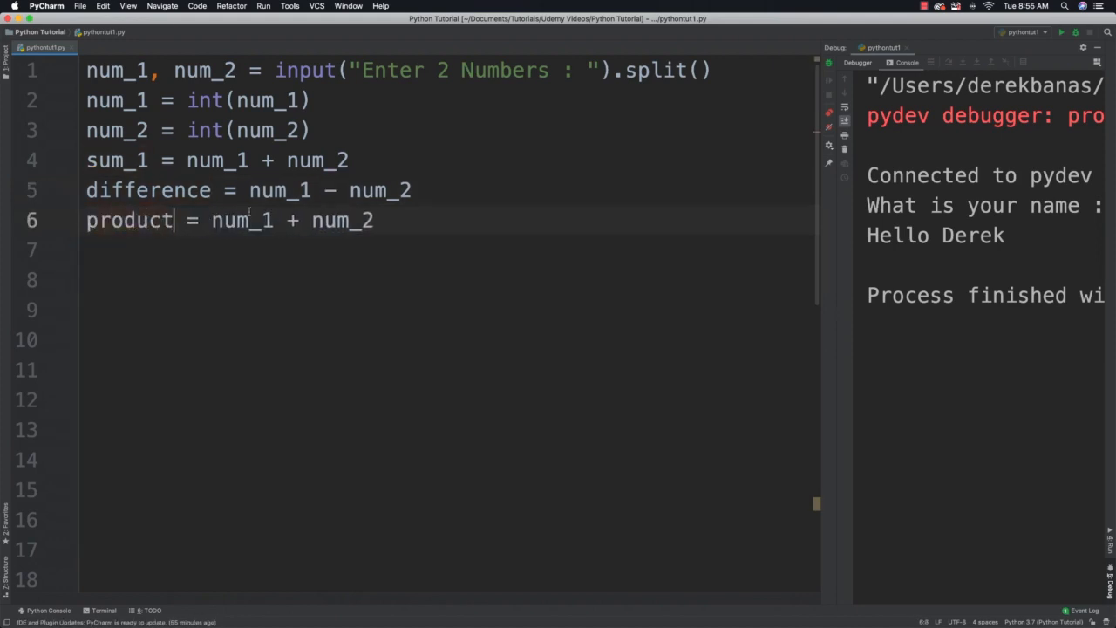
text(*)
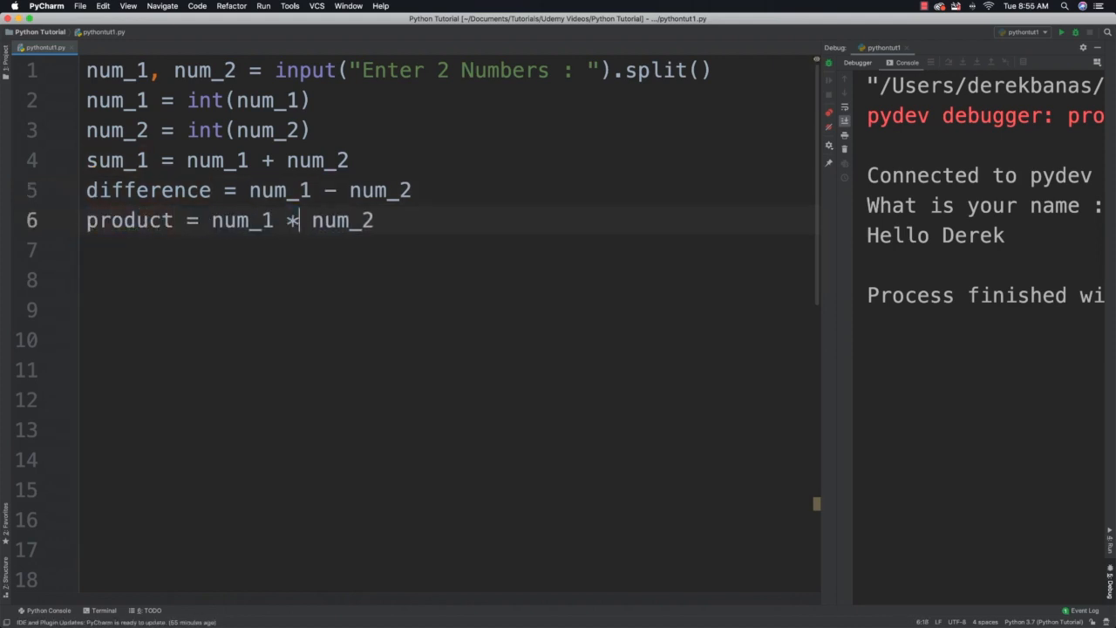
text(sum_1 = num_1 + num_2)
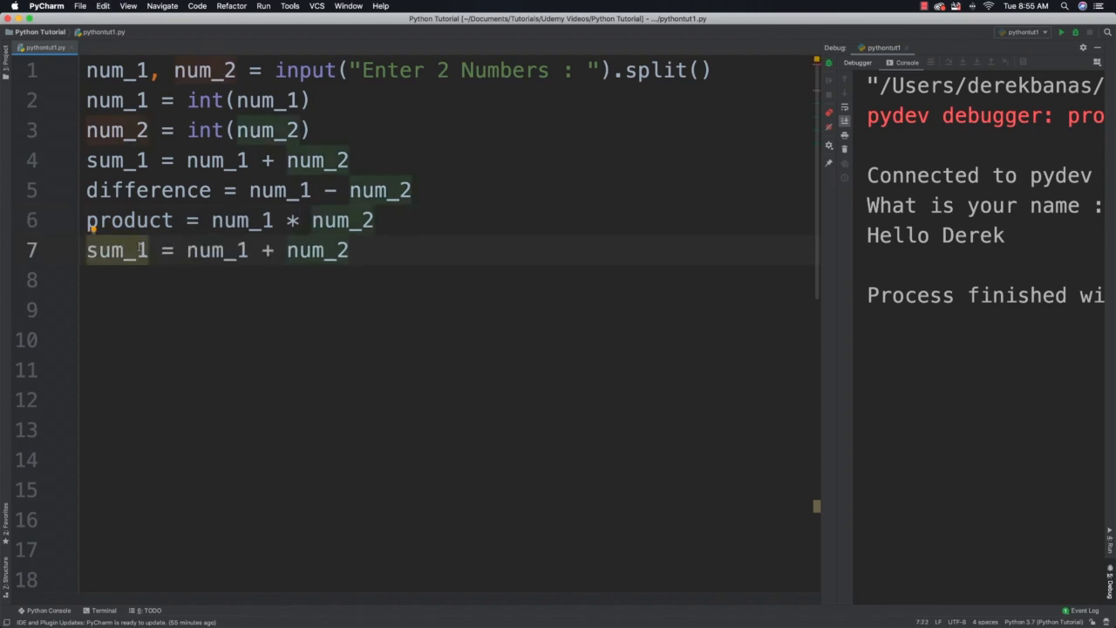
text(quotient)
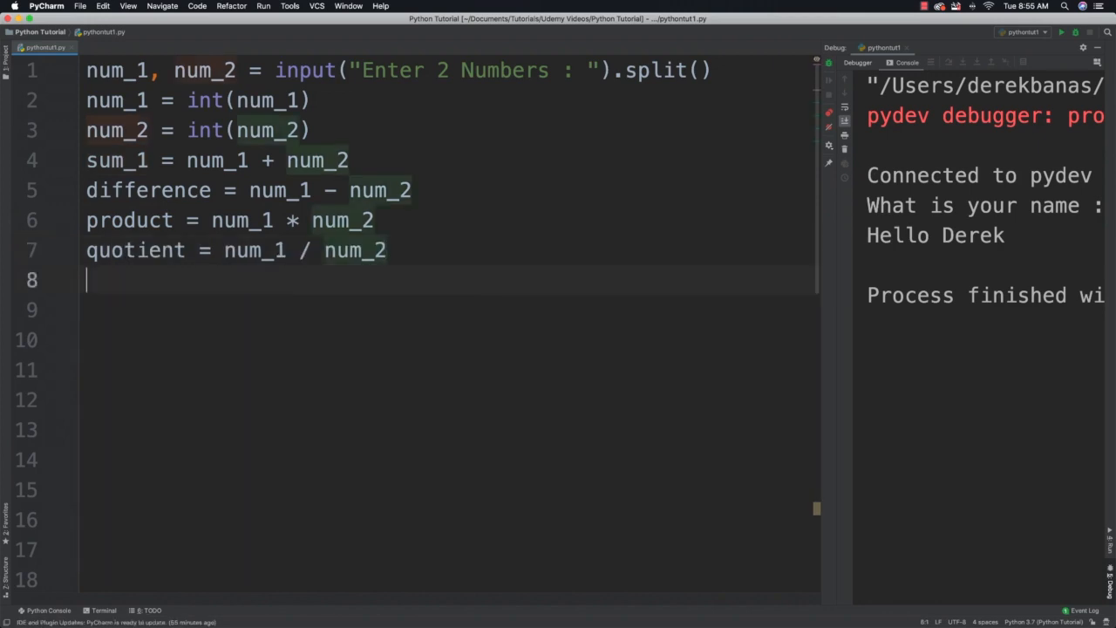
text(sum_1 = num_1 + num_2)
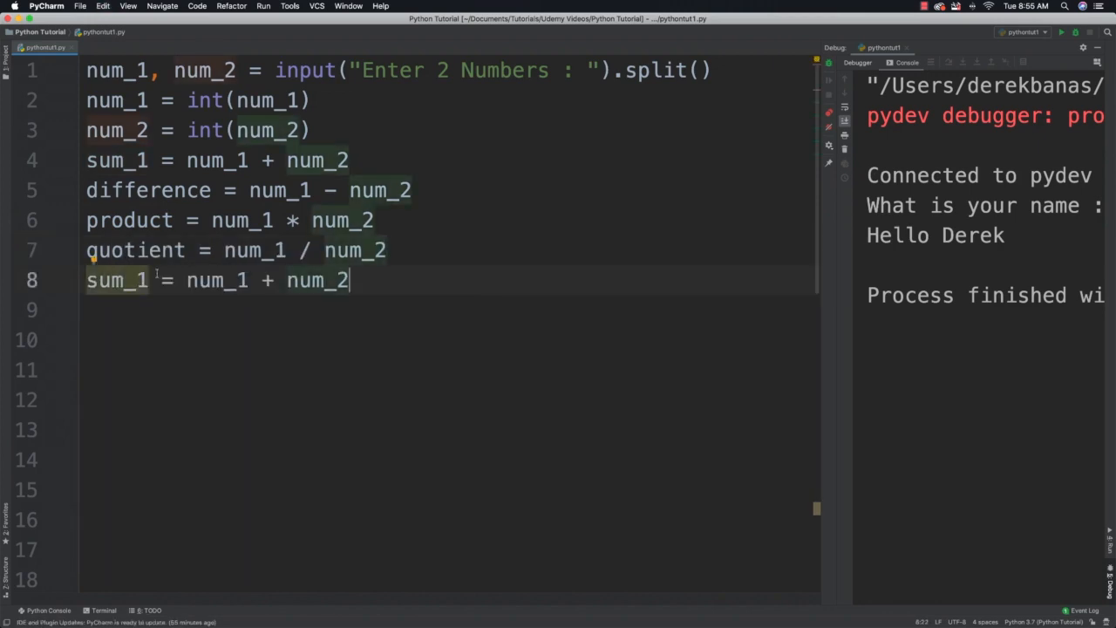
text(remai)
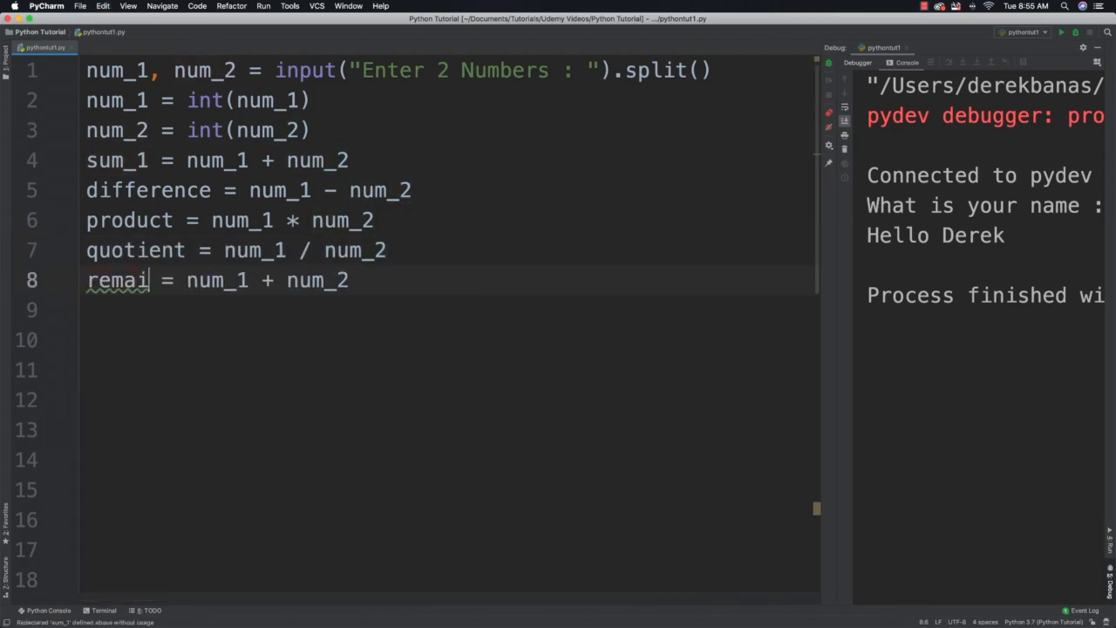
text(nder)
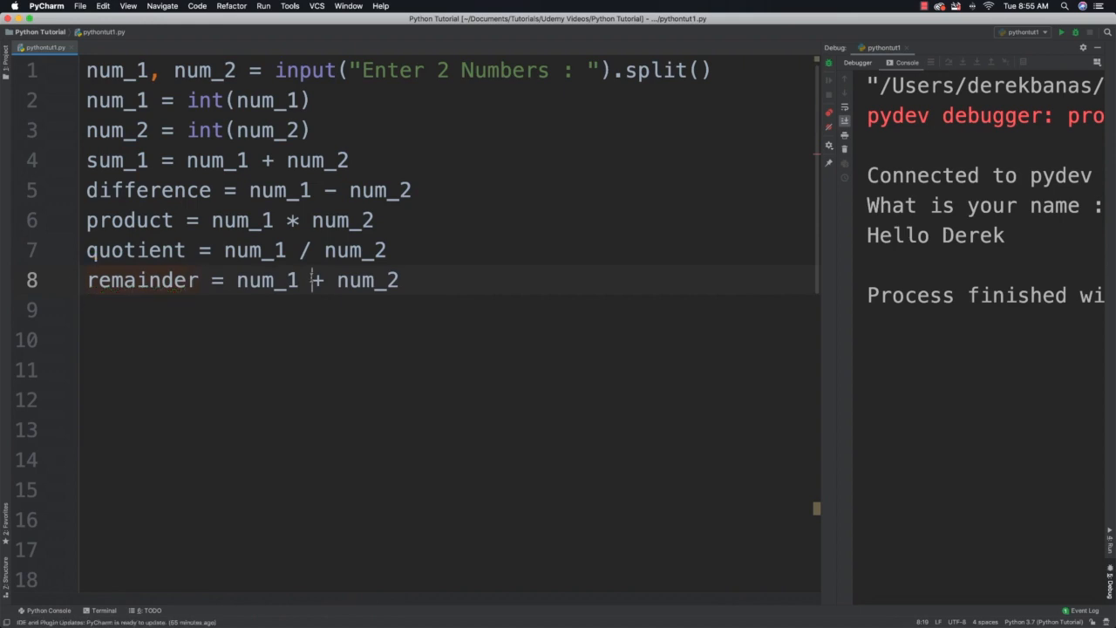
text(%)
click(448, 340)
text(print("{} )
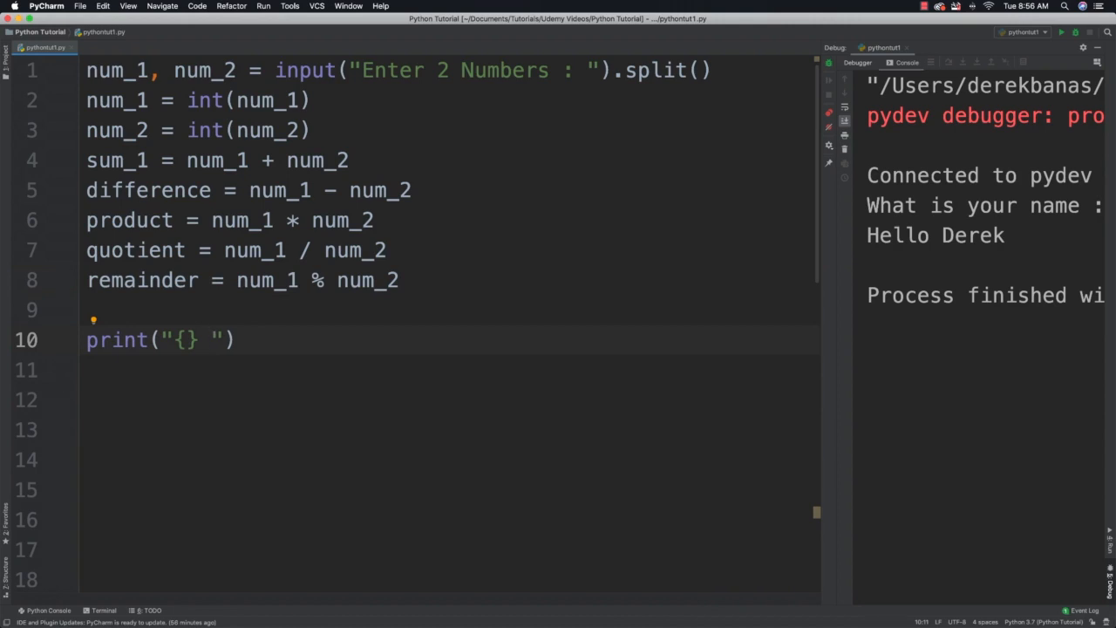
Write print("{} + {} = {}".format(num_1, num_2, sum_1)) and duplicate it into five lines.
text(+ {)
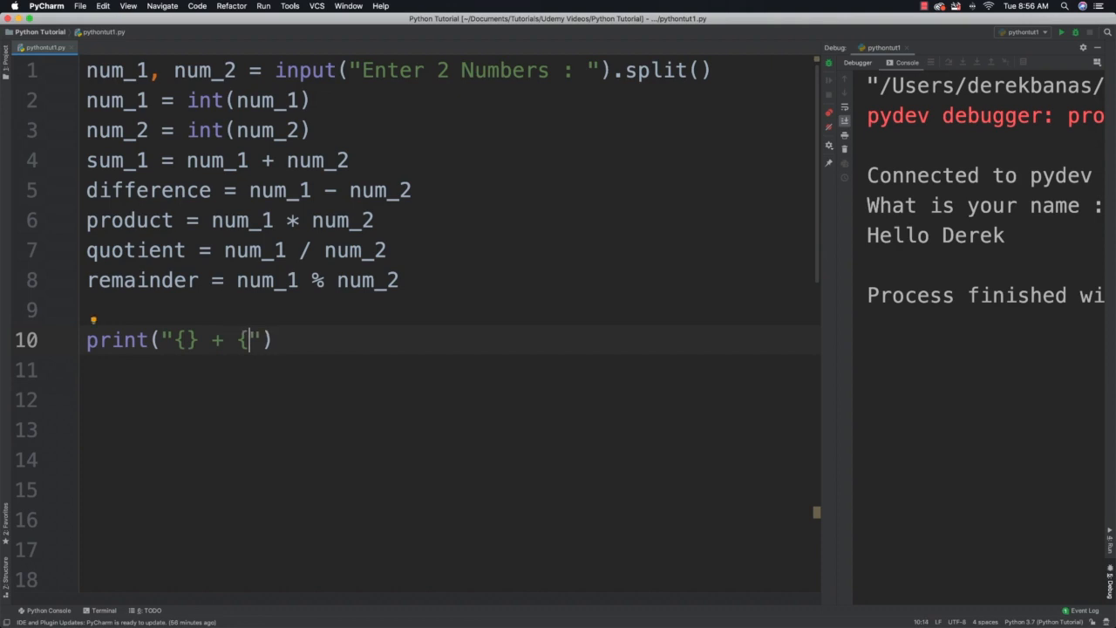
text(})
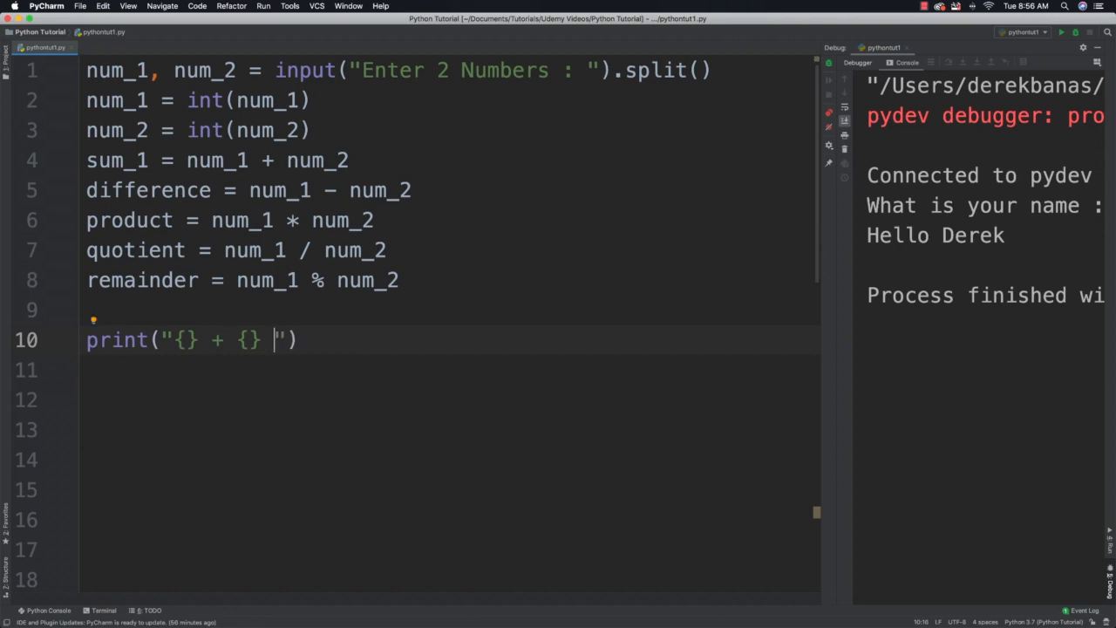
text(= {})
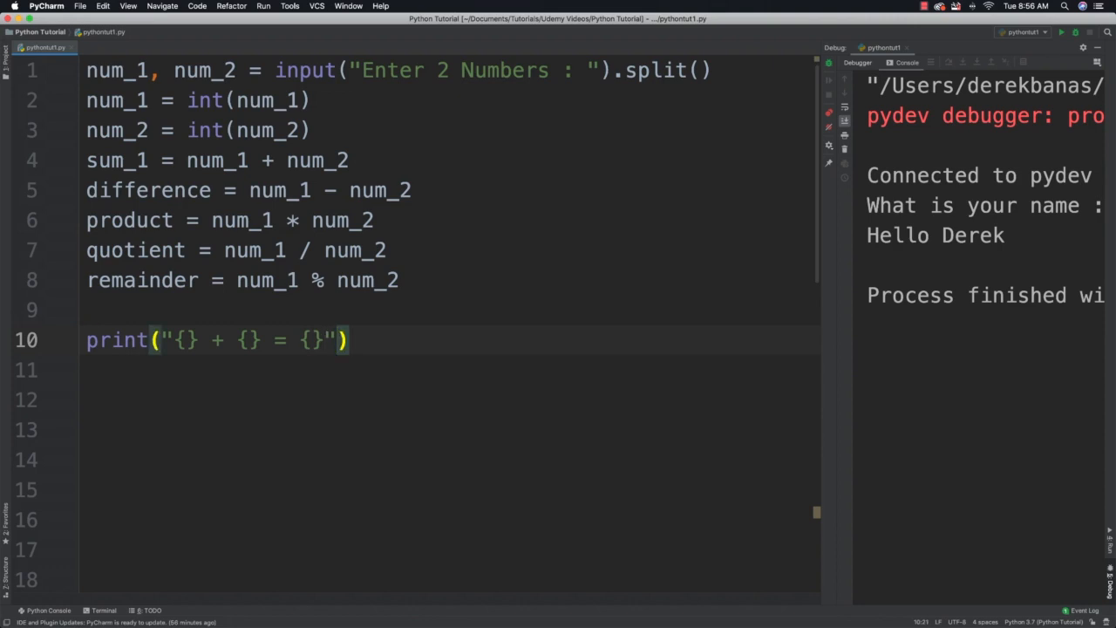
text(.format)
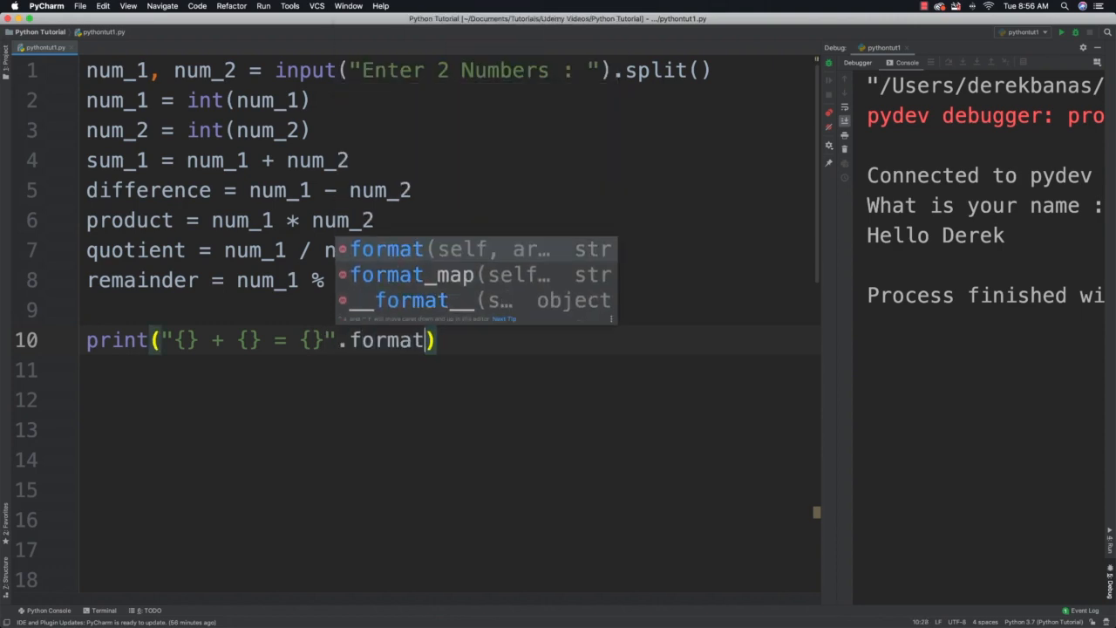
text((num_1,)
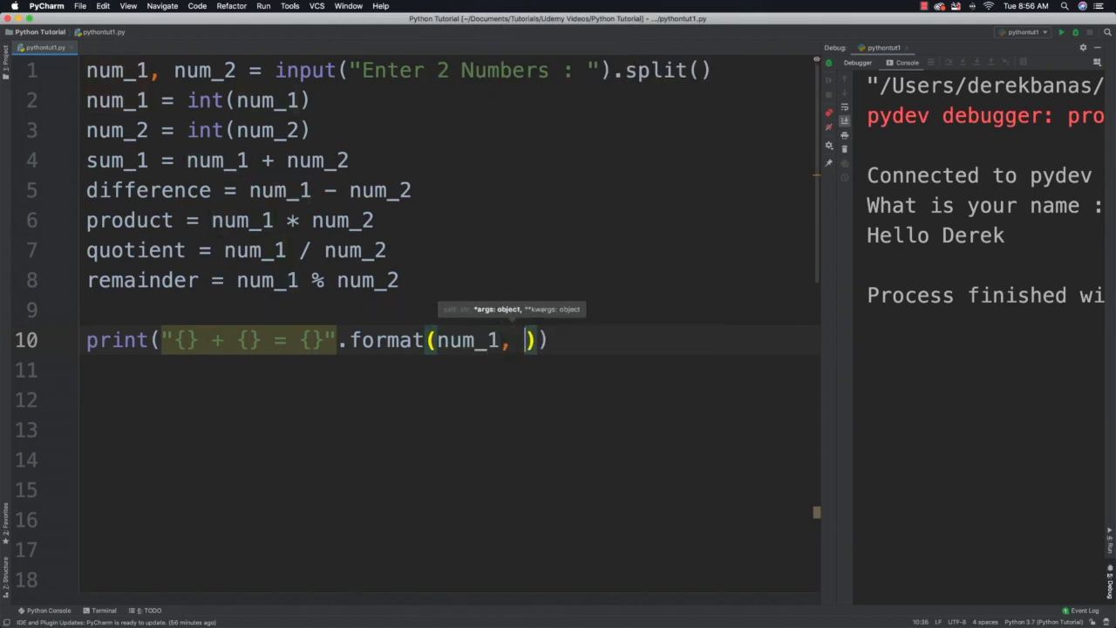
text(num_2)
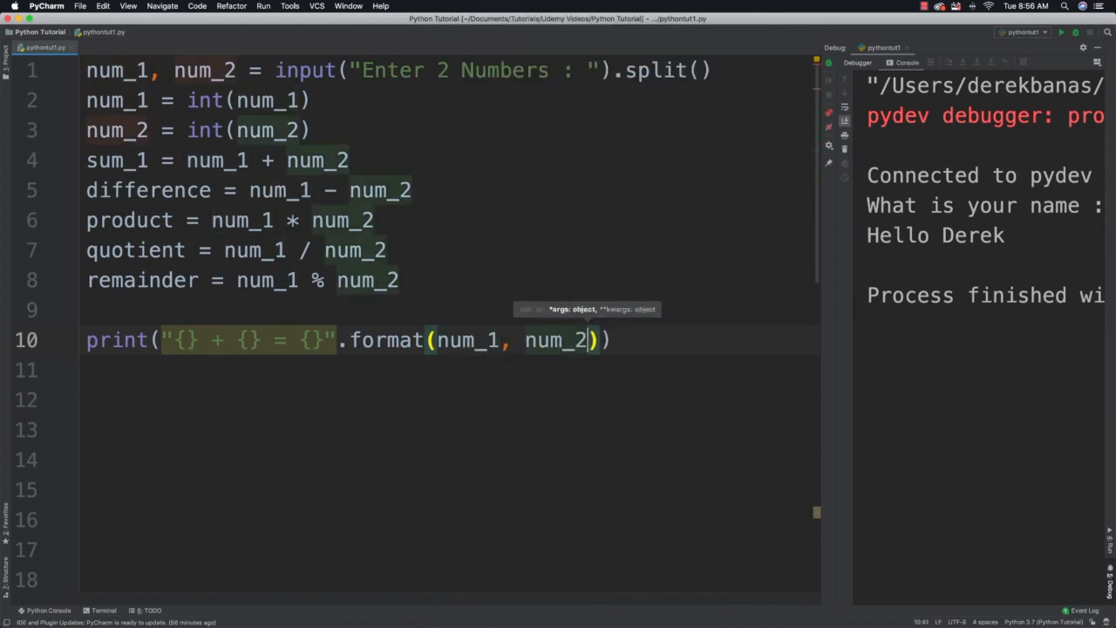
text(, sum_1)
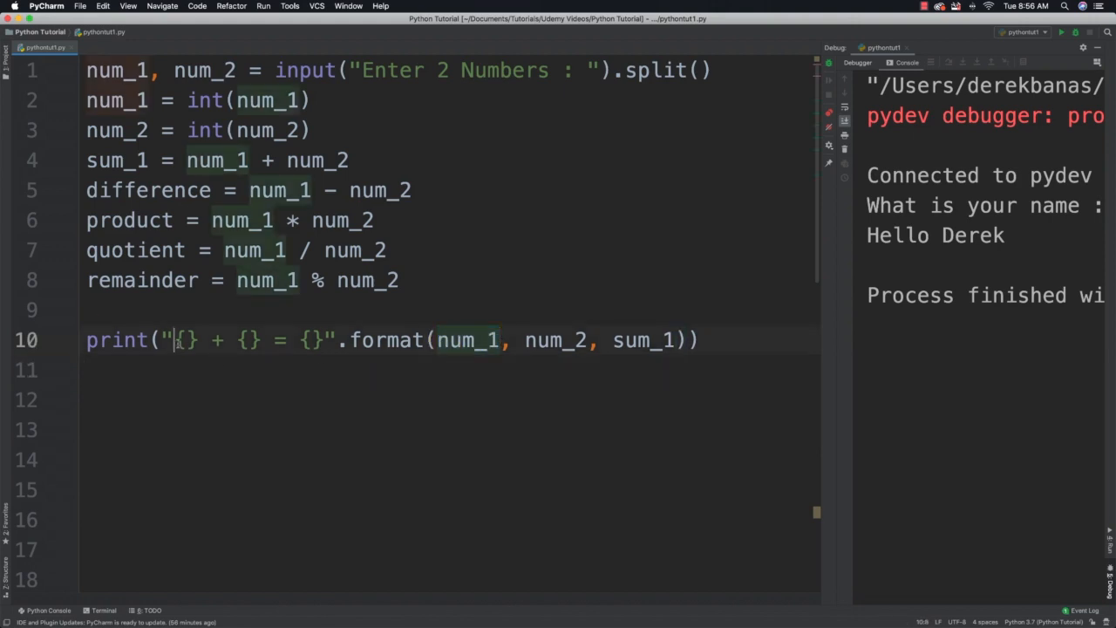
double_click(544, 340)
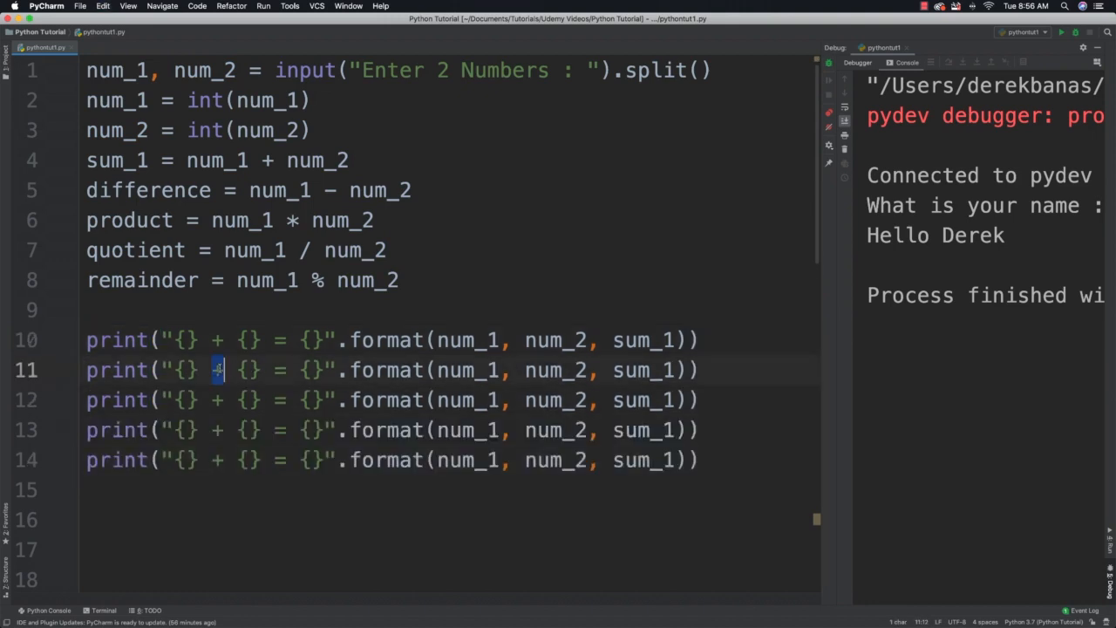
Change the copied print lines to -, *, /, % with difference, product, quotient and remainder.
text(-)
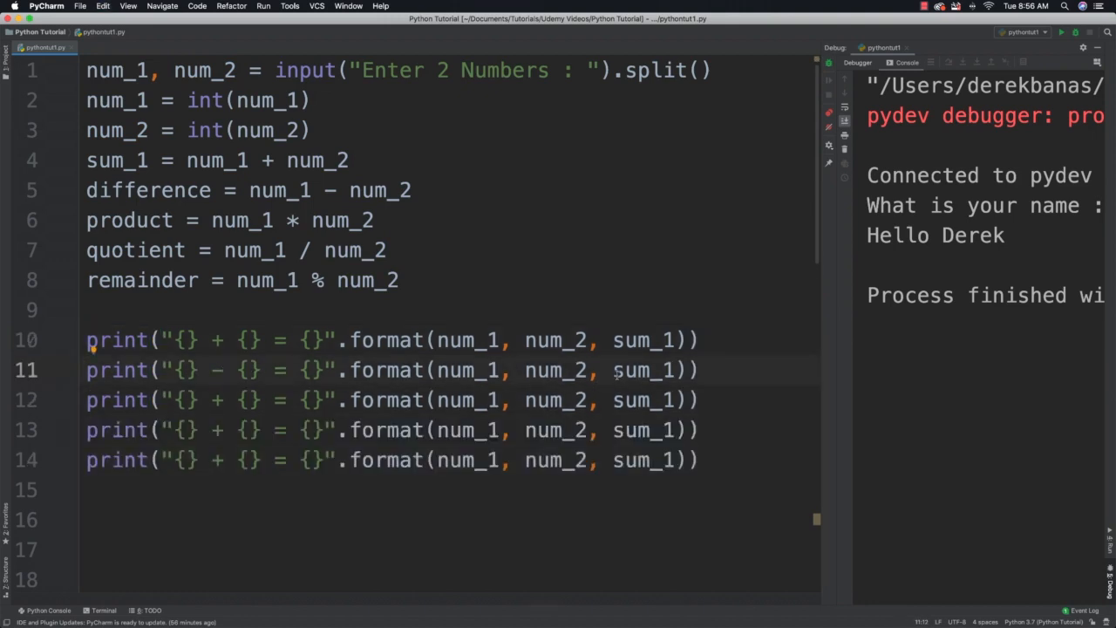
double_click(644, 370)
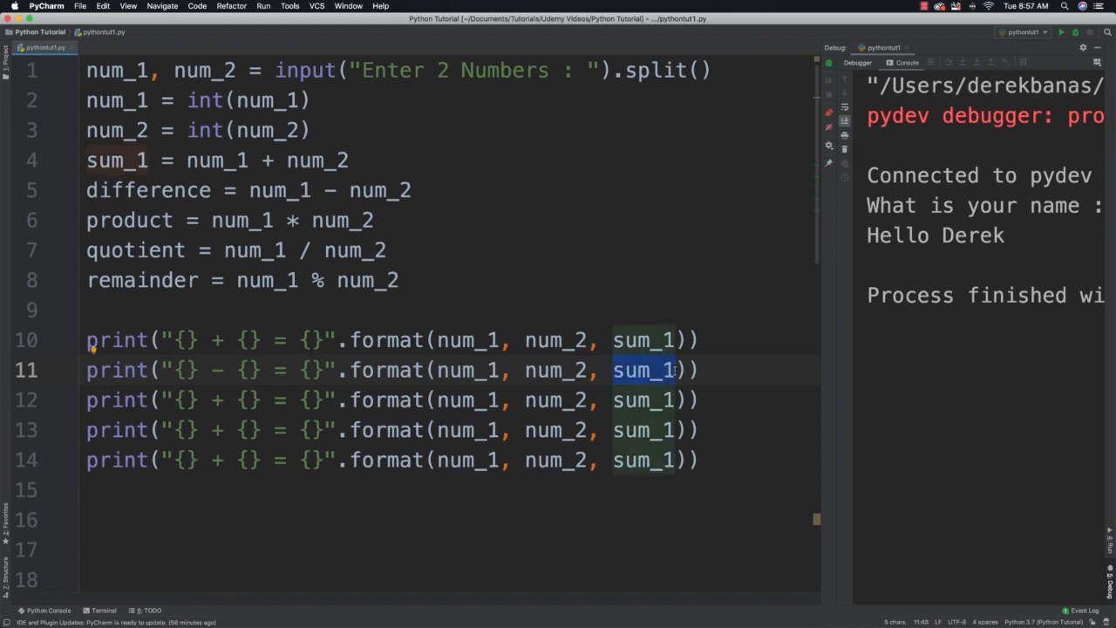
text(difference)
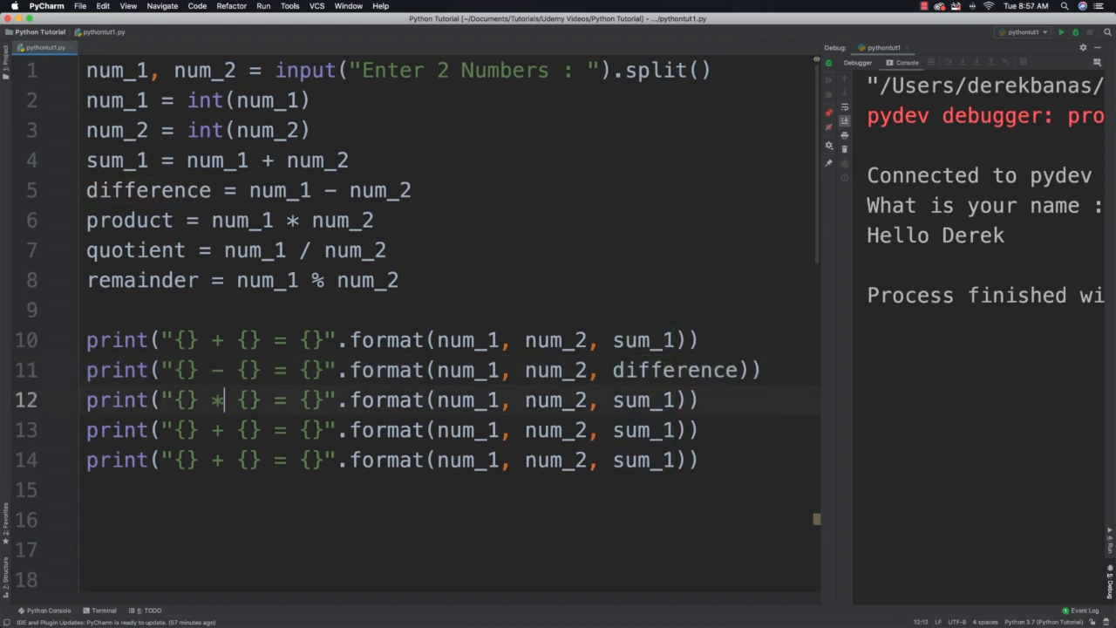
text(product)
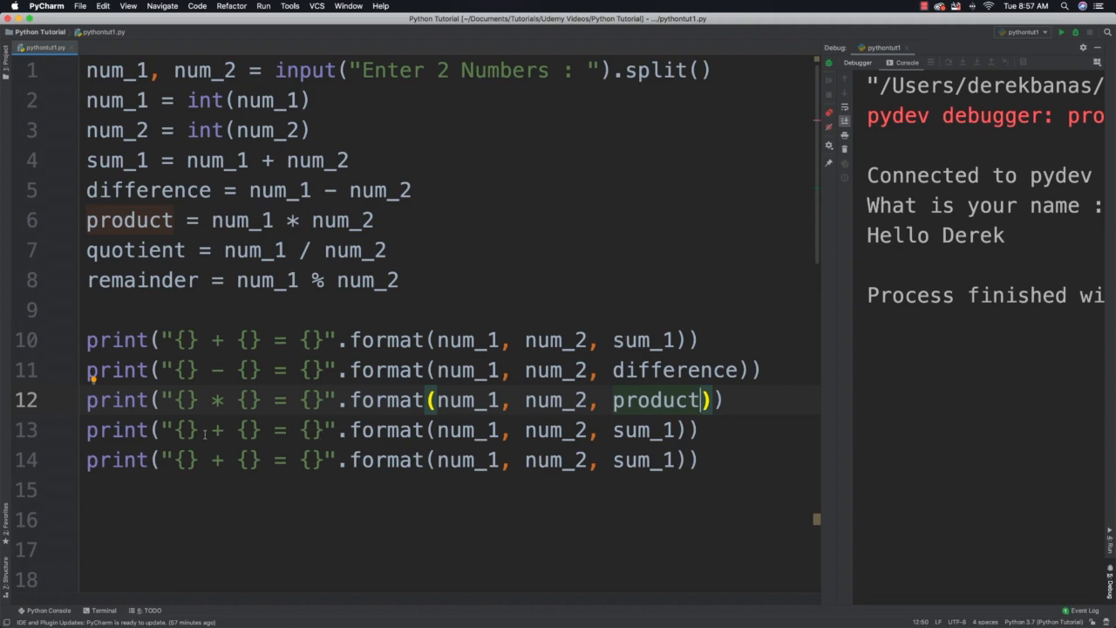
text(/)
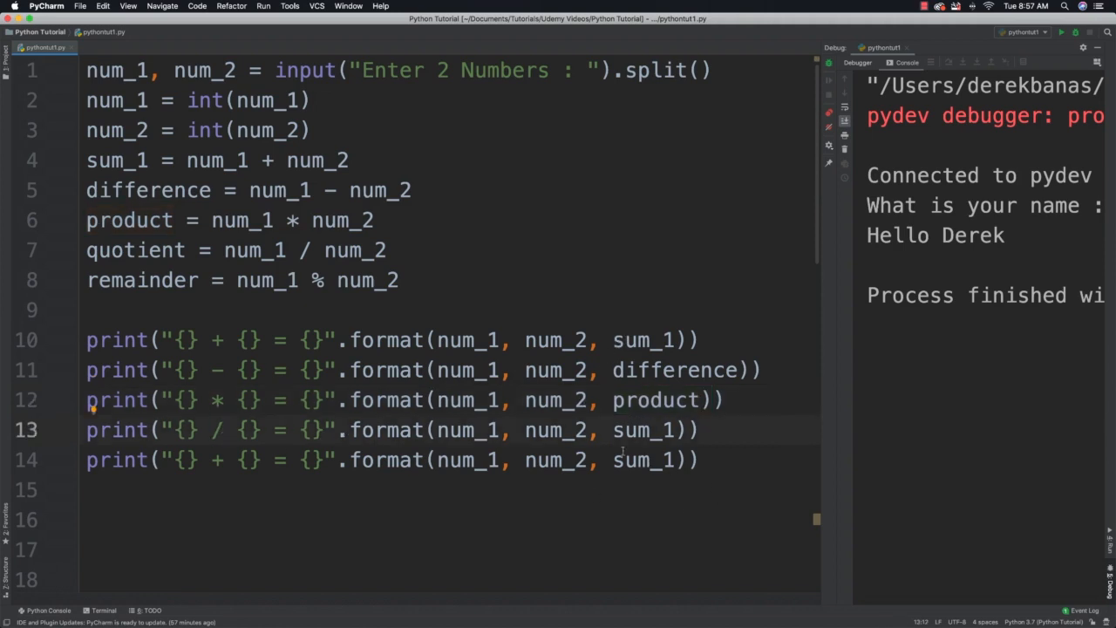
text(quotient)
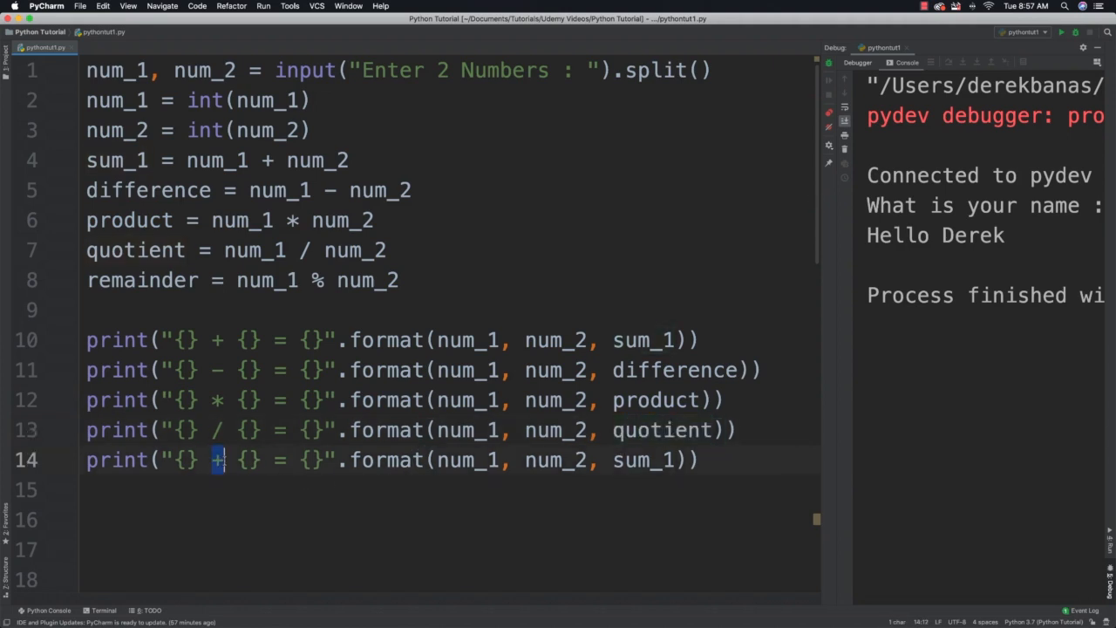
text(%)
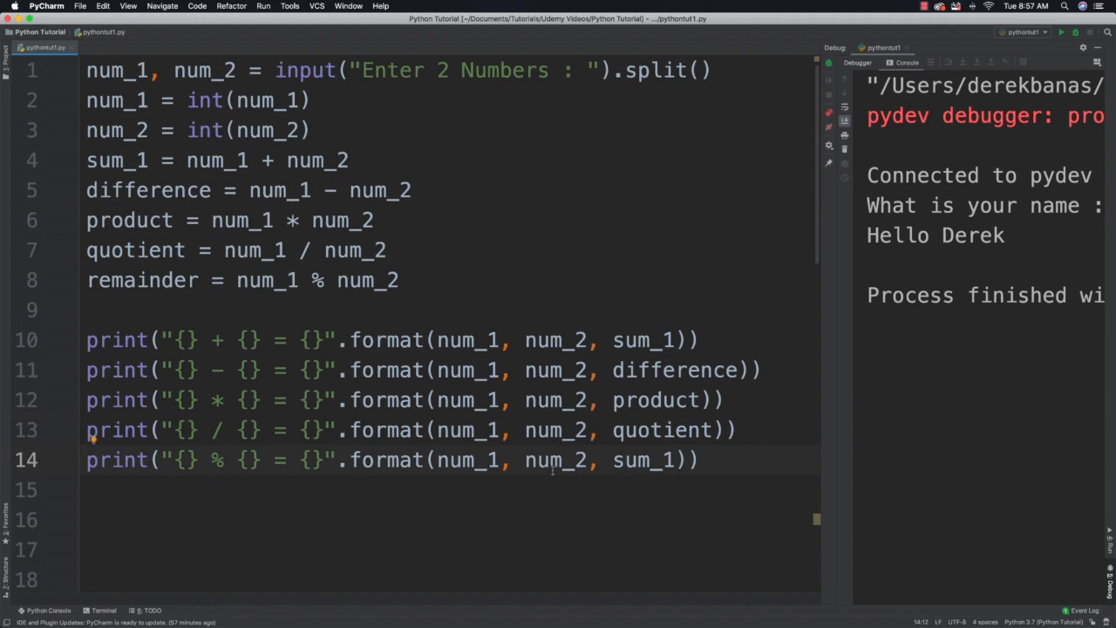
text(remainder)
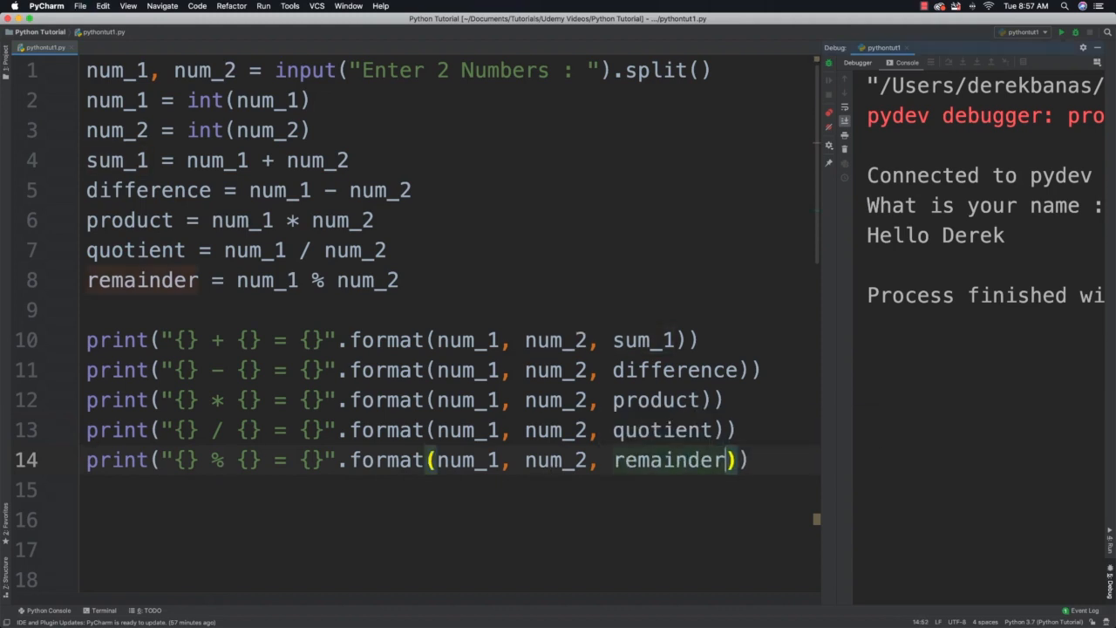
Run the calculator script and enter 5 4 at the console prompt.
click(1061, 31)
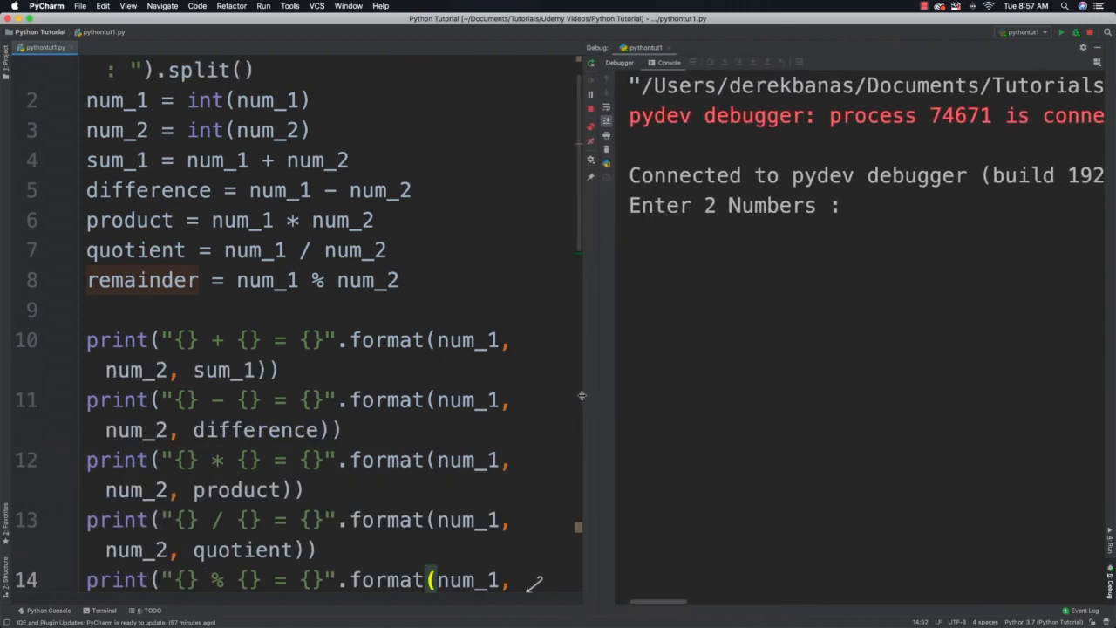
click(864, 206)
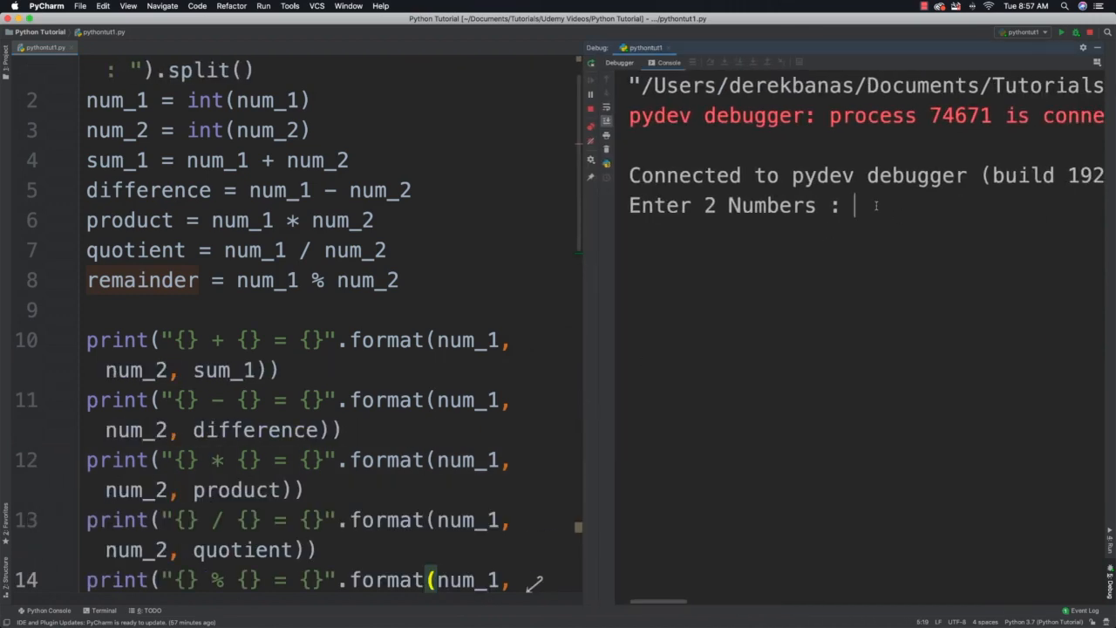
text(5)
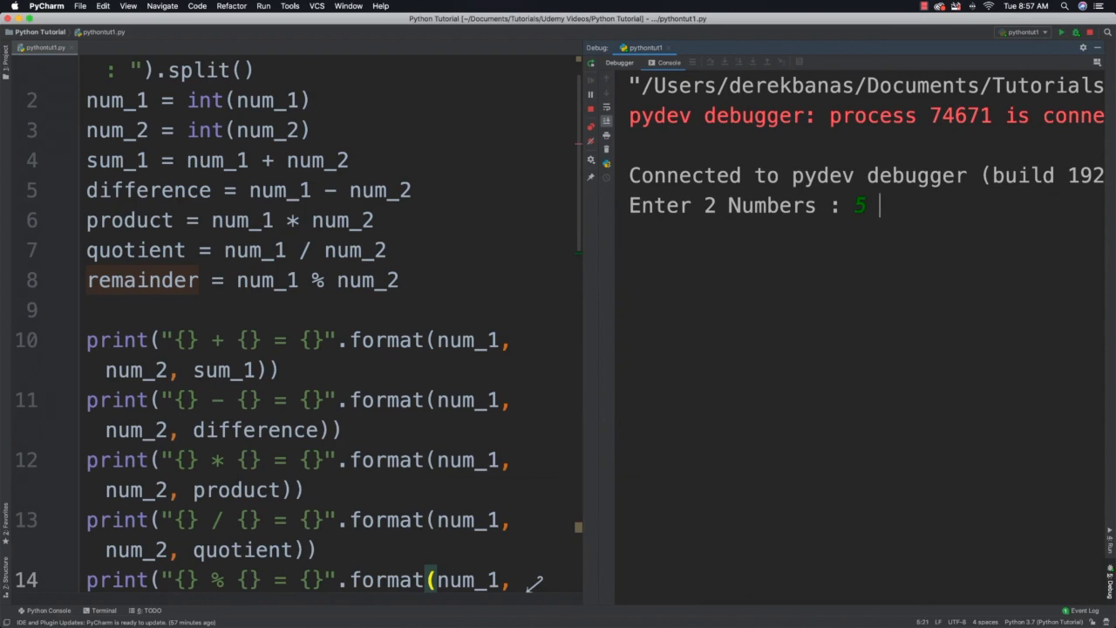
text(4)
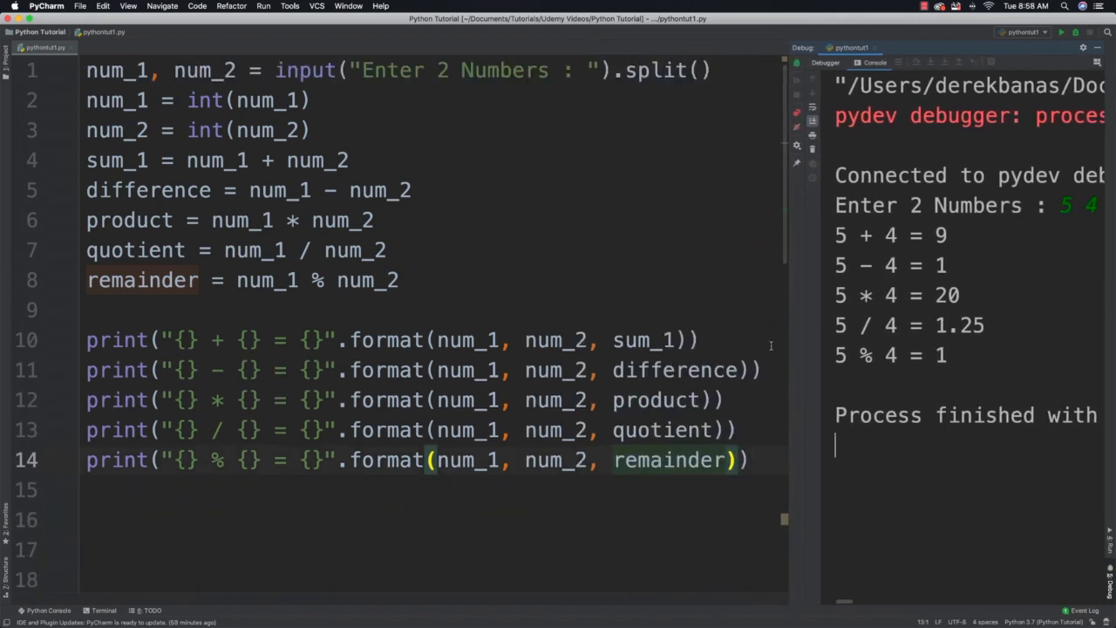
Select and delete all the calculator code from the editor.
drag(201, 216, 736, 458)
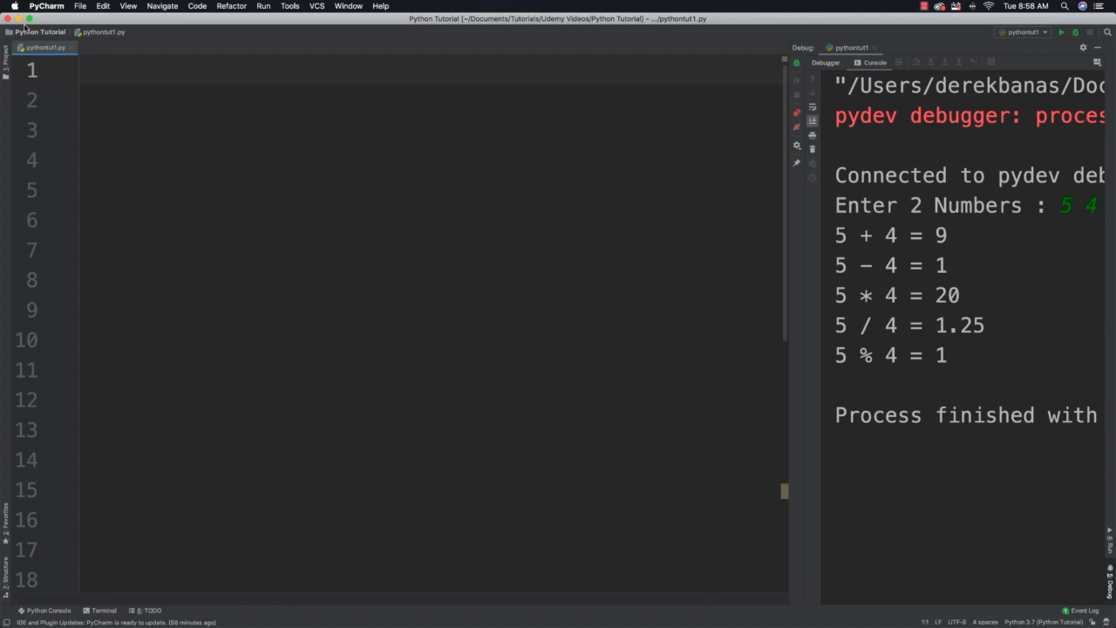
text(#)
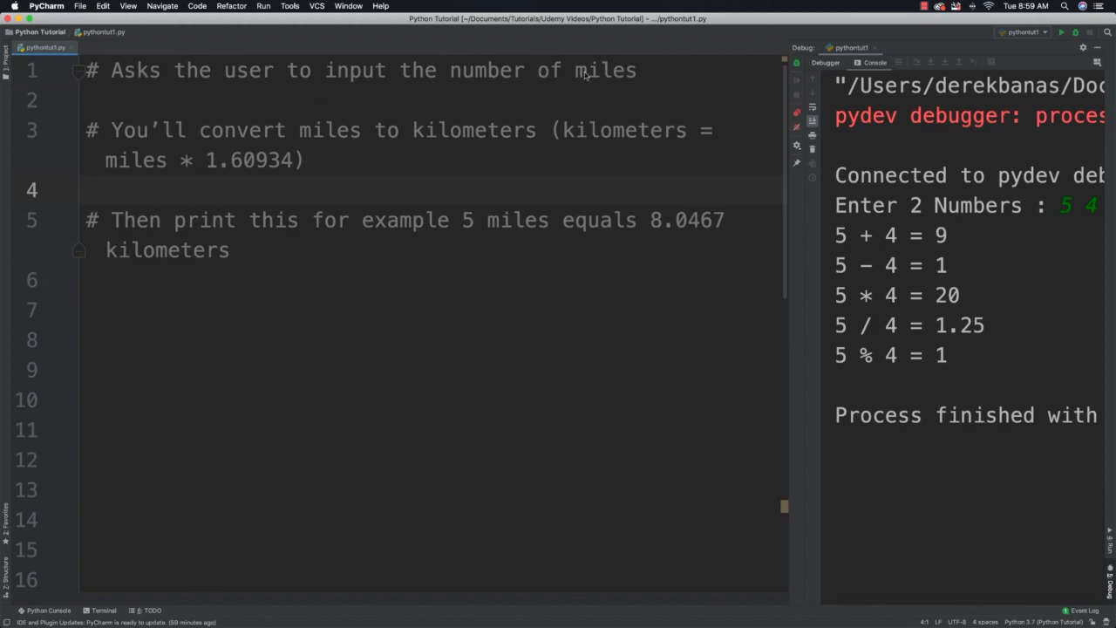
mouse_move(585, 96)
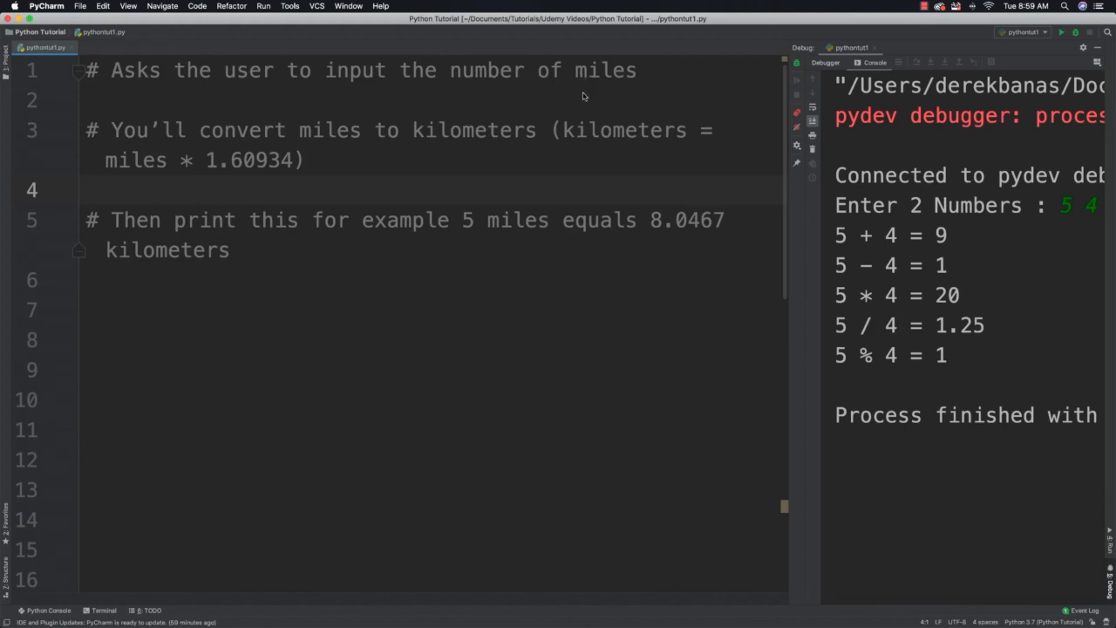
mouse_move(513, 124)
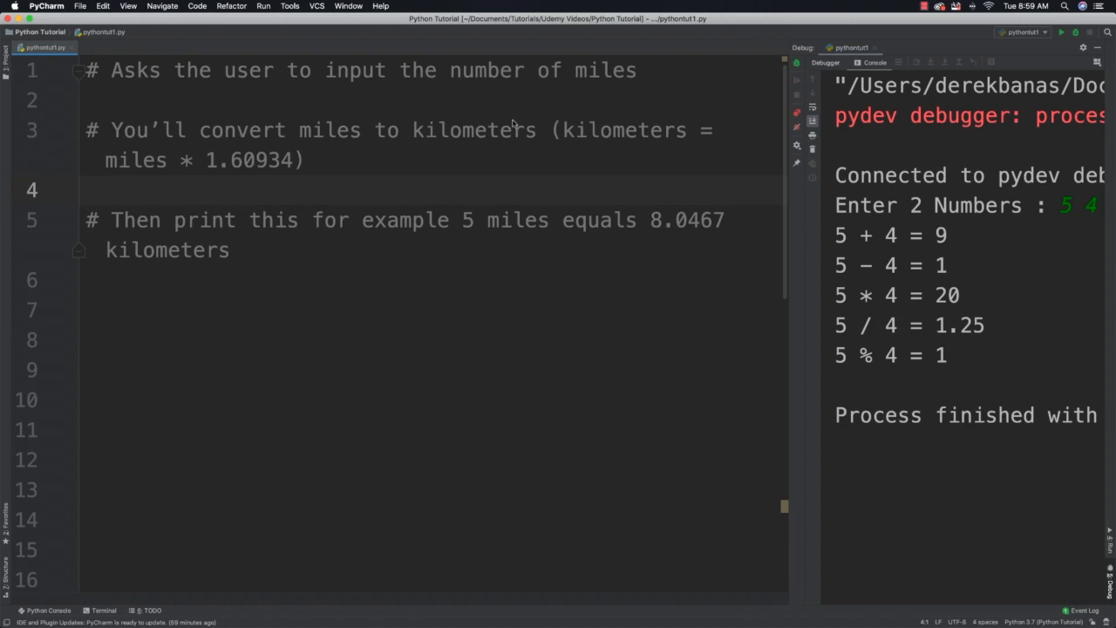
mouse_move(398, 157)
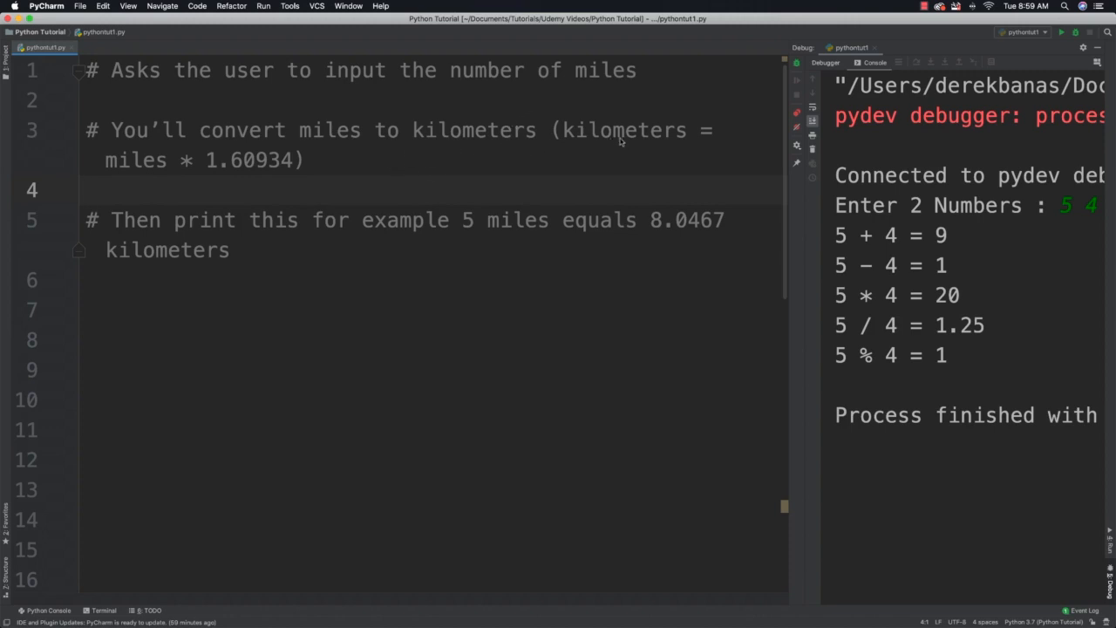
click(85, 190)
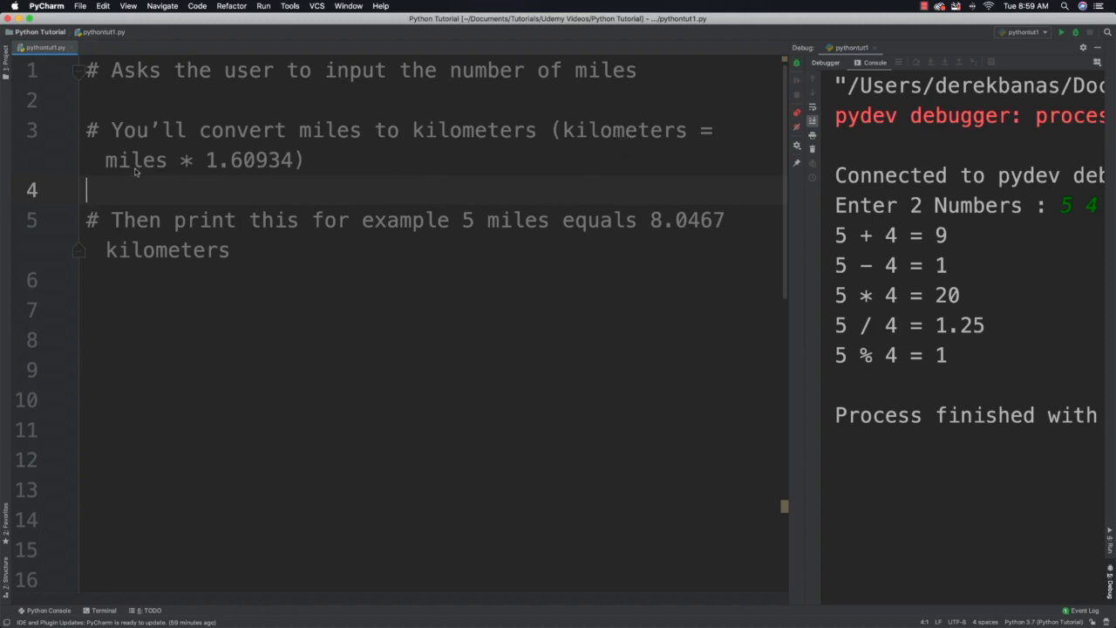
mouse_move(244, 170)
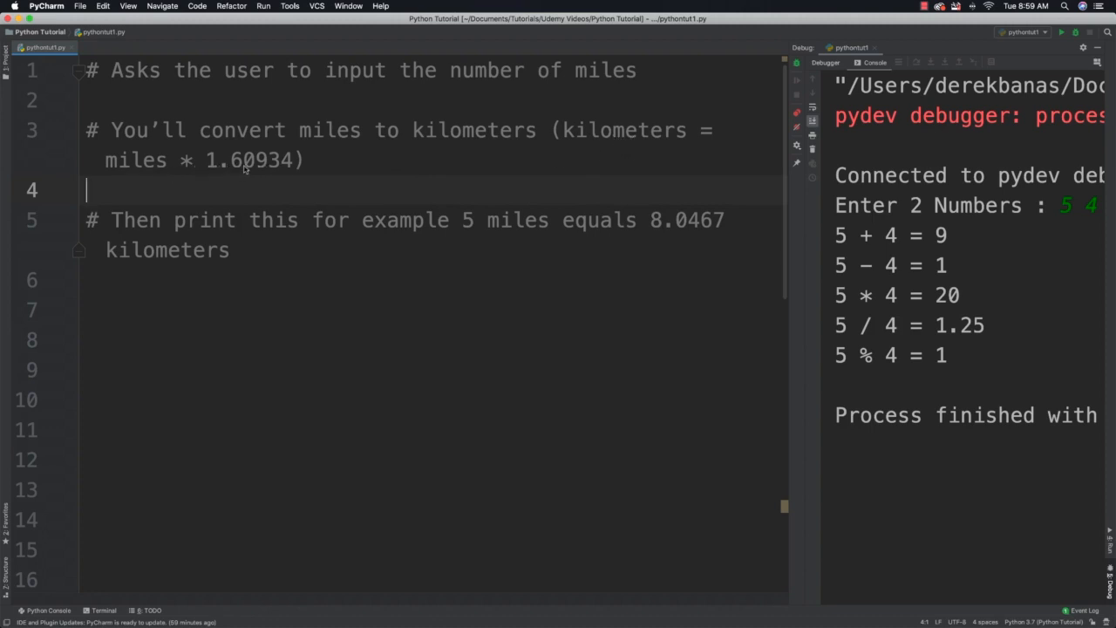
mouse_move(241, 230)
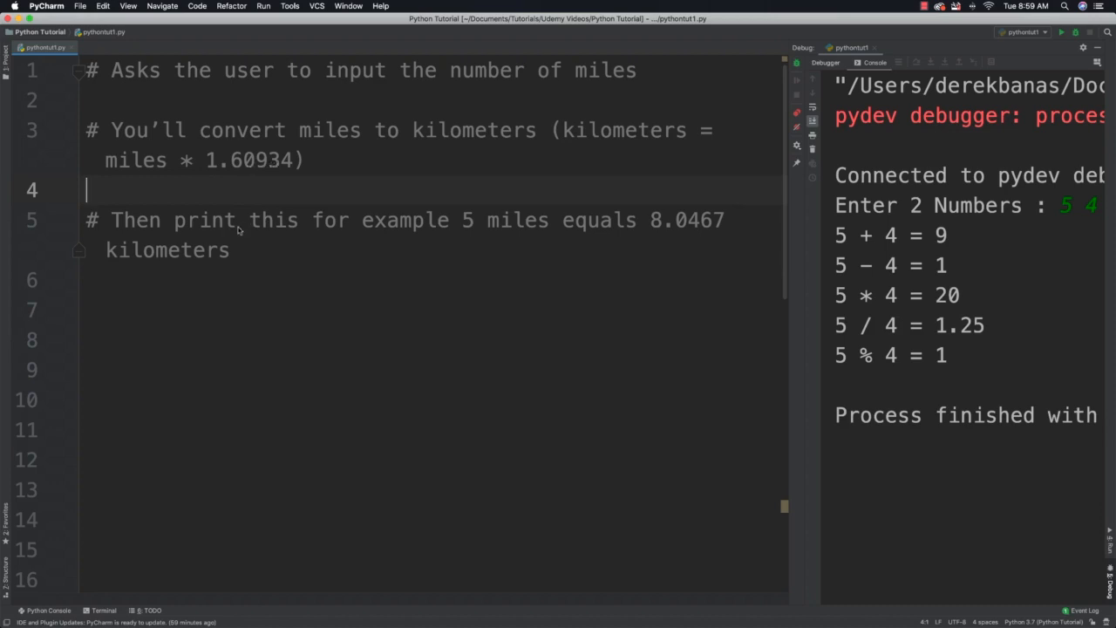
mouse_move(365, 244)
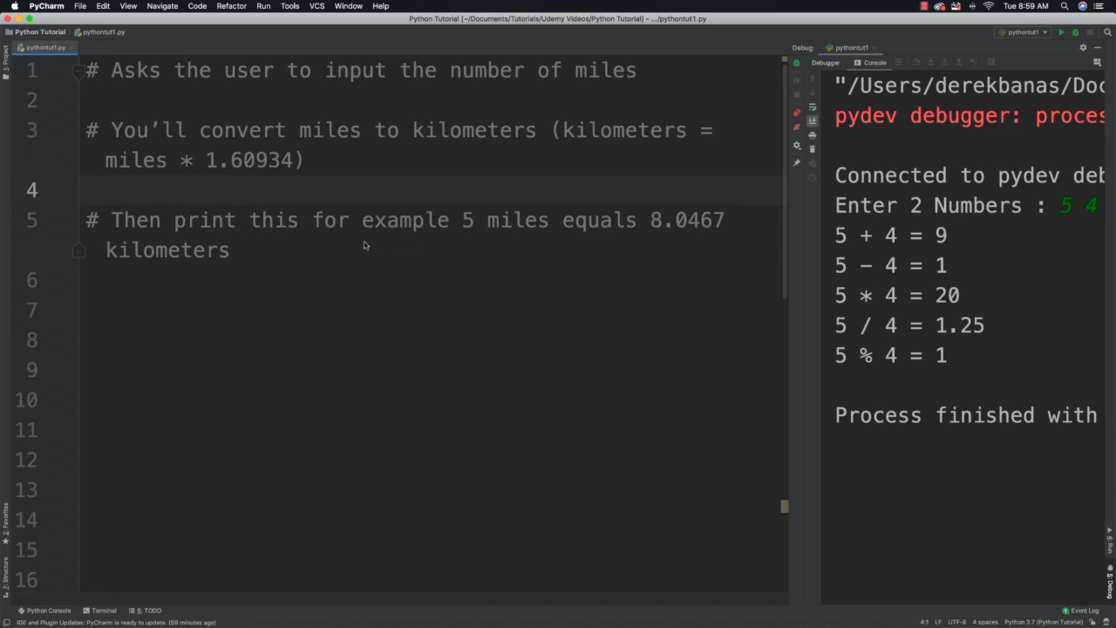
drag(462, 220, 649, 220)
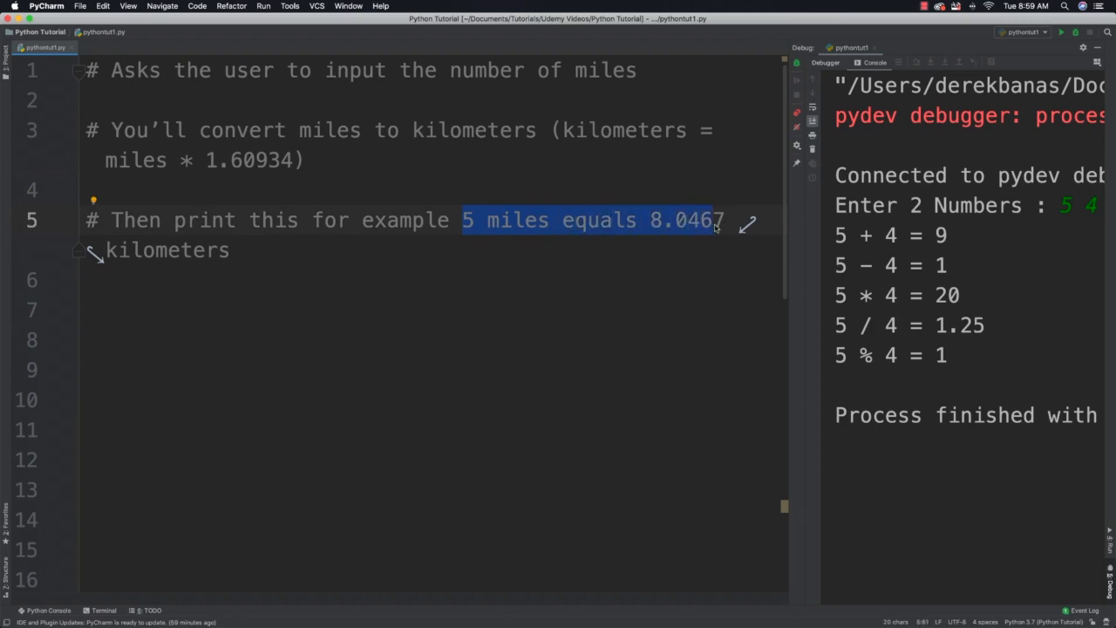
mouse_move(443, 273)
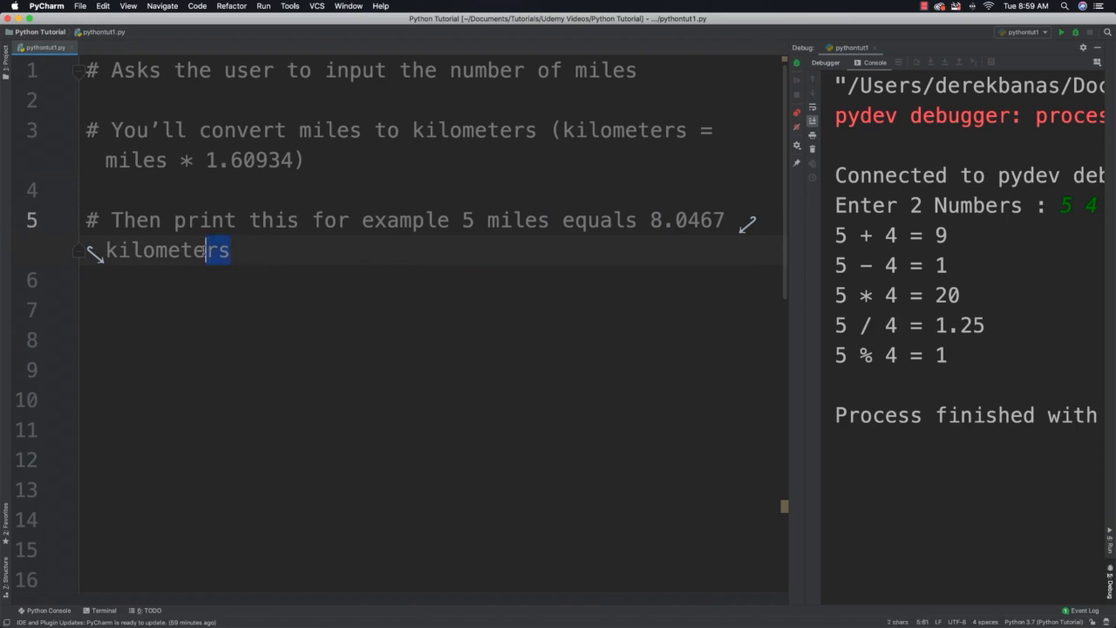
click(230, 251)
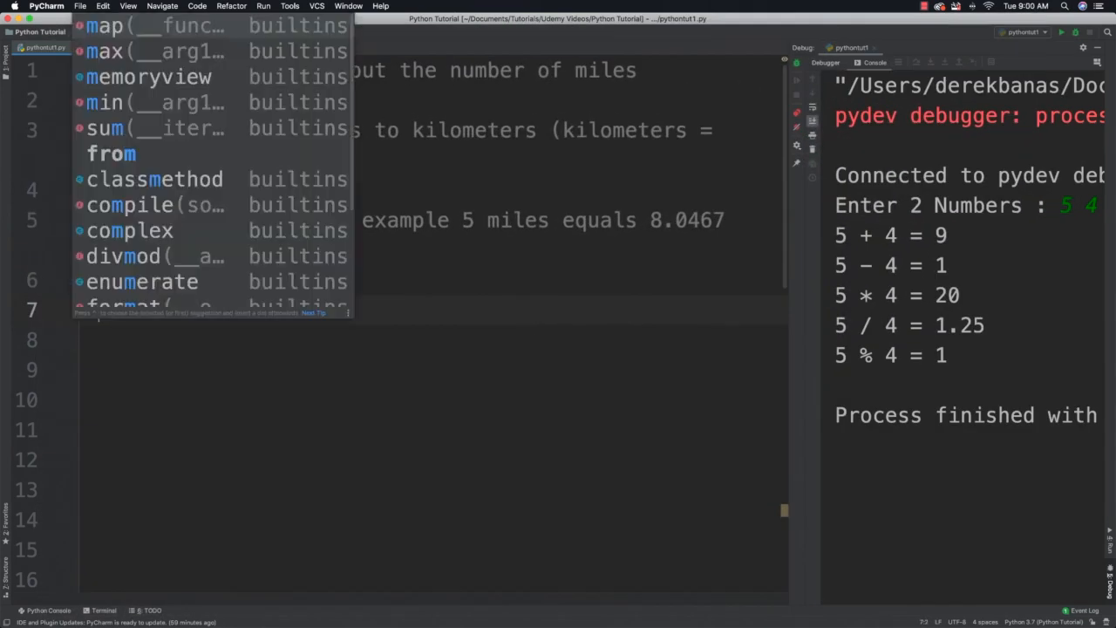
Write miles = int(input("Enter Miles : ")) to read miles as an integer.
text(miles = input("En)
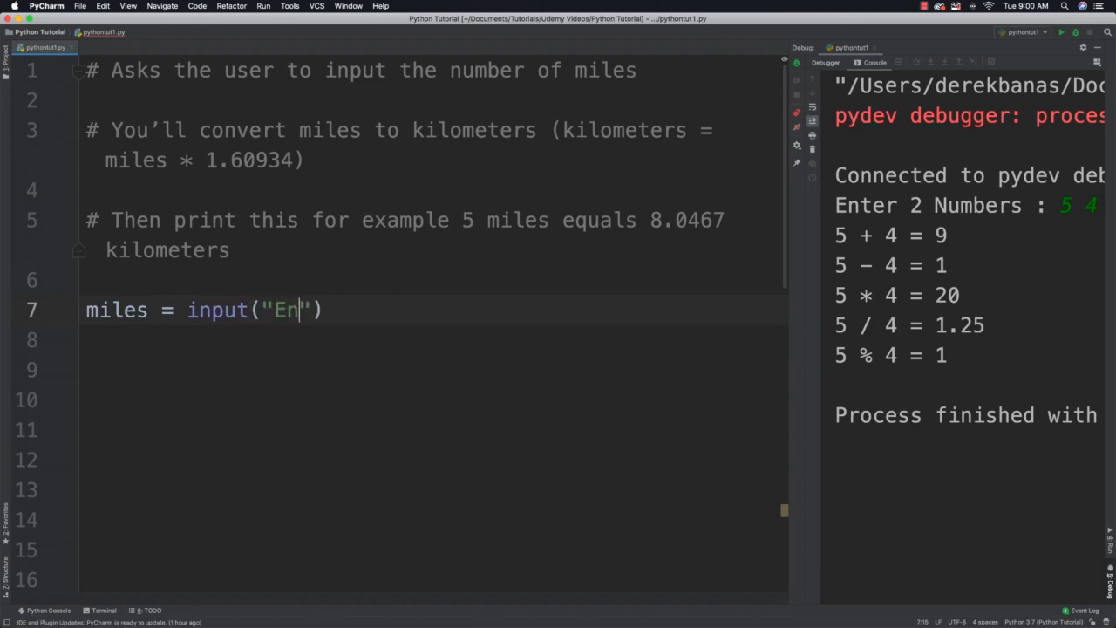
text(ter Miles)
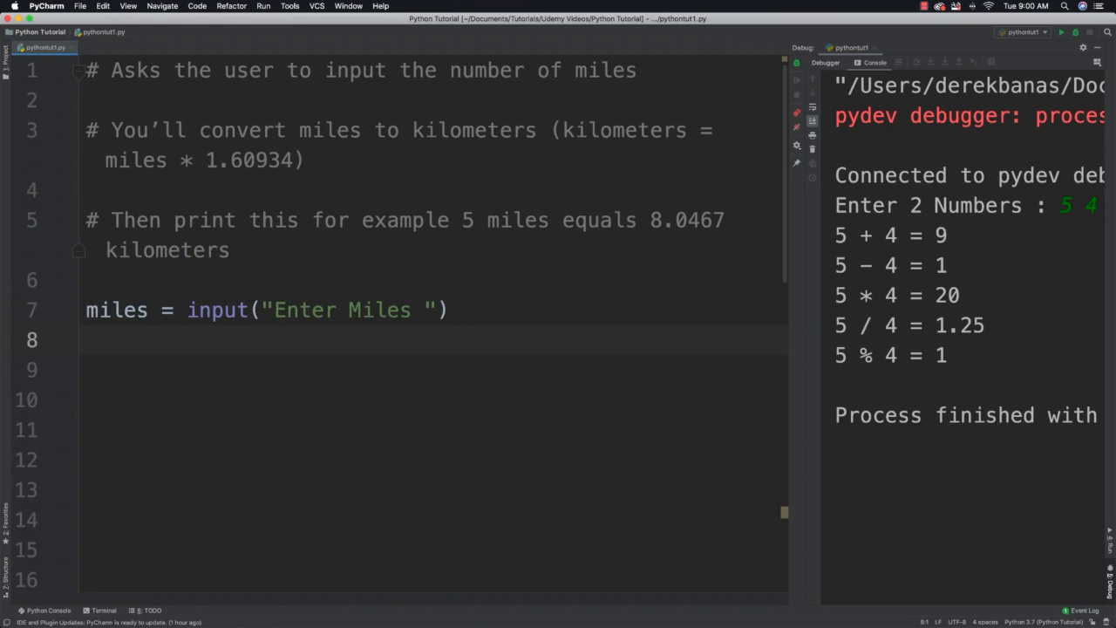
text(miles)
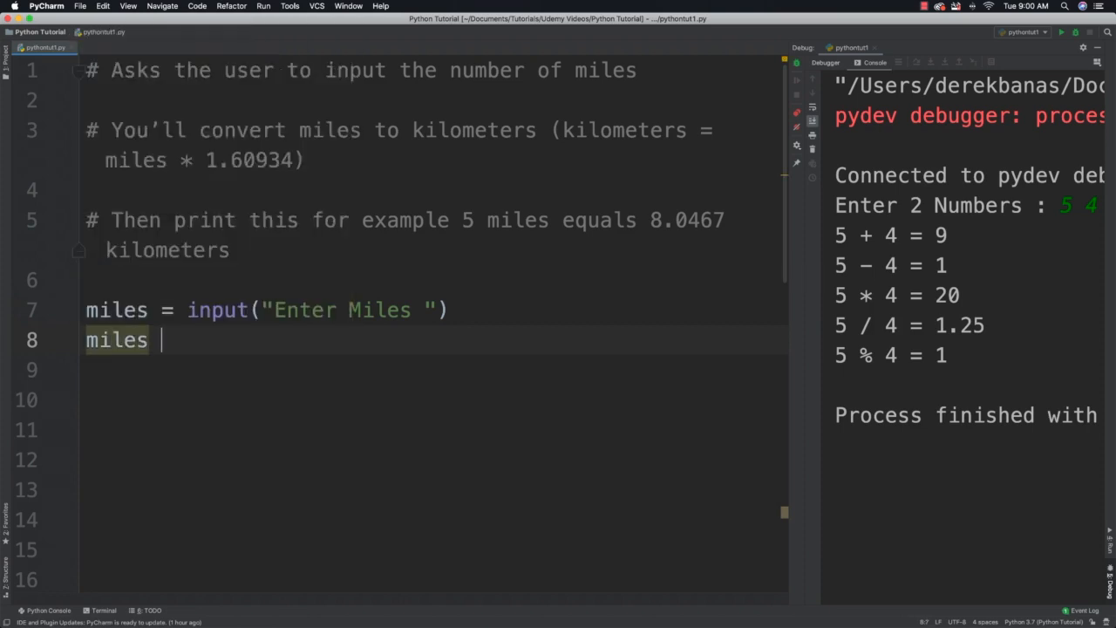
text(= int(miles)
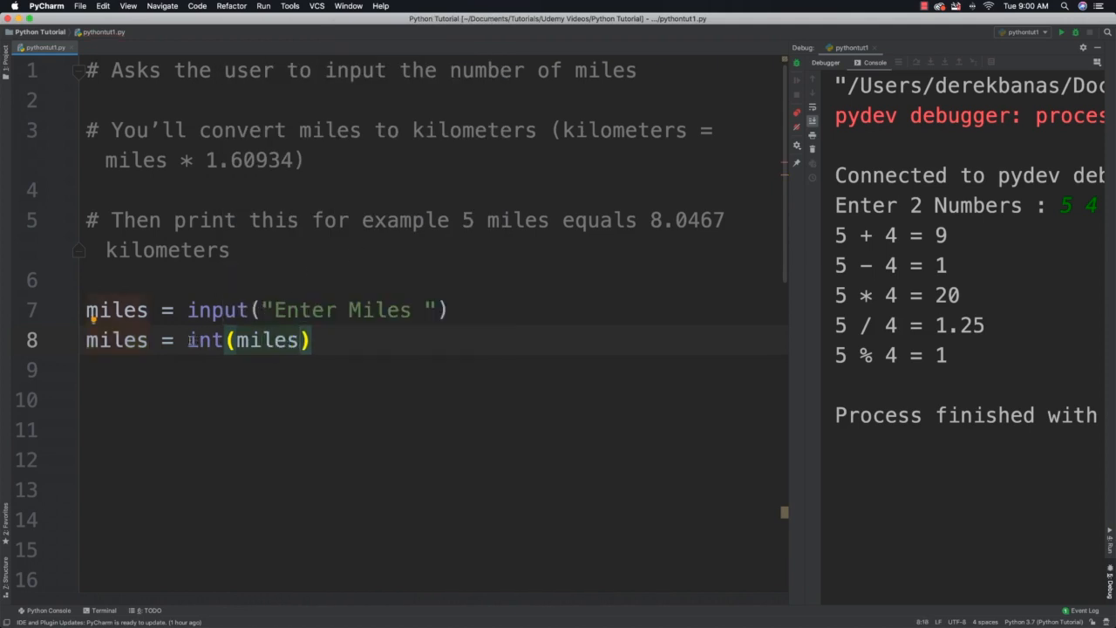
double_click(206, 339)
text(int()
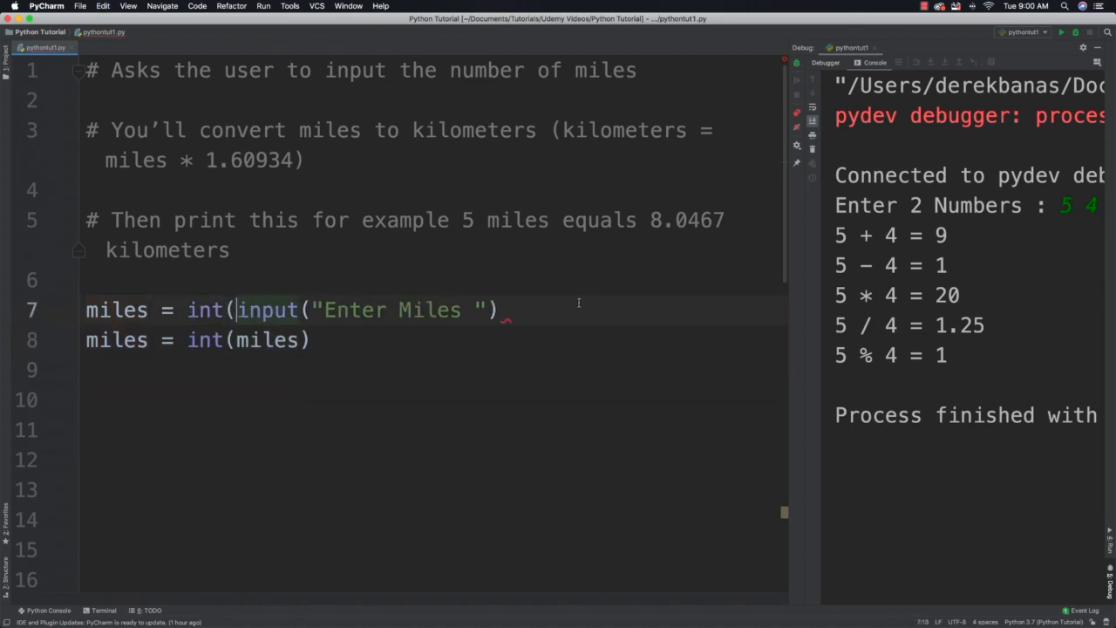
text())
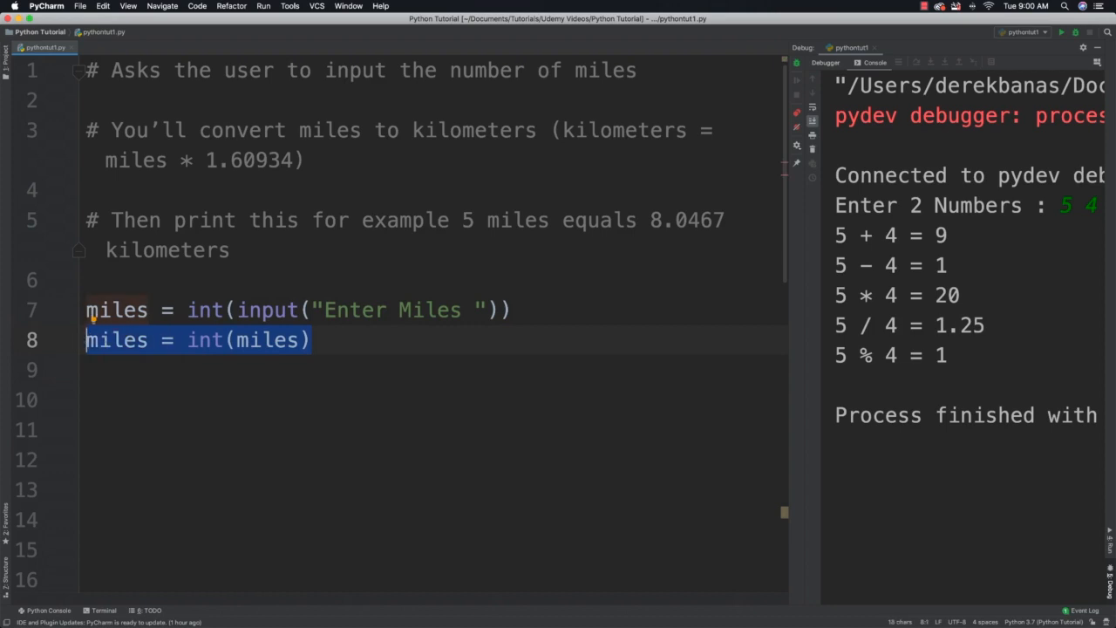
Add kilometers = miles * 1.60934, copying the factor from the comment.
text(kil)
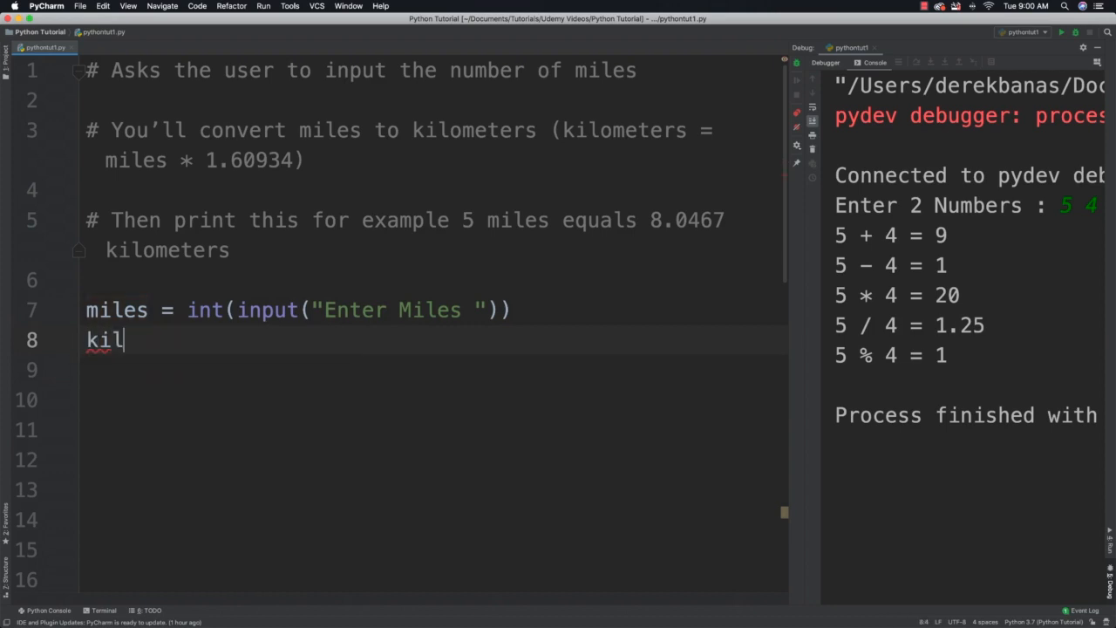
text(ometers)
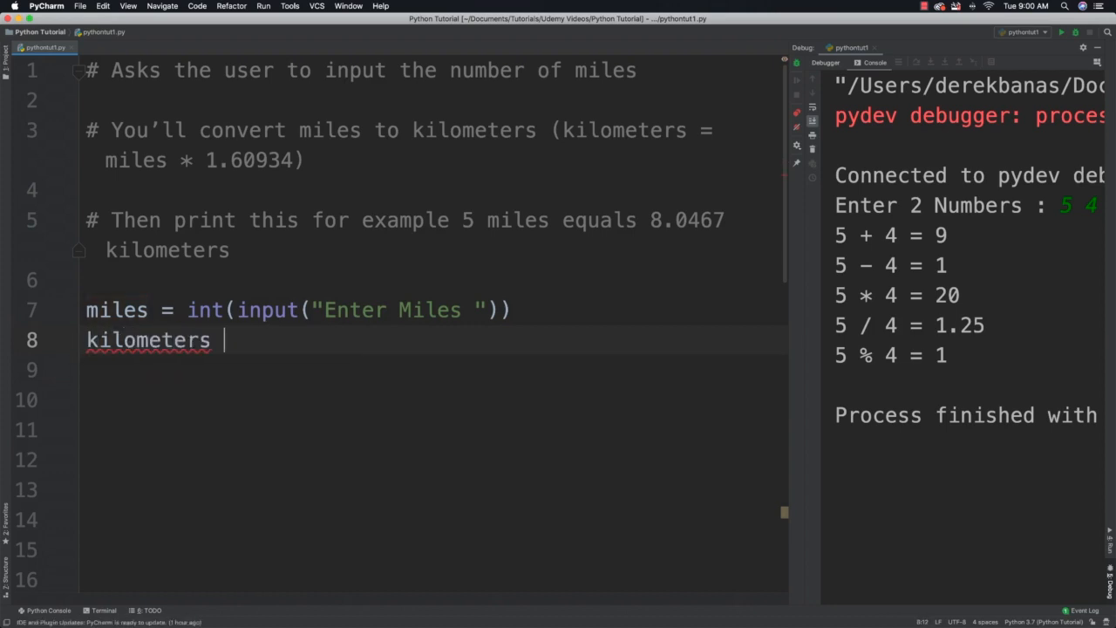
text(= miles *)
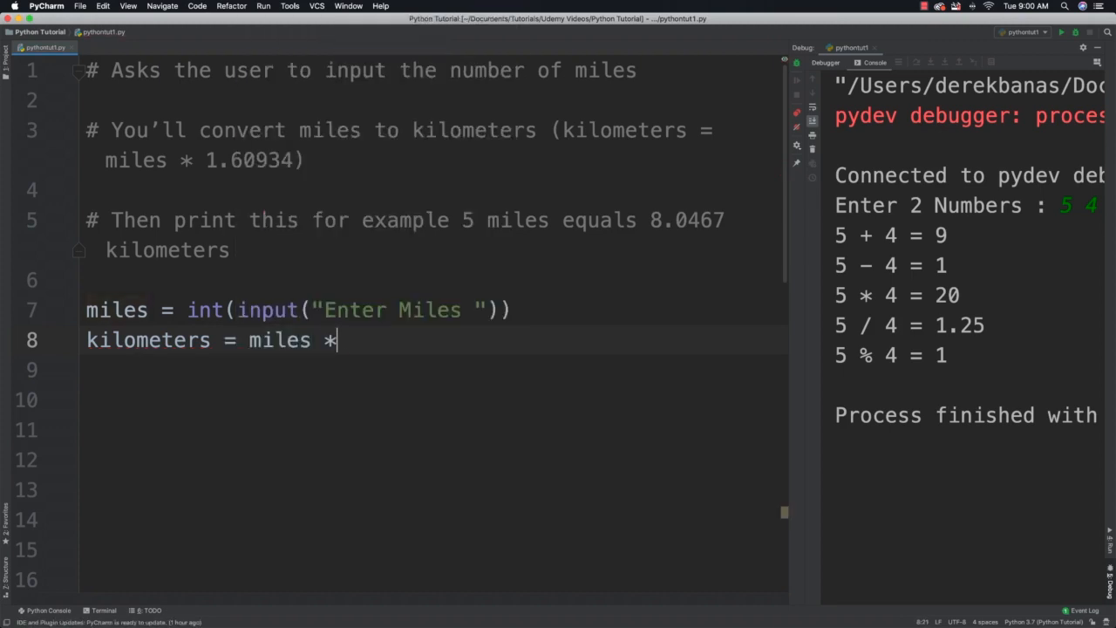
double_click(248, 161)
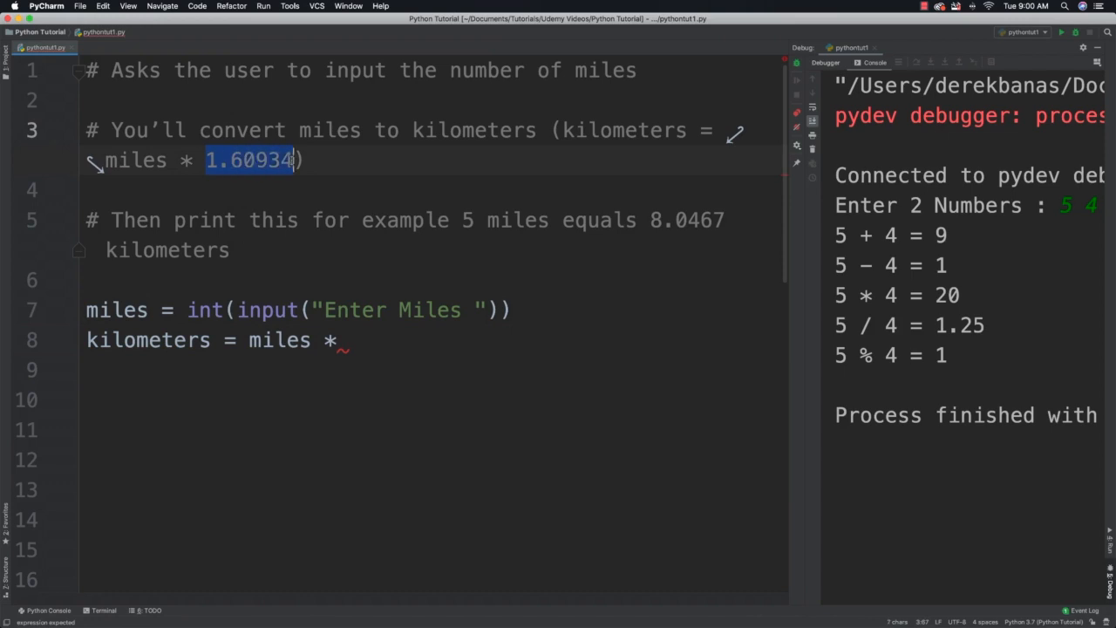
click(349, 338)
text(print(")
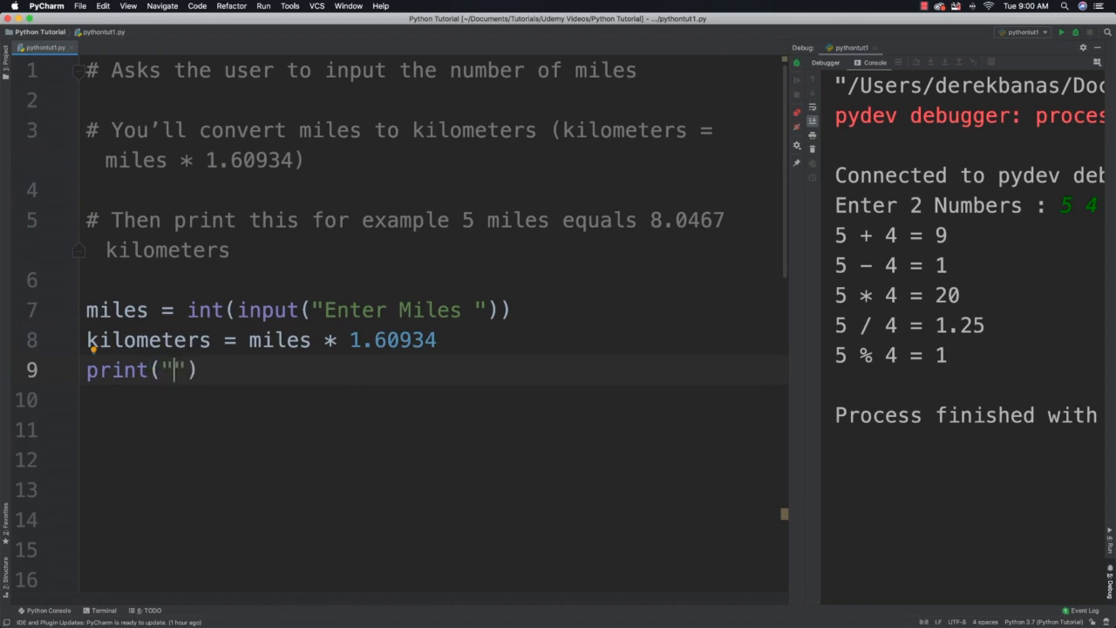
Add a formatted print of miles and kilometers, run the script and enter 5.
text({} miles equals {)
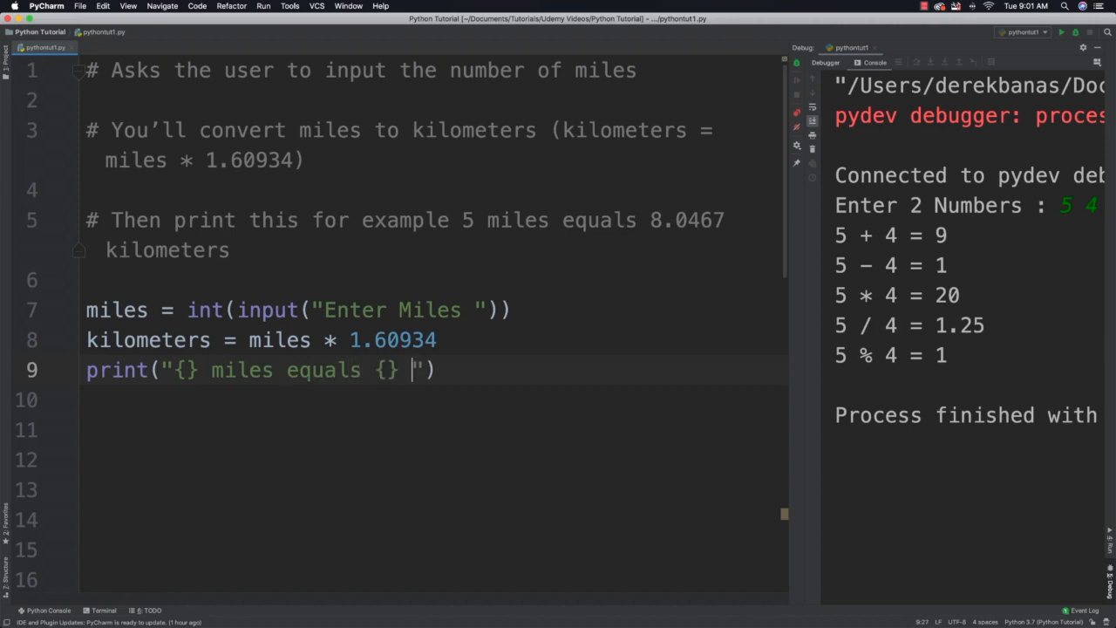
text(kilometers)
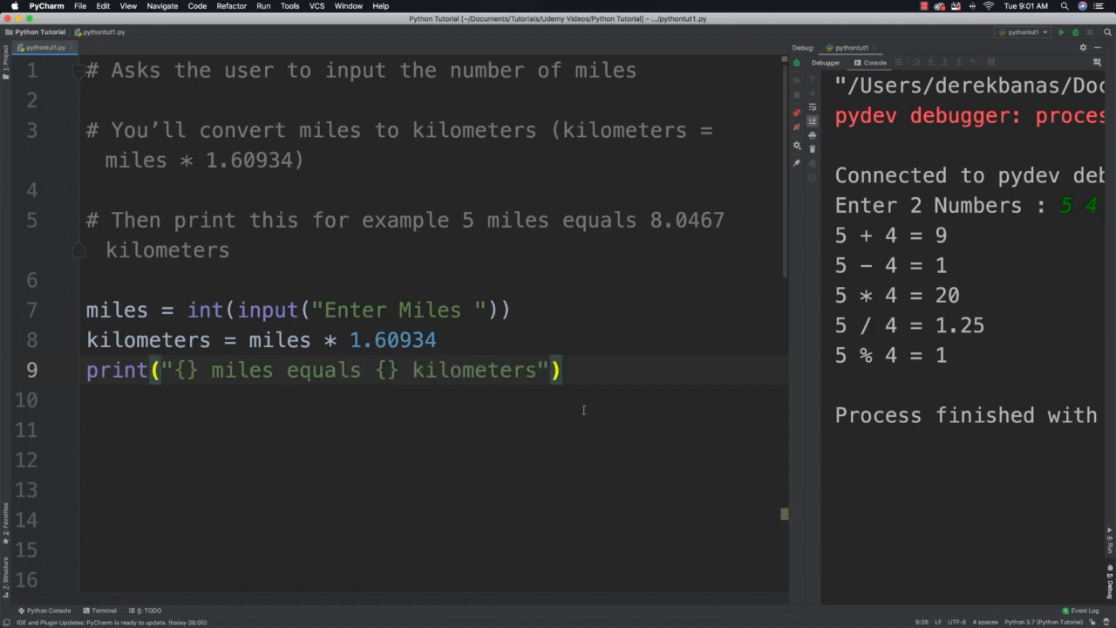
text(.format(miles, kilometers)
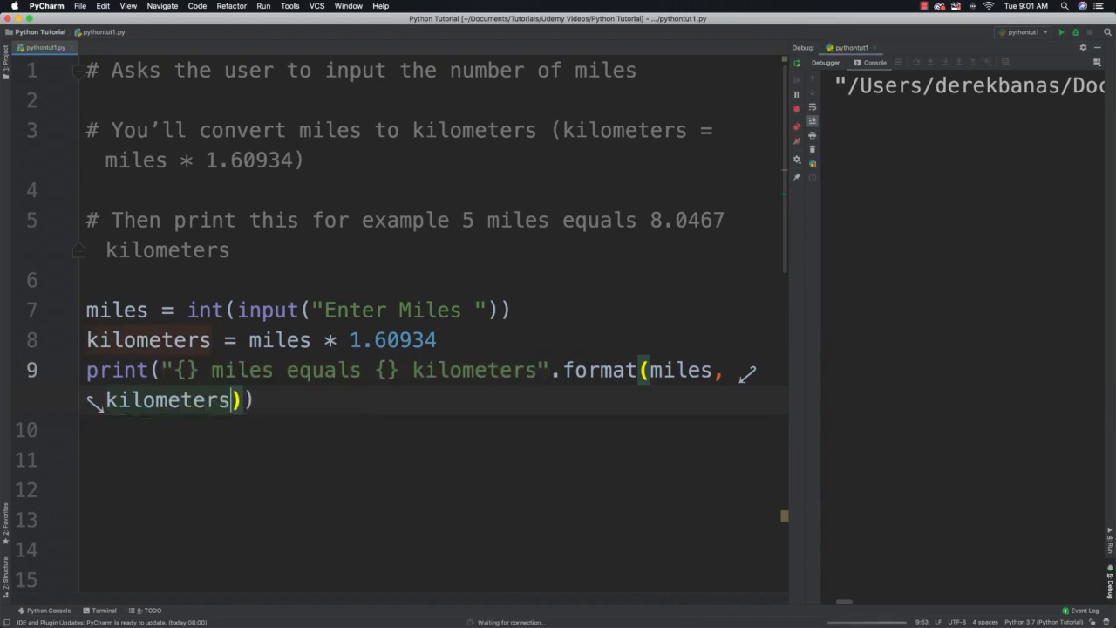
click(1061, 32)
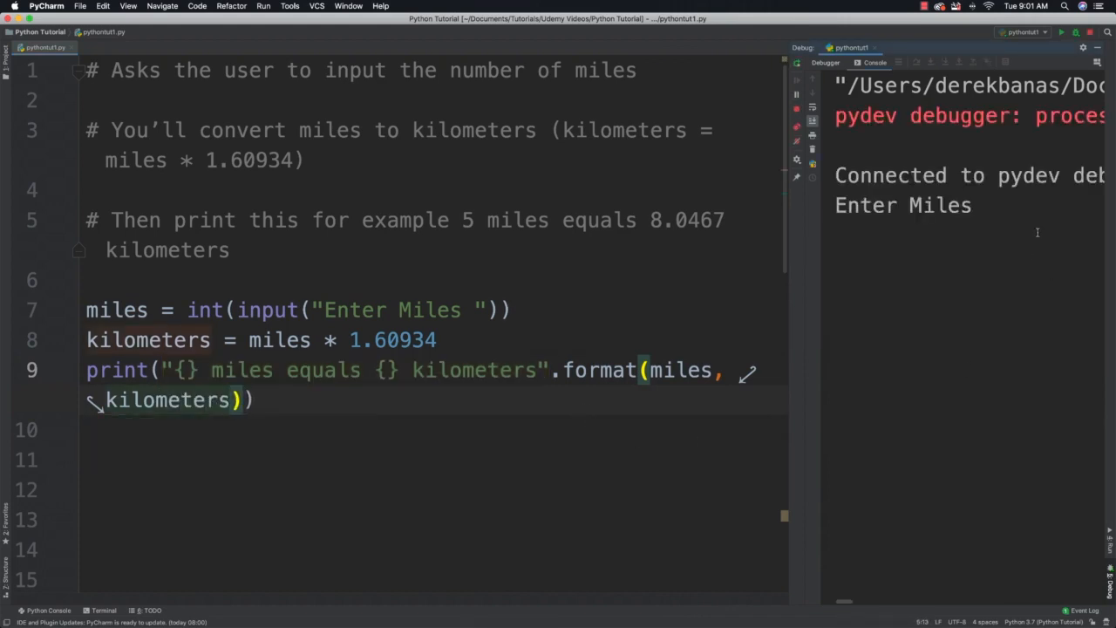
text(5)
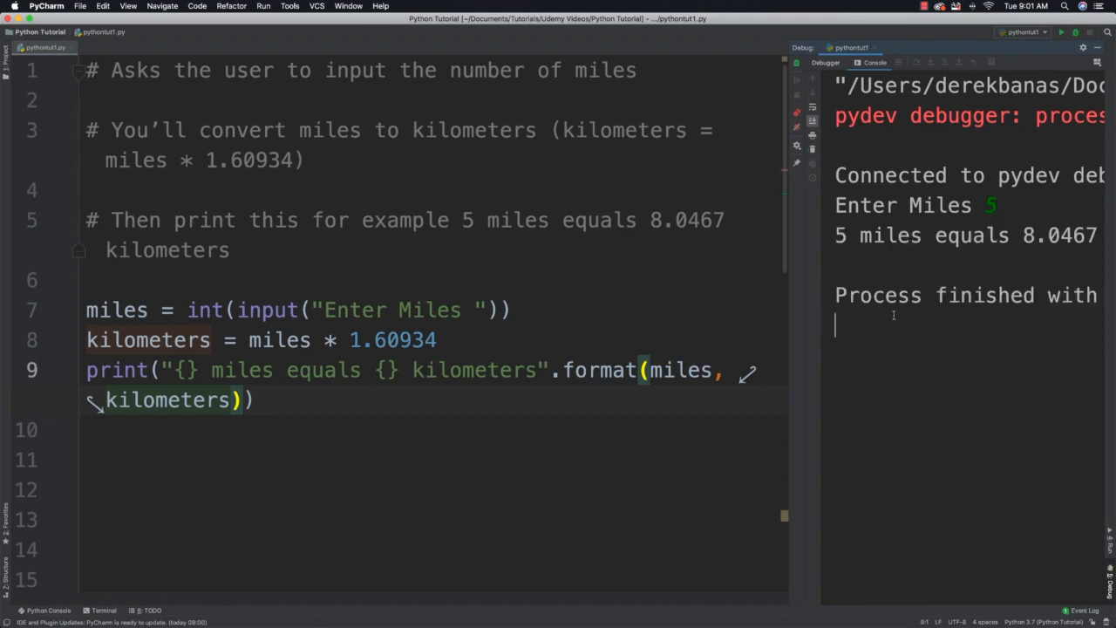
mouse_move(837, 345)
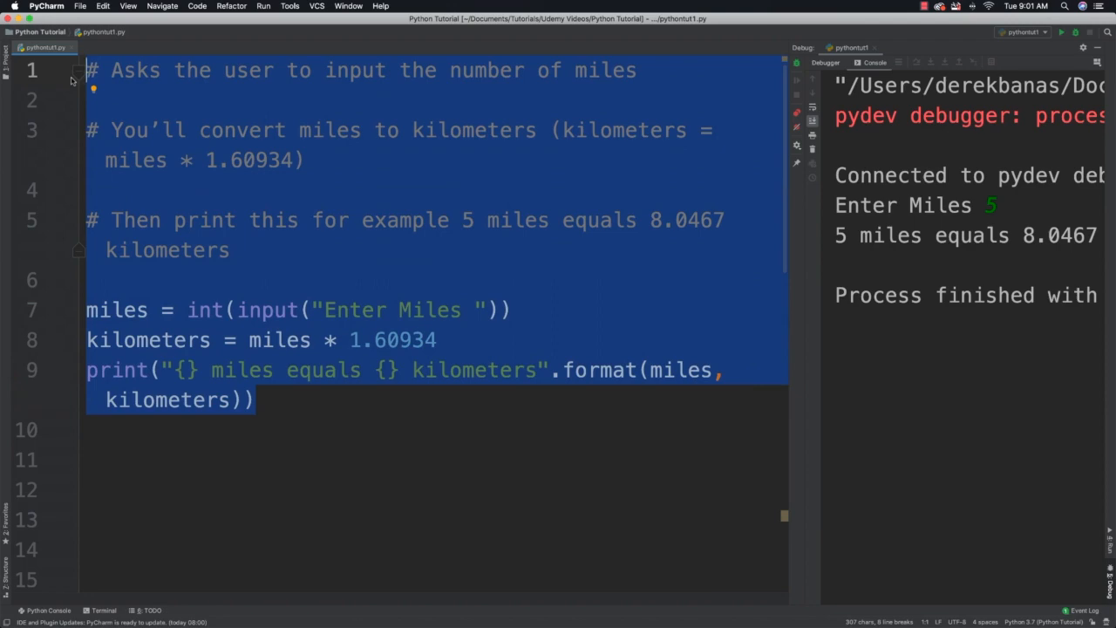
Delete the converter code and begin the new script with import math.
key(Delete)
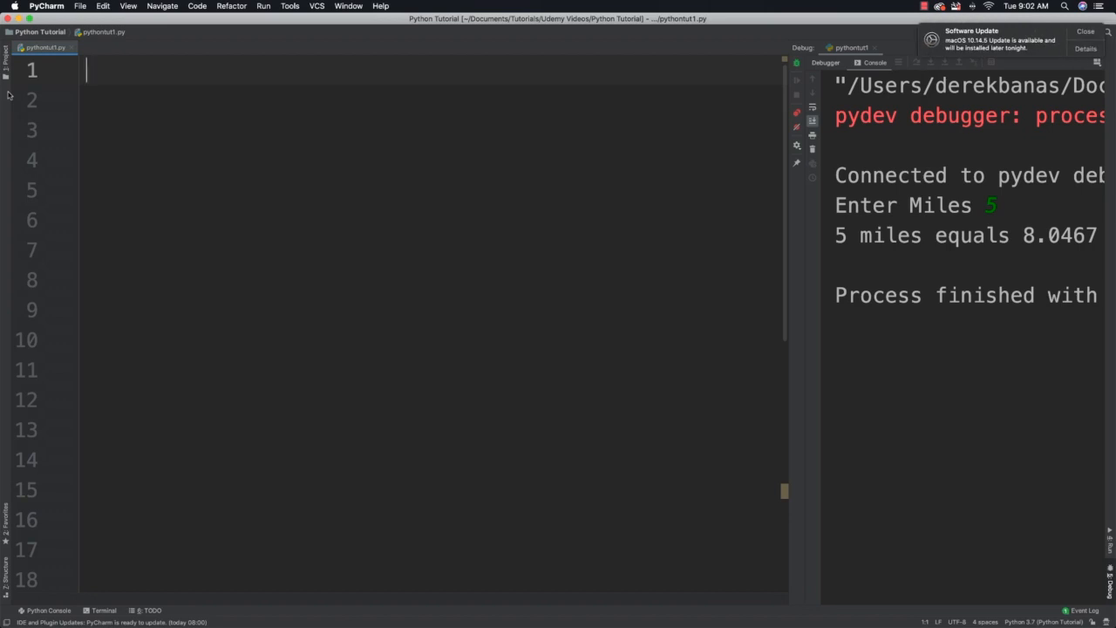
text(import)
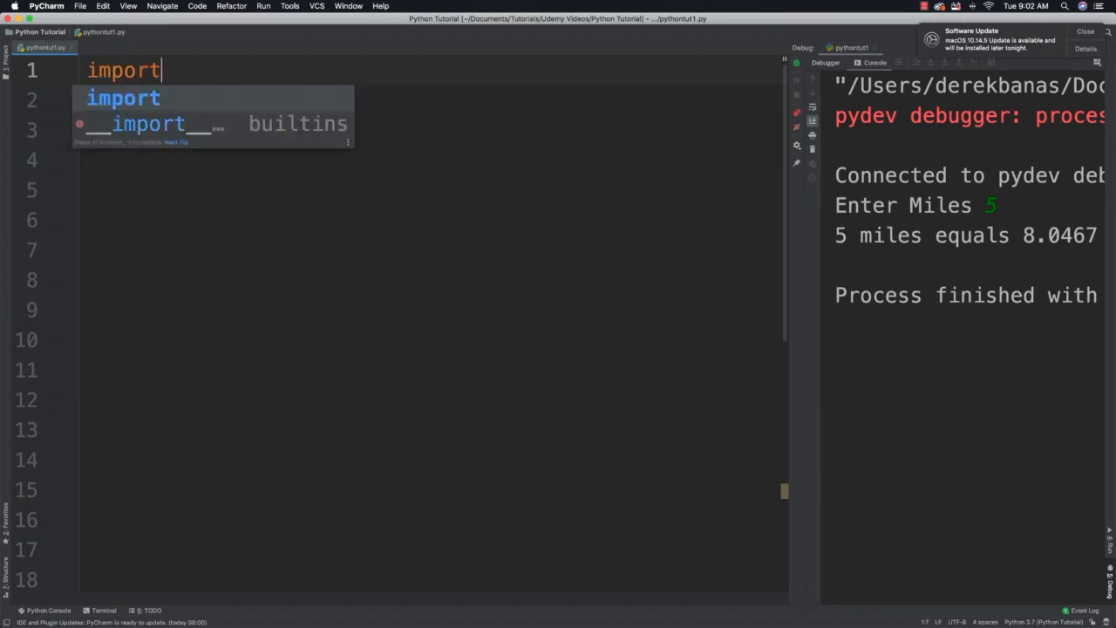
text(math)
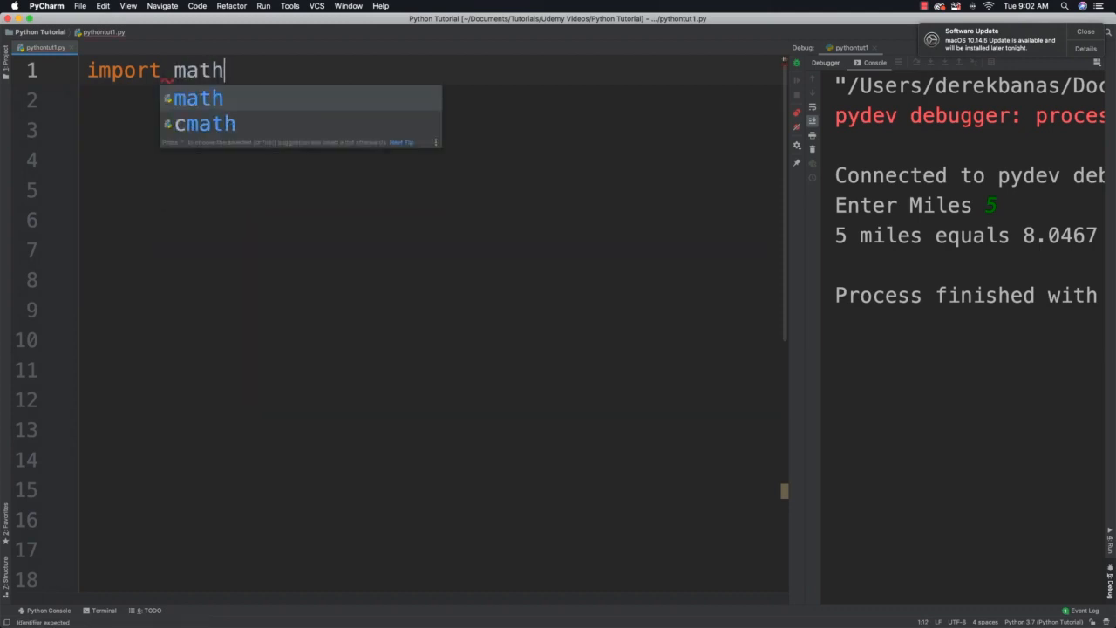
key(Return)
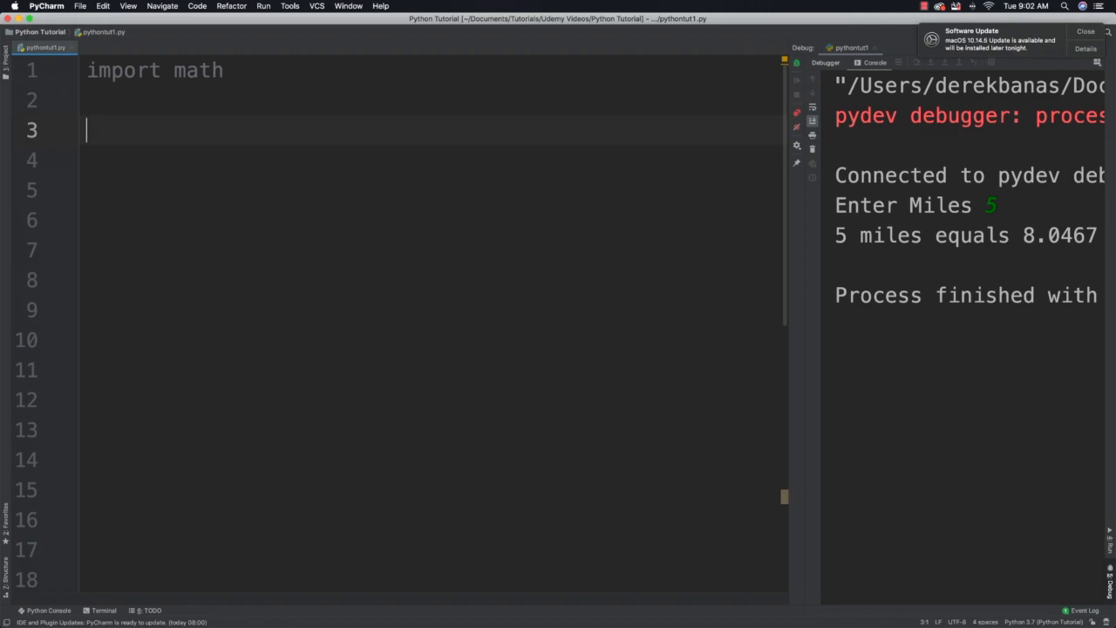
Write print lines for math.ceil, floor and fabs of 4.4/-4.4 and run them to get 5, 4 and 4.4.
text(print(""))
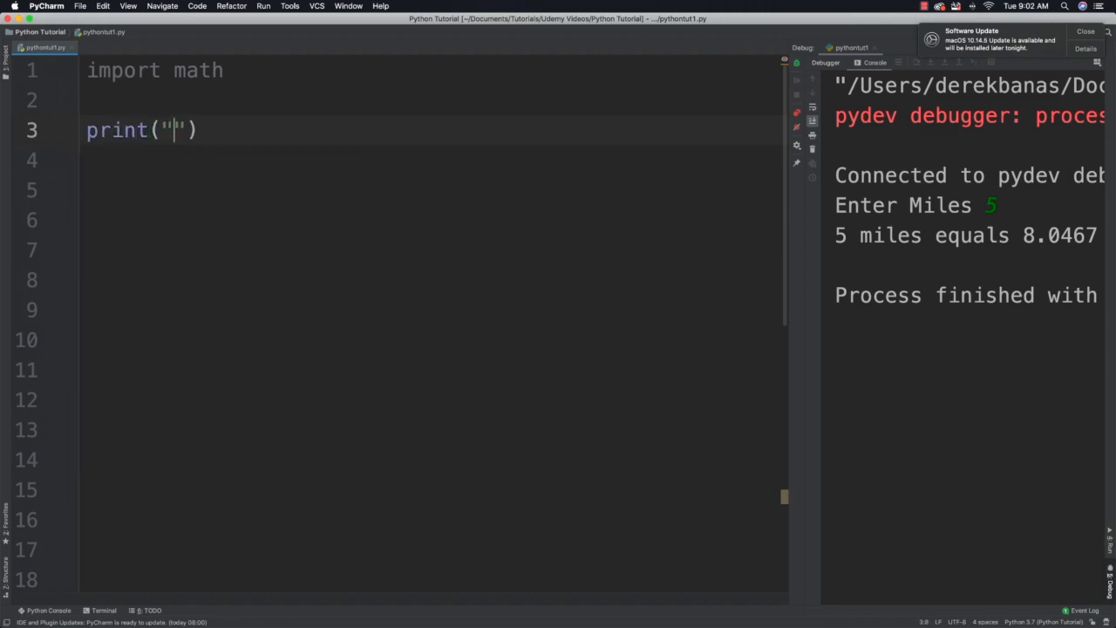
text(ceil)
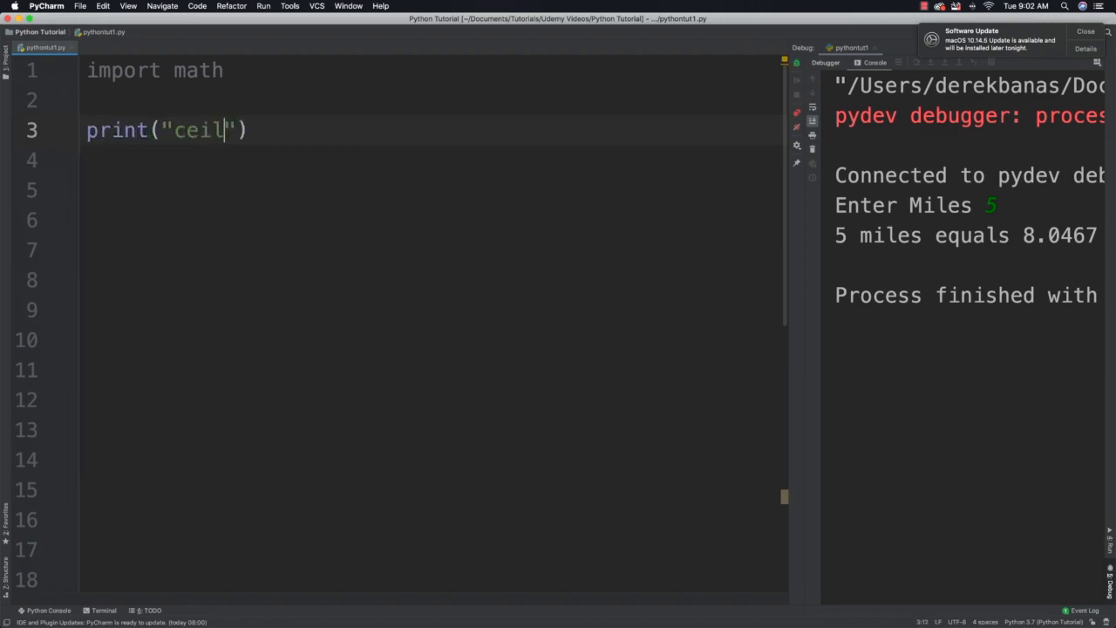
text((4)
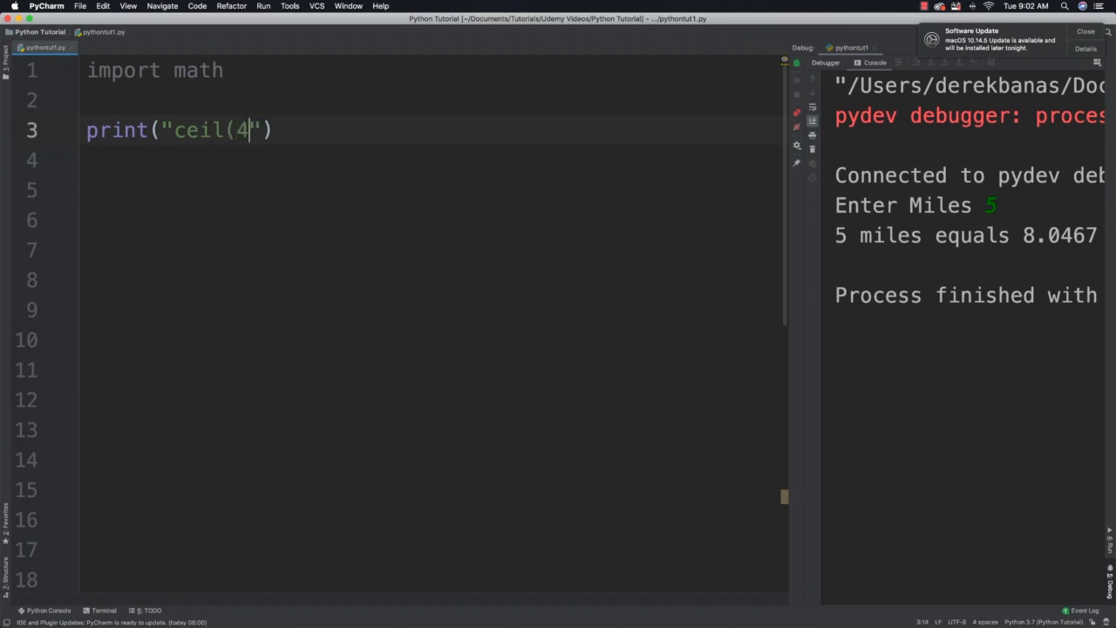
text(.4))
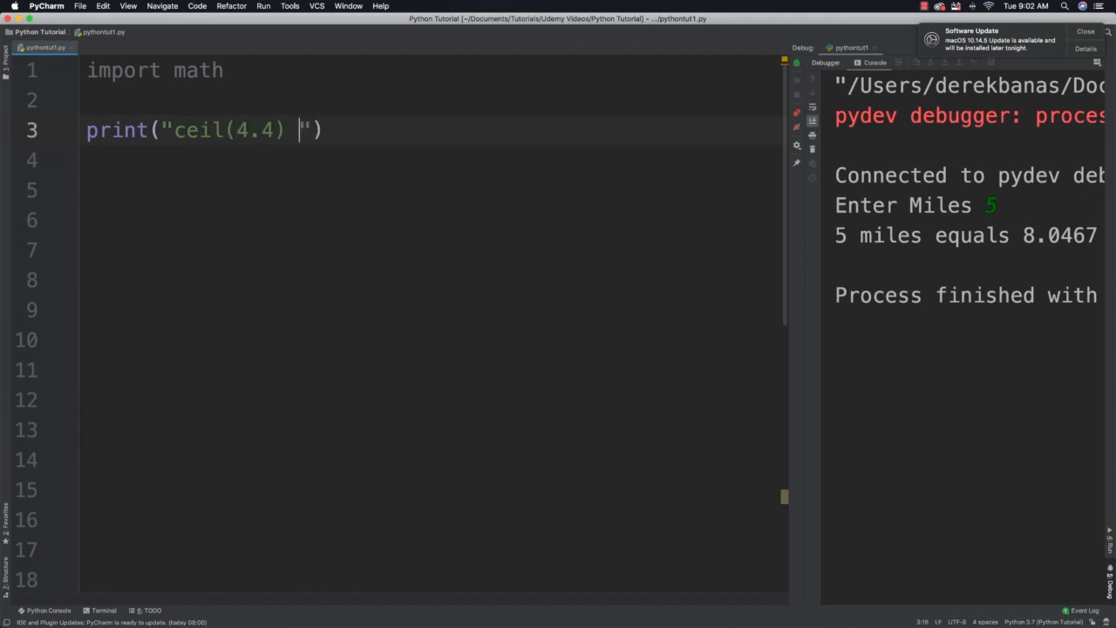
text(=)
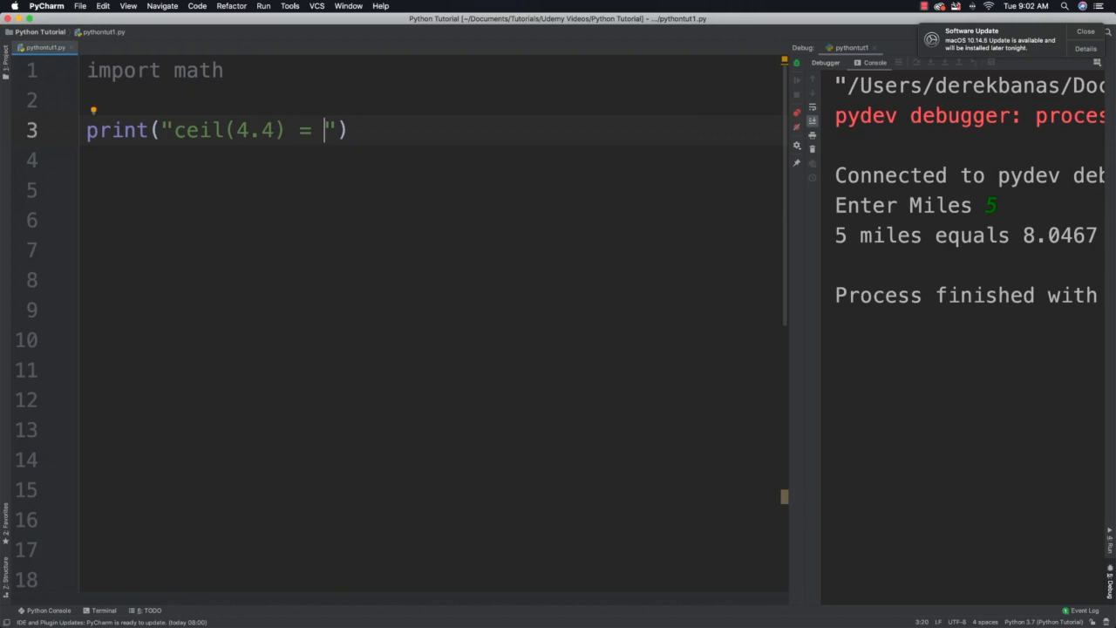
click(251, 129)
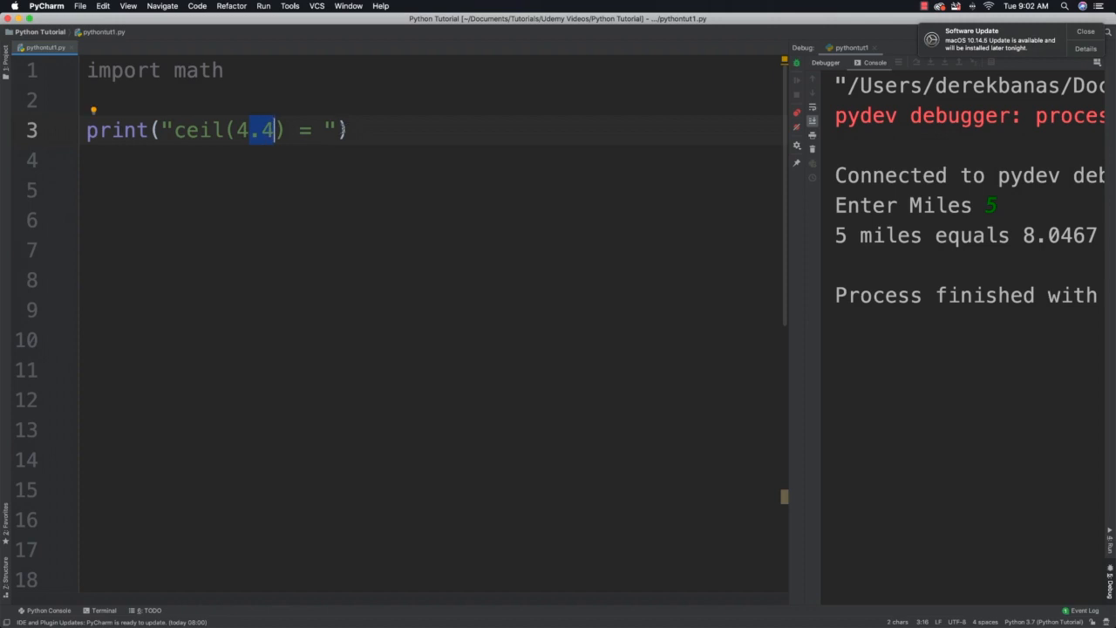
text(, math.ceil()
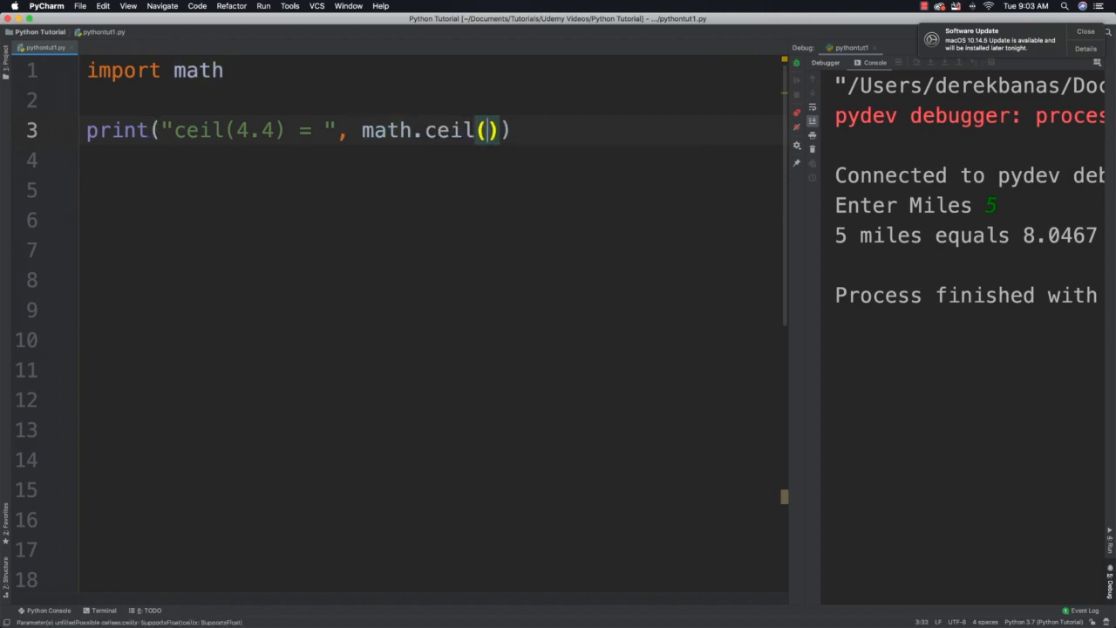
text(4.4)
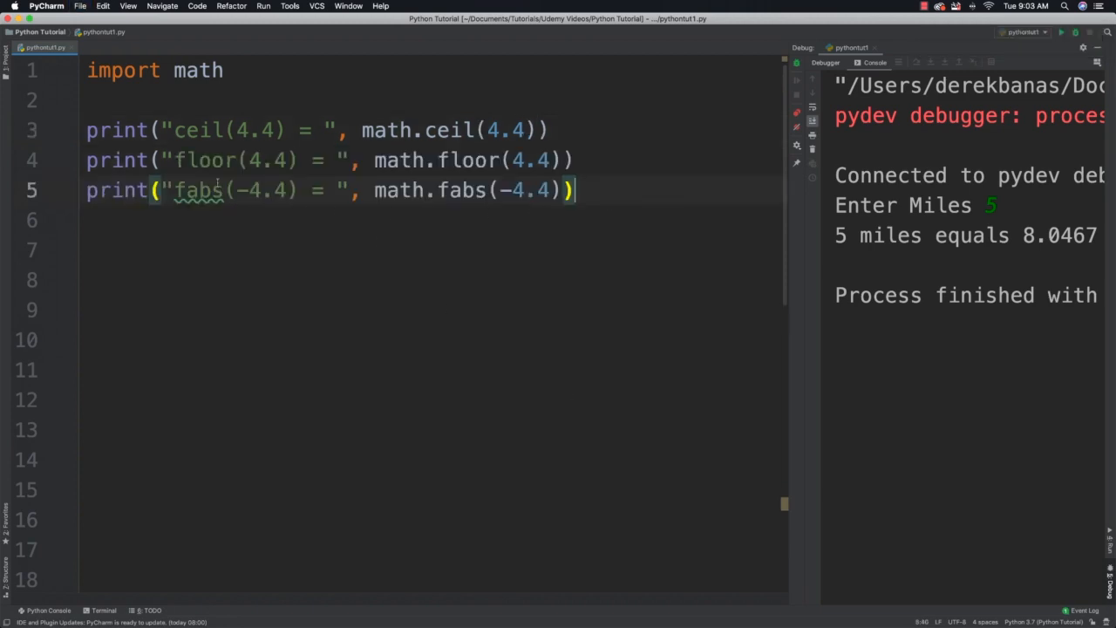
mouse_move(261, 237)
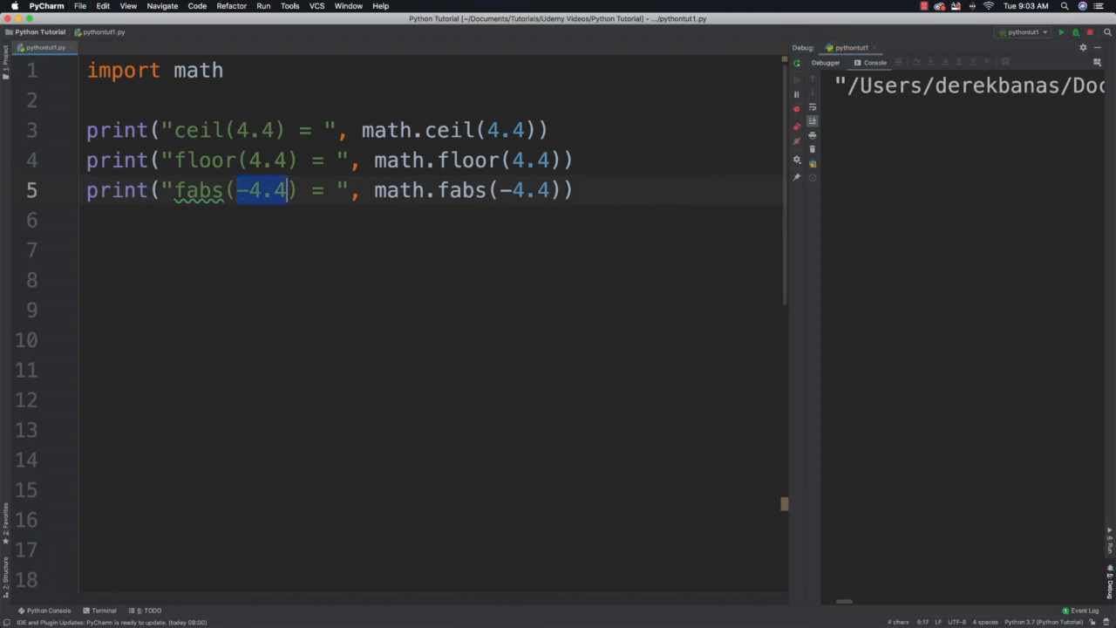
click(1060, 31)
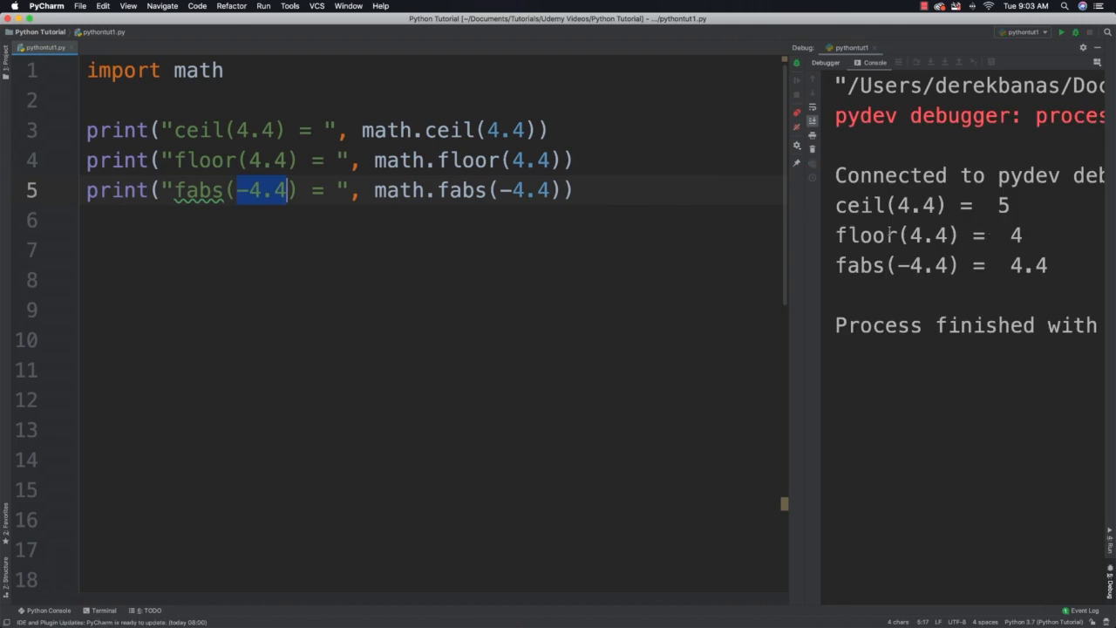
mouse_move(949, 300)
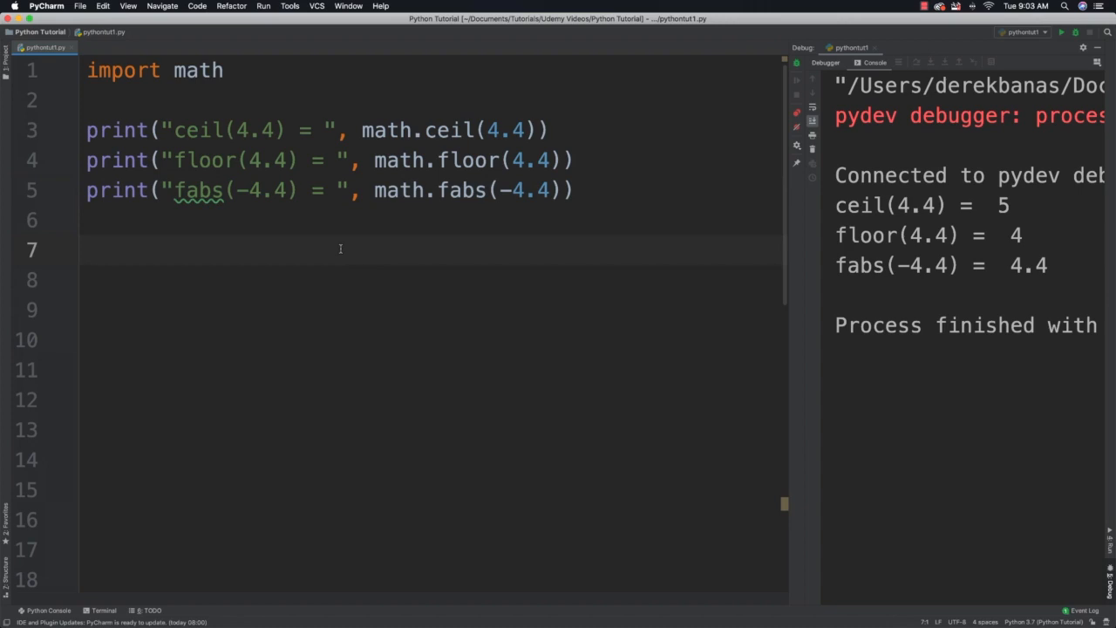
Write the note "fact 4 1 * 2 * 3 * 4" on a new line below the fabs example.
click(87, 251)
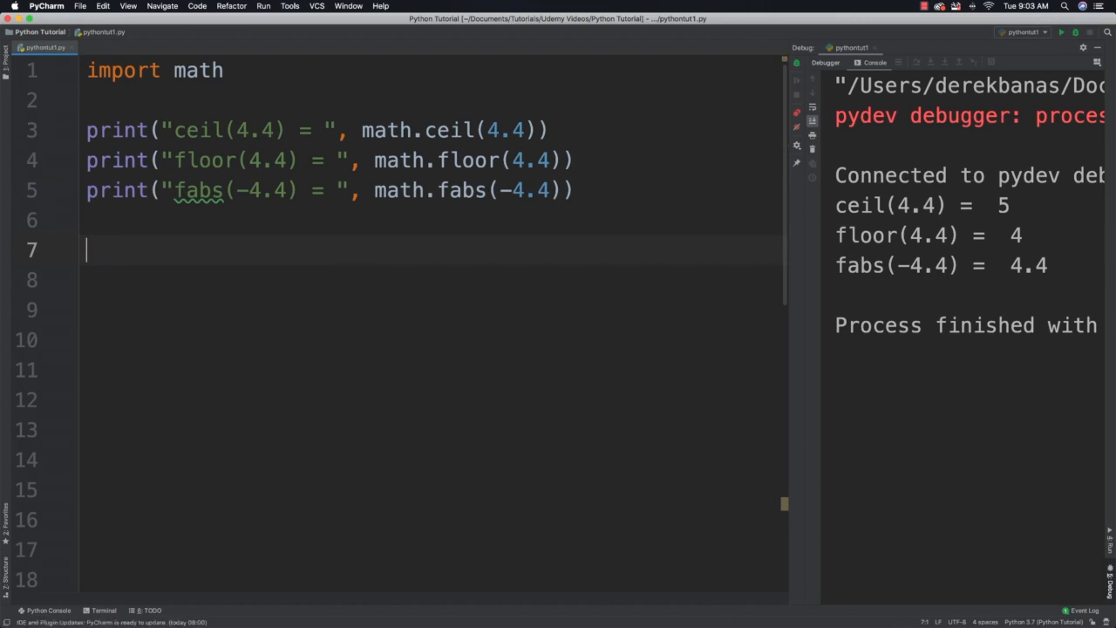
text(fact)
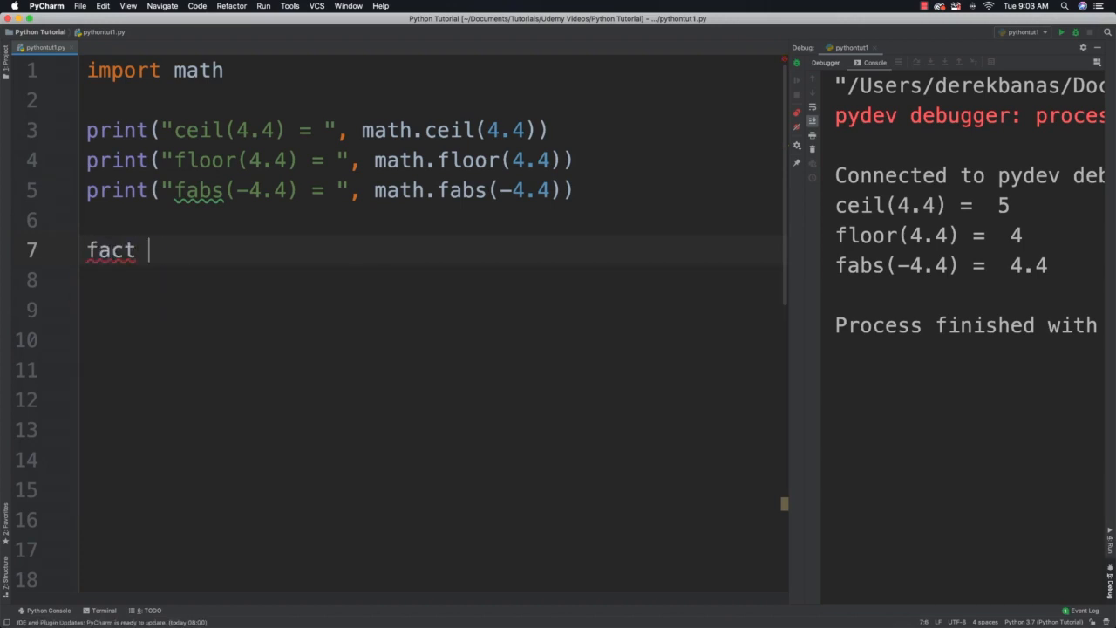
text(4 1)
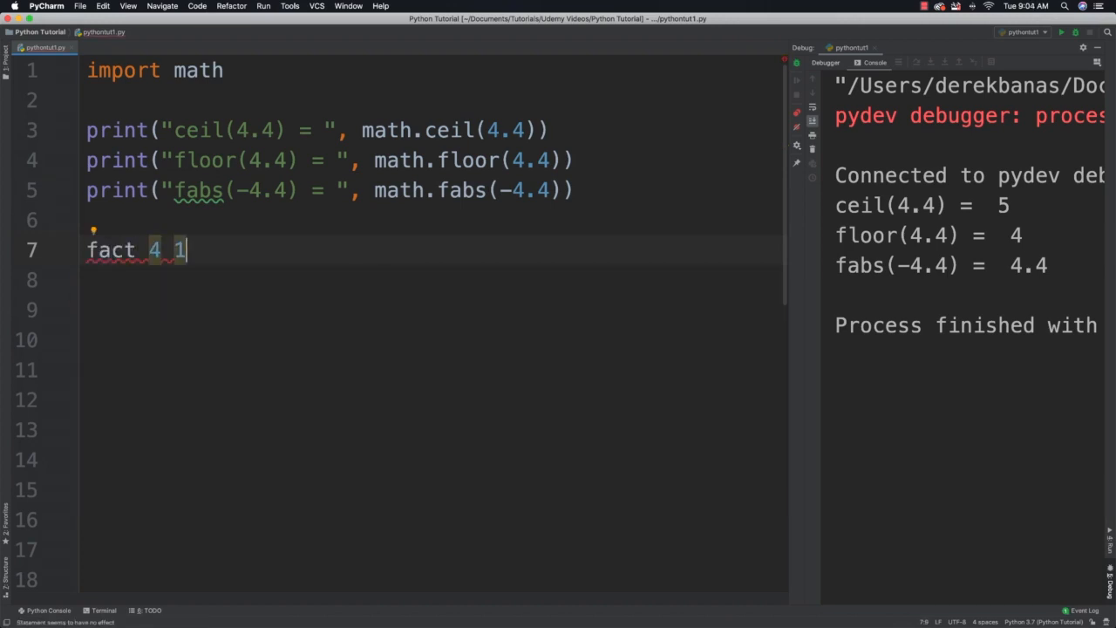
text(* 2 * 3 * 4)
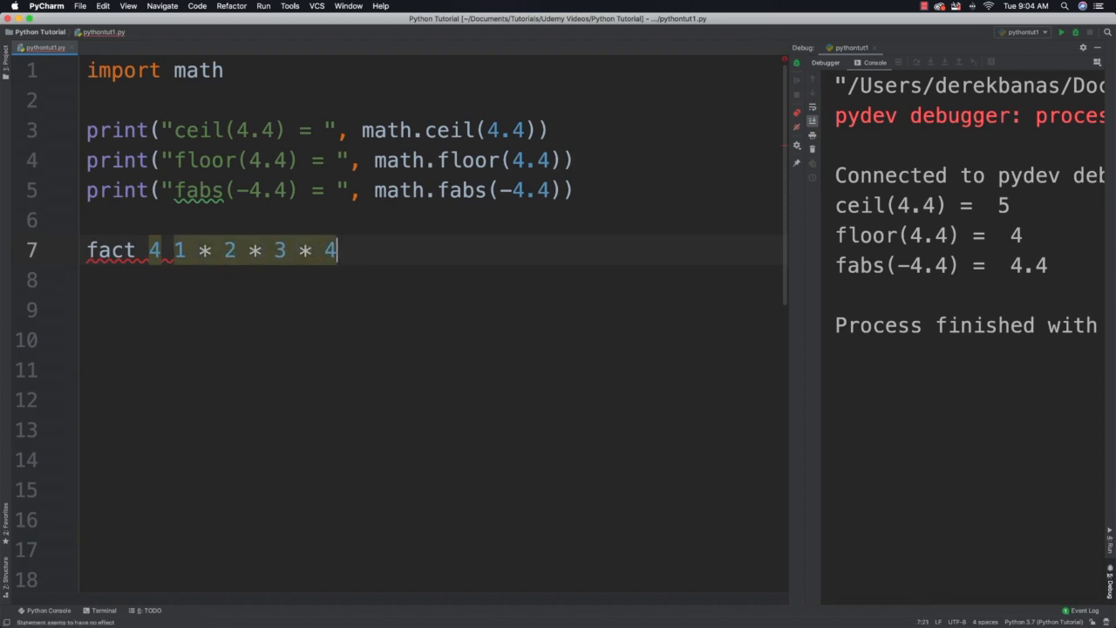
Scroll down through the pasted factorial, fmod, trunc, pow, sqrt, math.e and math.pi lines.
scroll(down, 3)
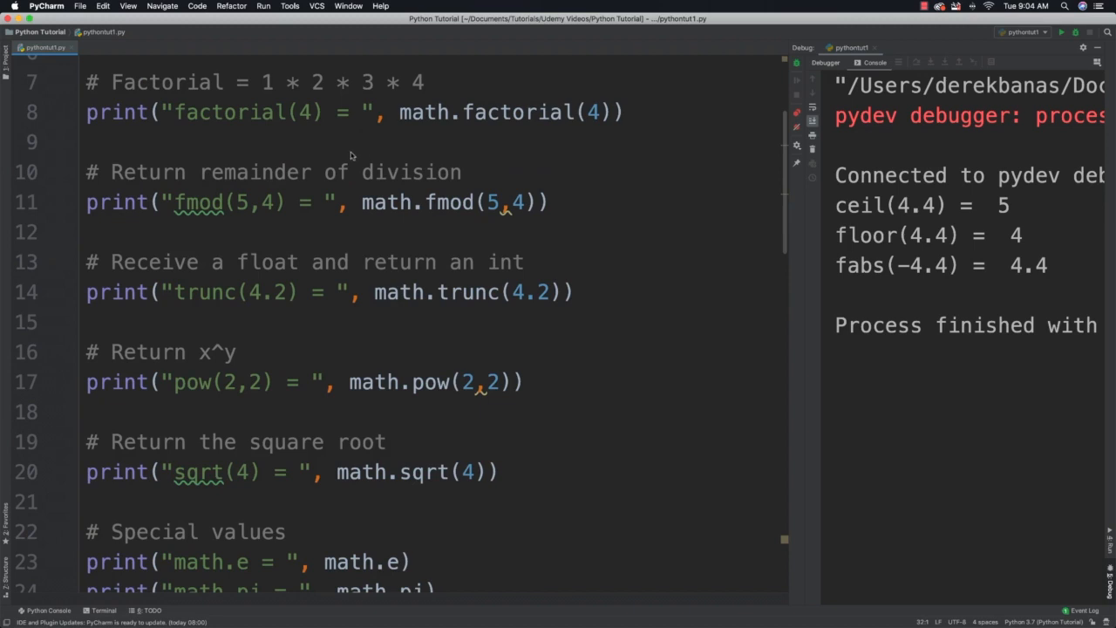
mouse_move(447, 154)
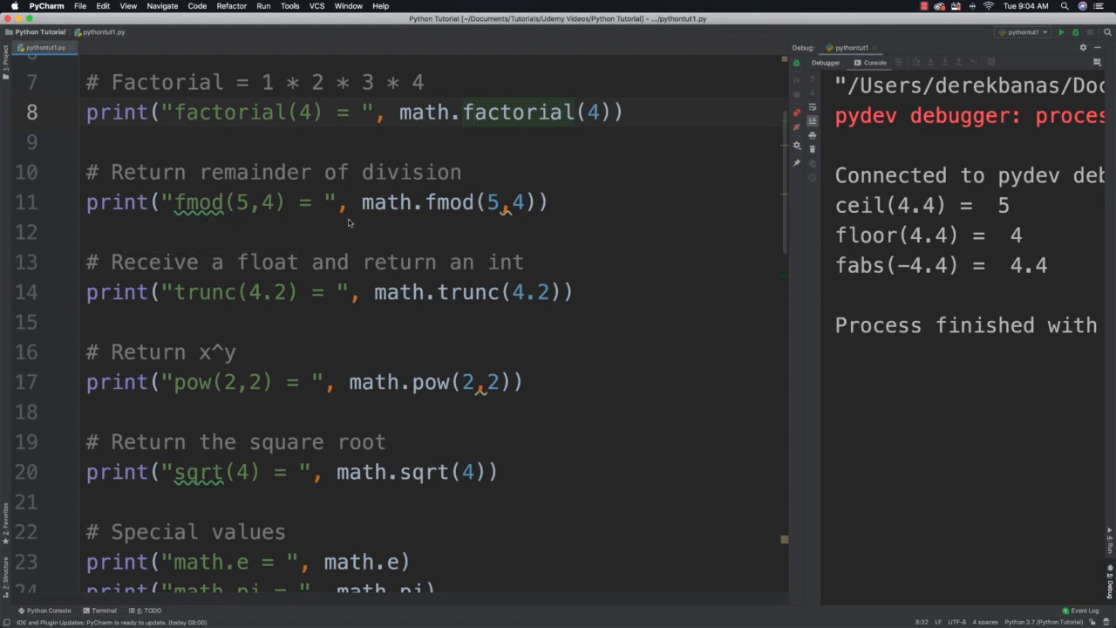
mouse_move(270, 277)
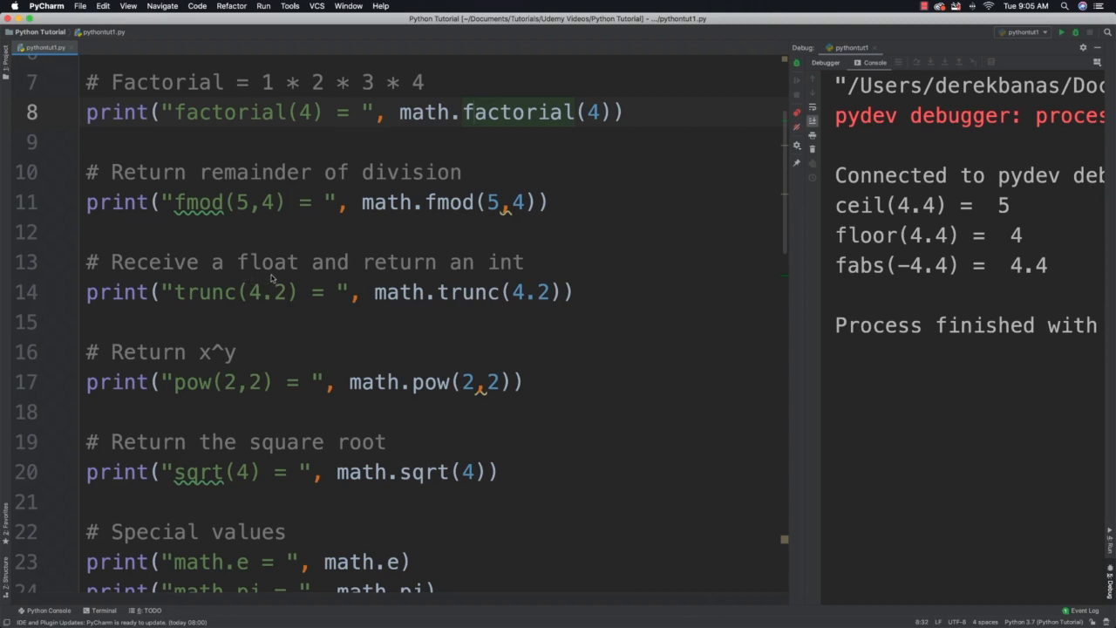
mouse_move(453, 311)
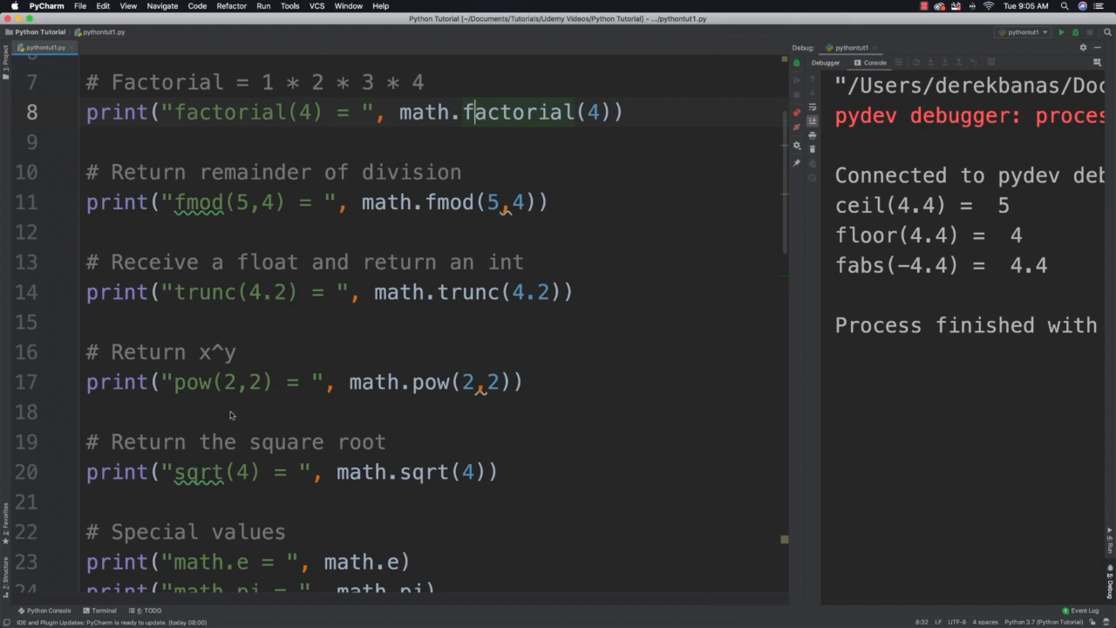
mouse_move(370, 402)
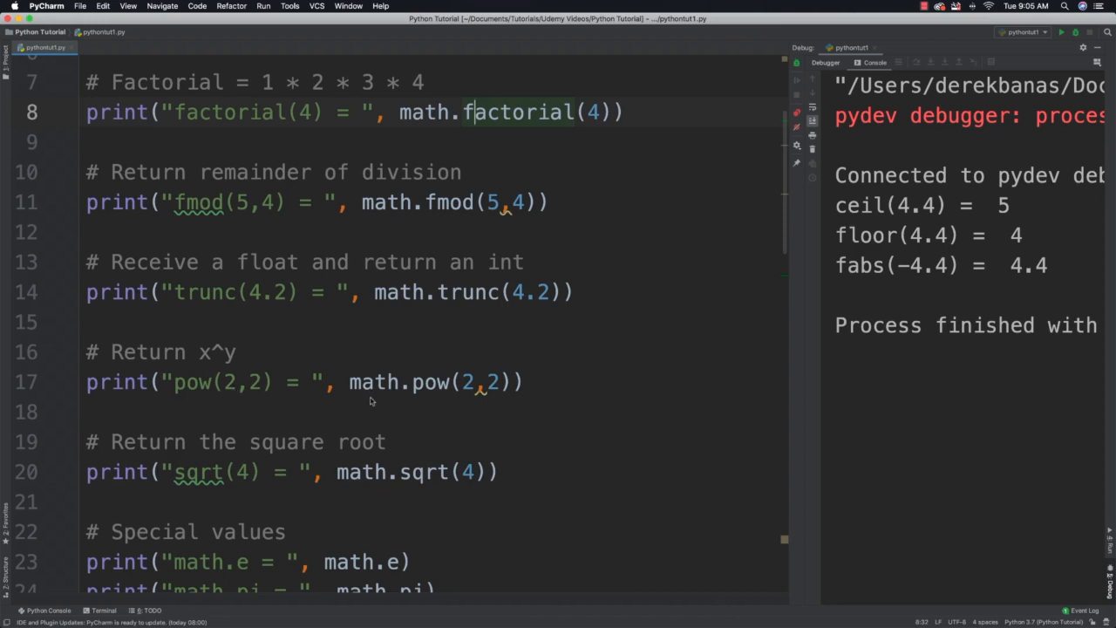
mouse_move(281, 479)
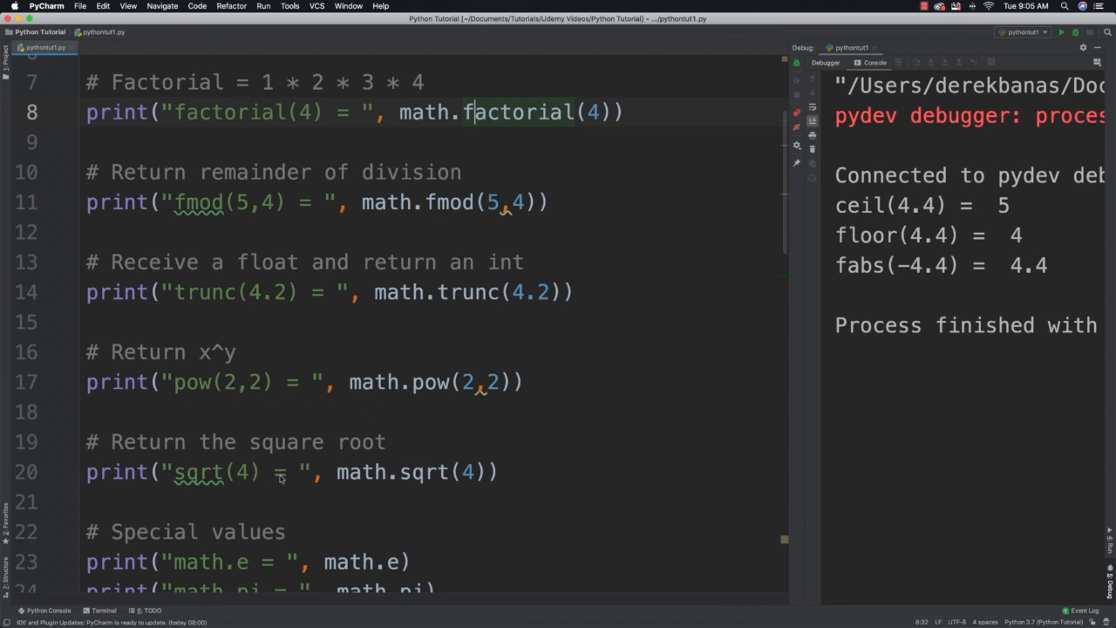
mouse_move(398, 485)
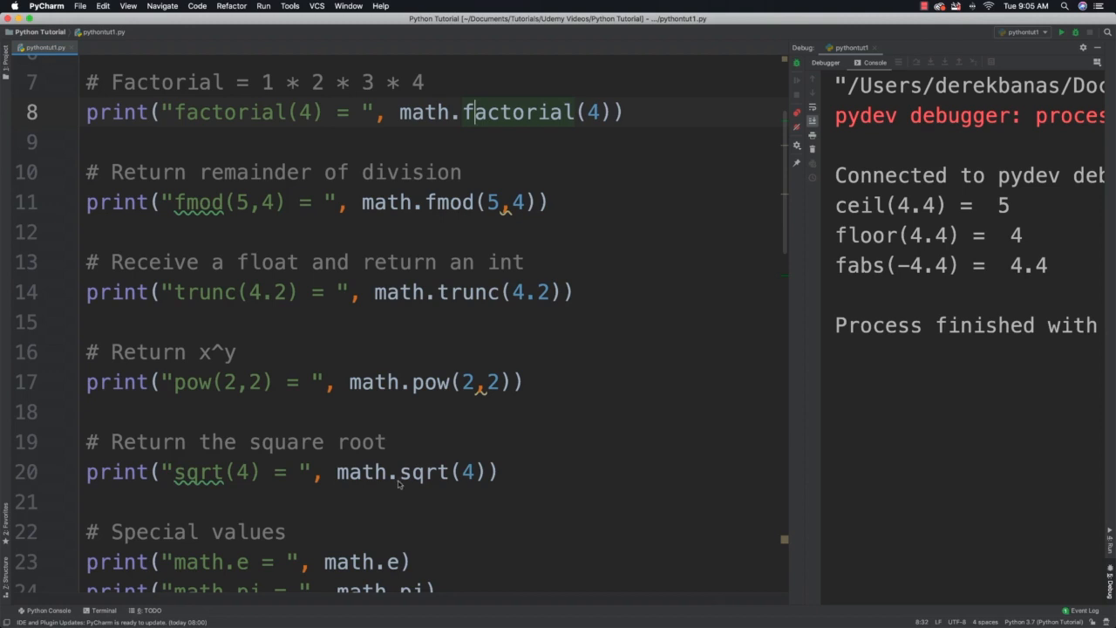
scroll(down, 3)
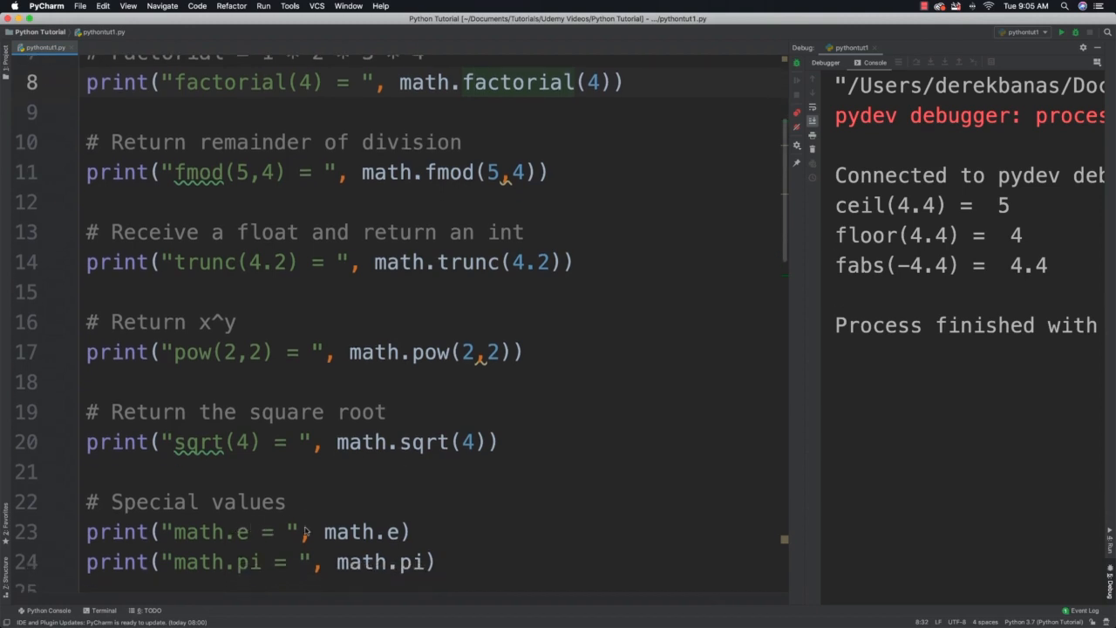
mouse_move(478, 537)
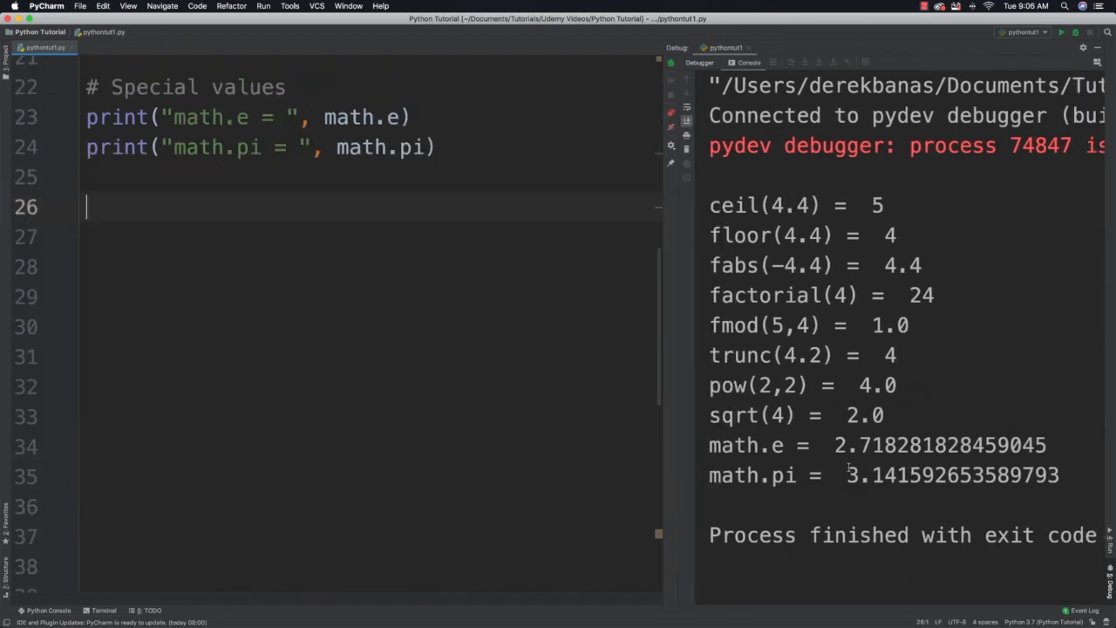
Scroll up to review the log, log10, sin, degrees and radians code.
scroll(up, 3)
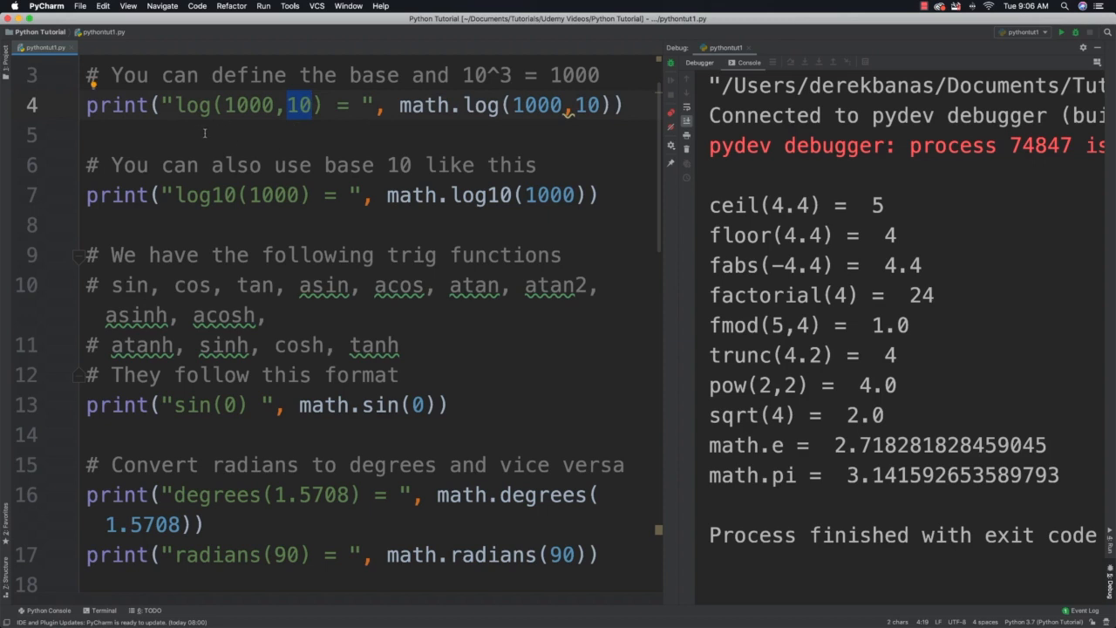
mouse_move(373, 175)
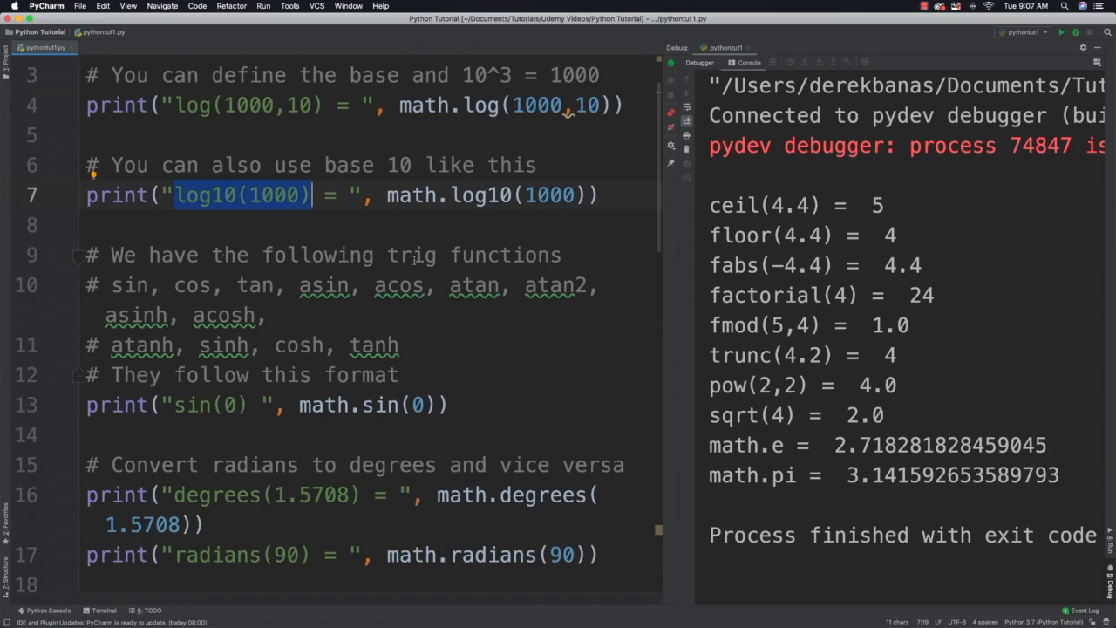
mouse_move(374, 315)
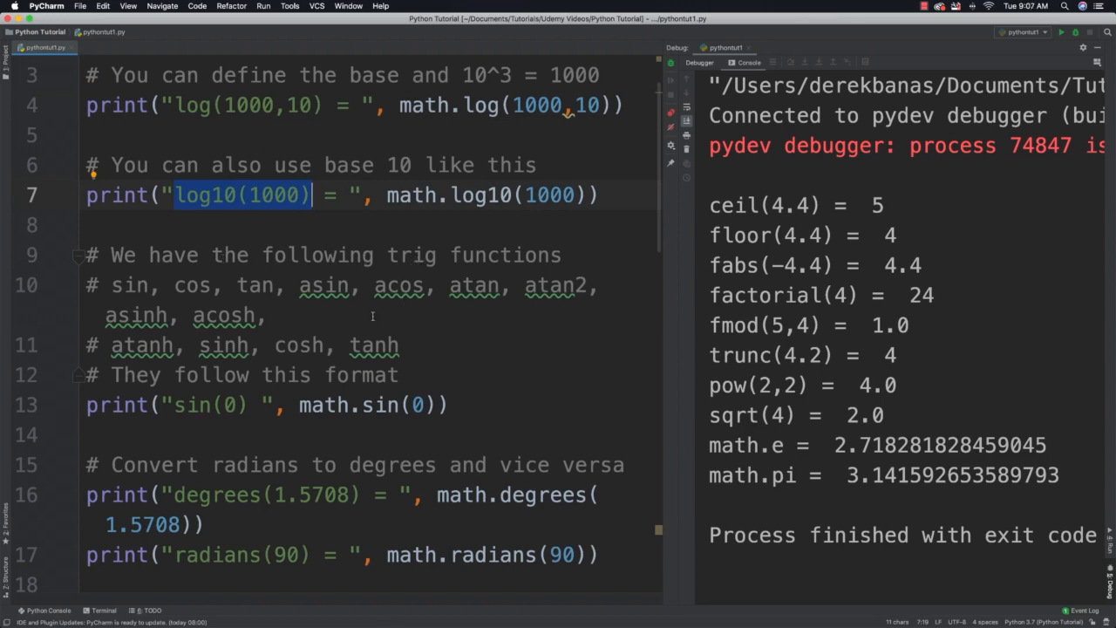